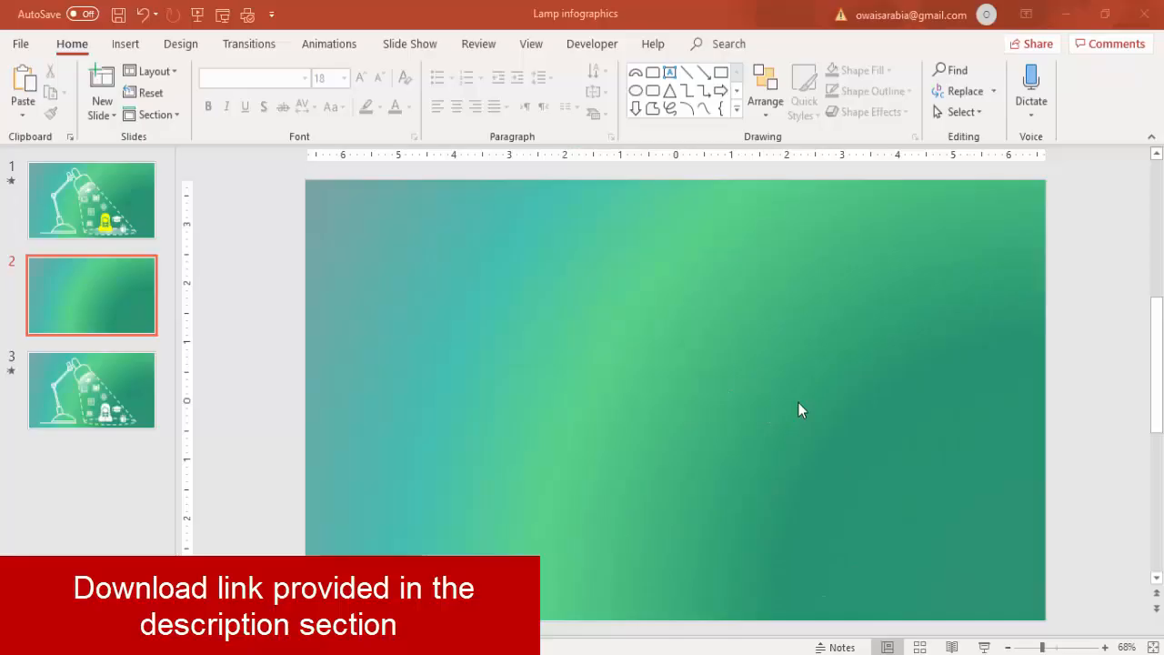
mouse_move(137, 61)
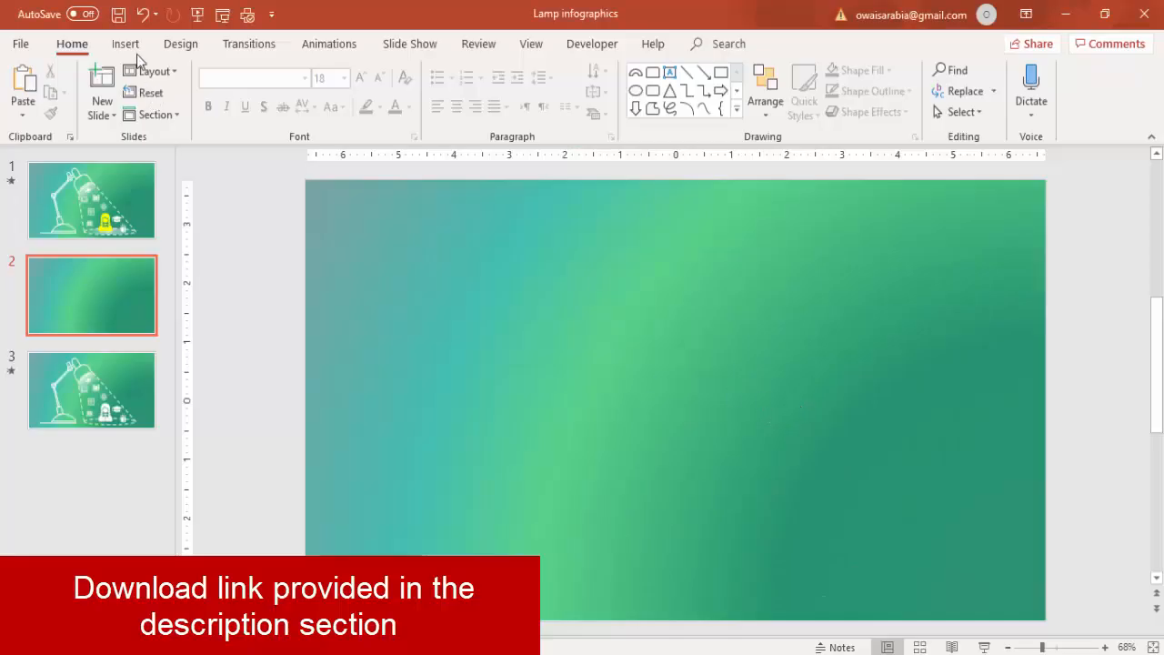
Draw a Top Corners Rounded rectangle near the slide centre.
click(125, 44)
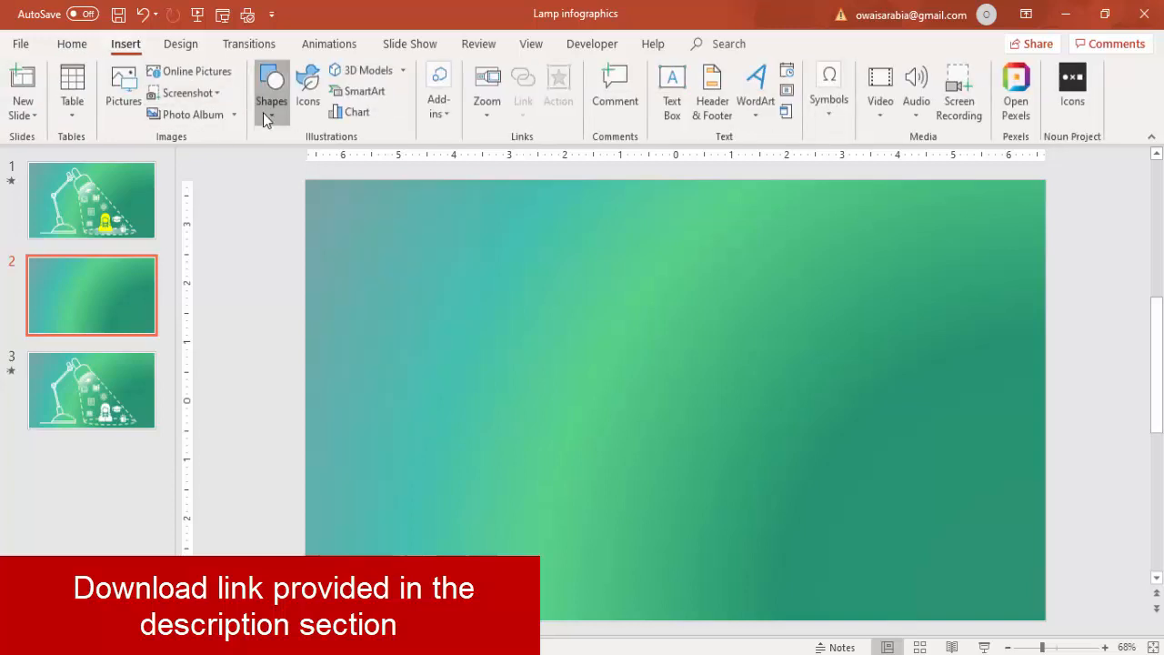
click(272, 88)
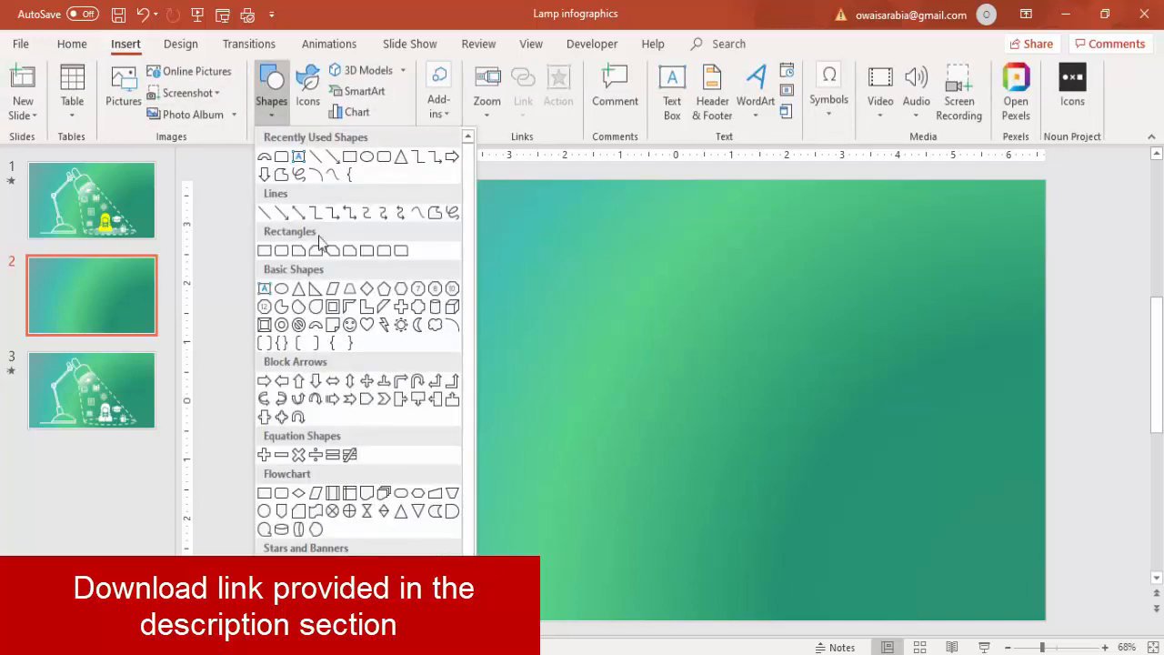
mouse_move(384, 250)
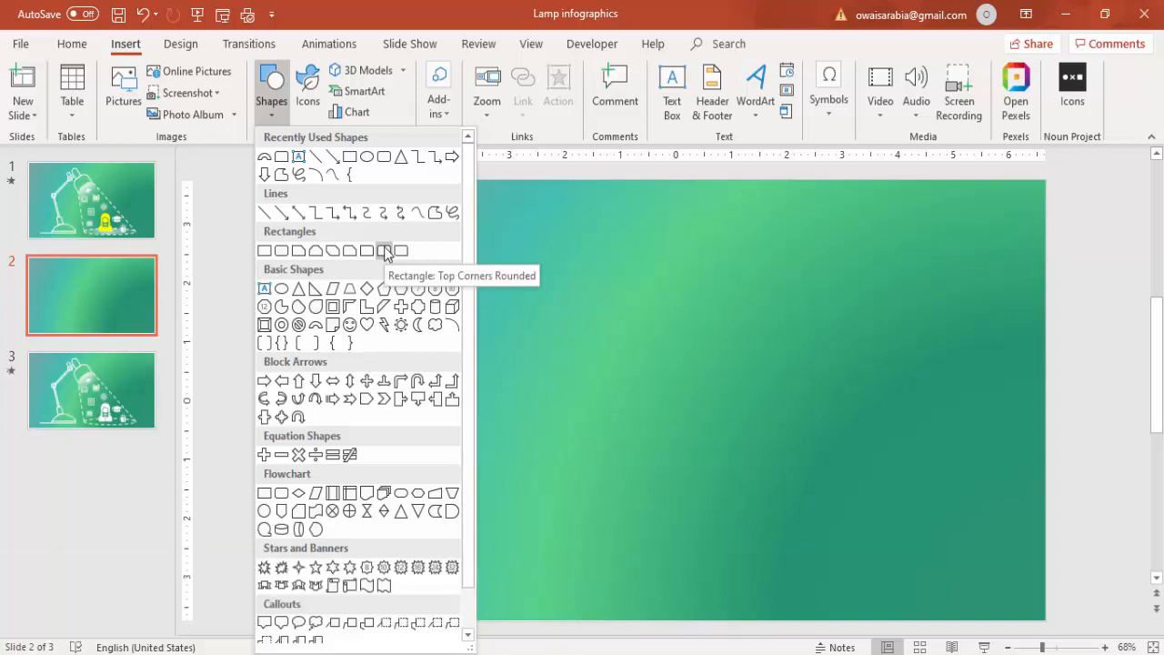
click(385, 250)
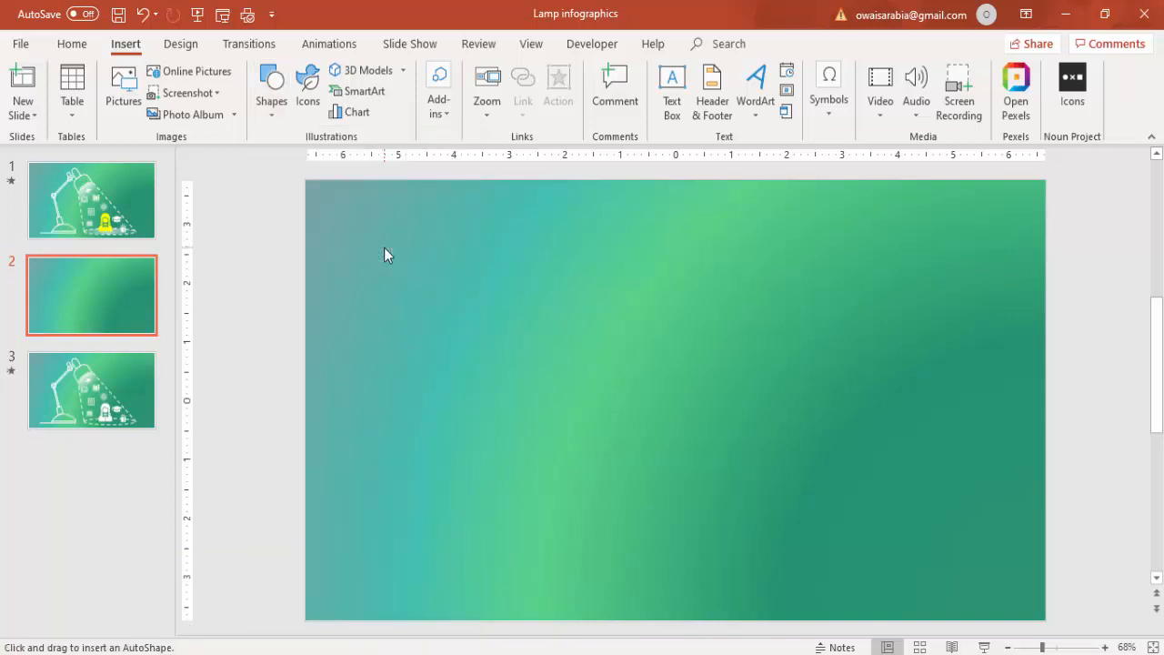
mouse_move(533, 392)
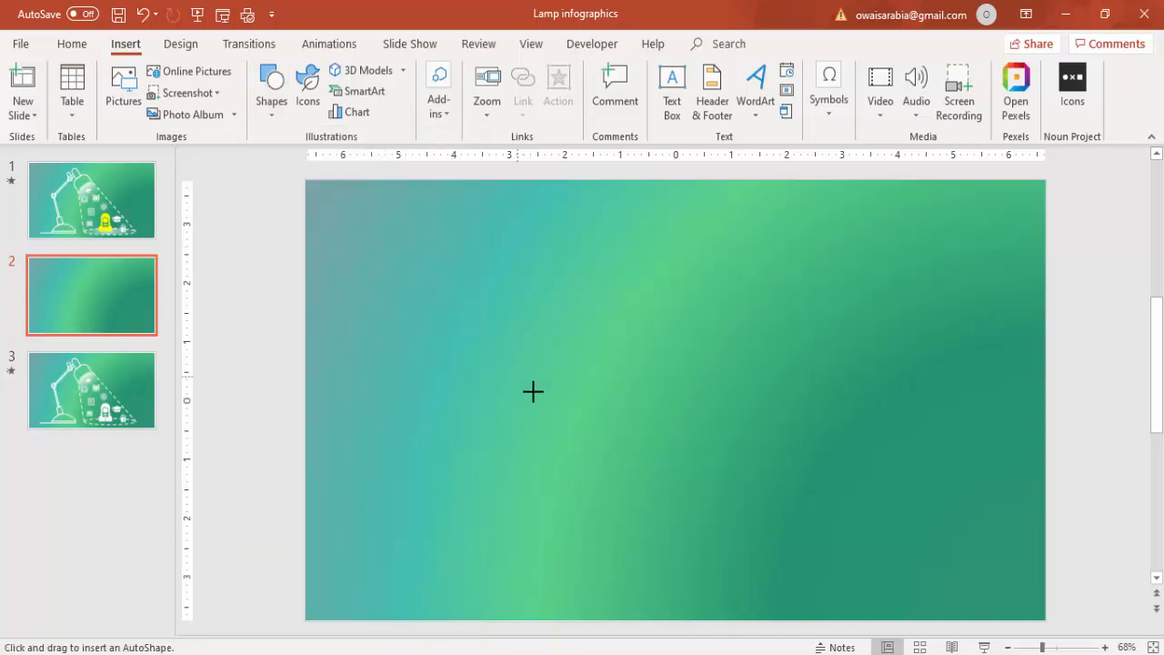
drag(533, 391, 721, 434)
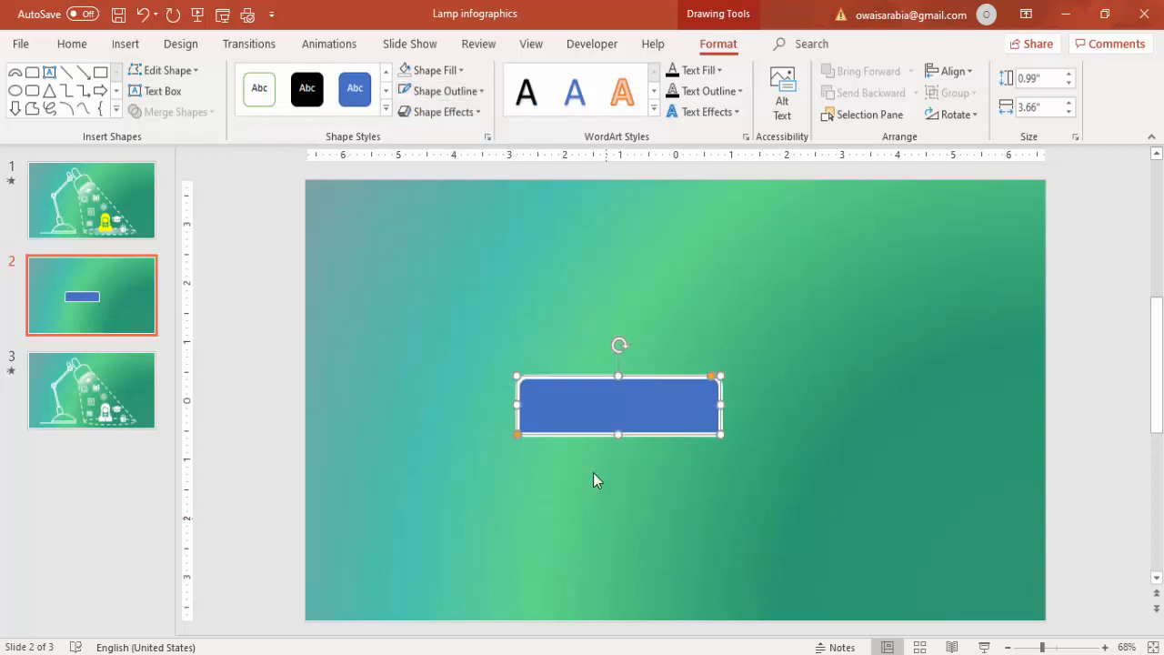
Remove the rectangle's fill, flatten it into a thin bar, and move it bottom-left.
click(427, 70)
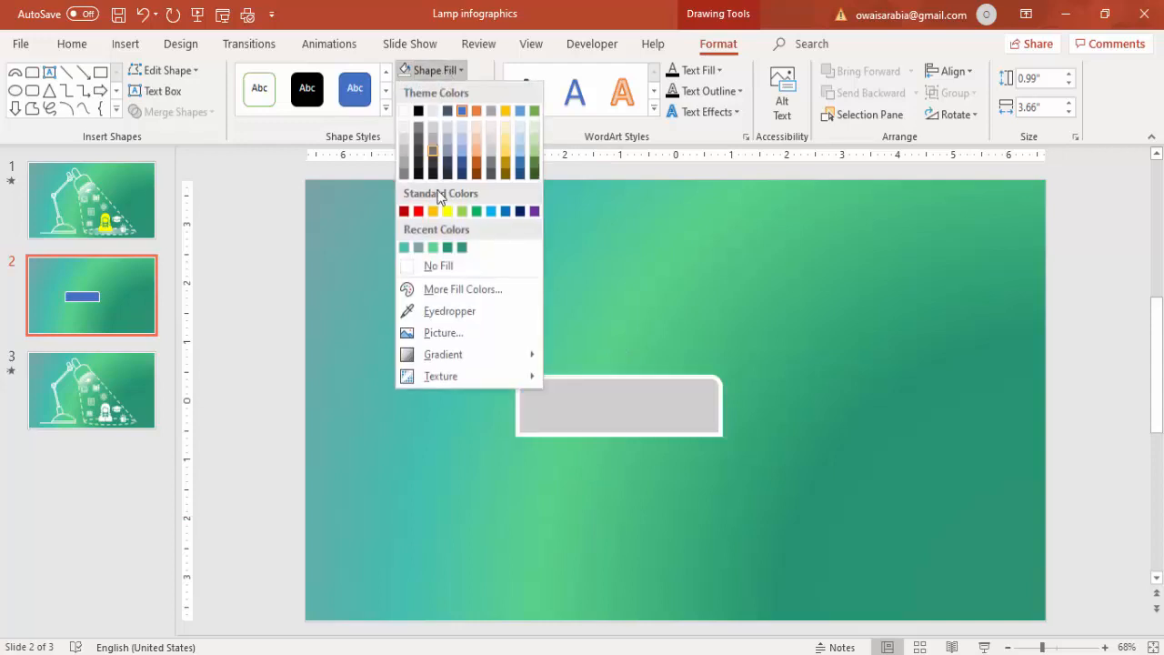
click(439, 266)
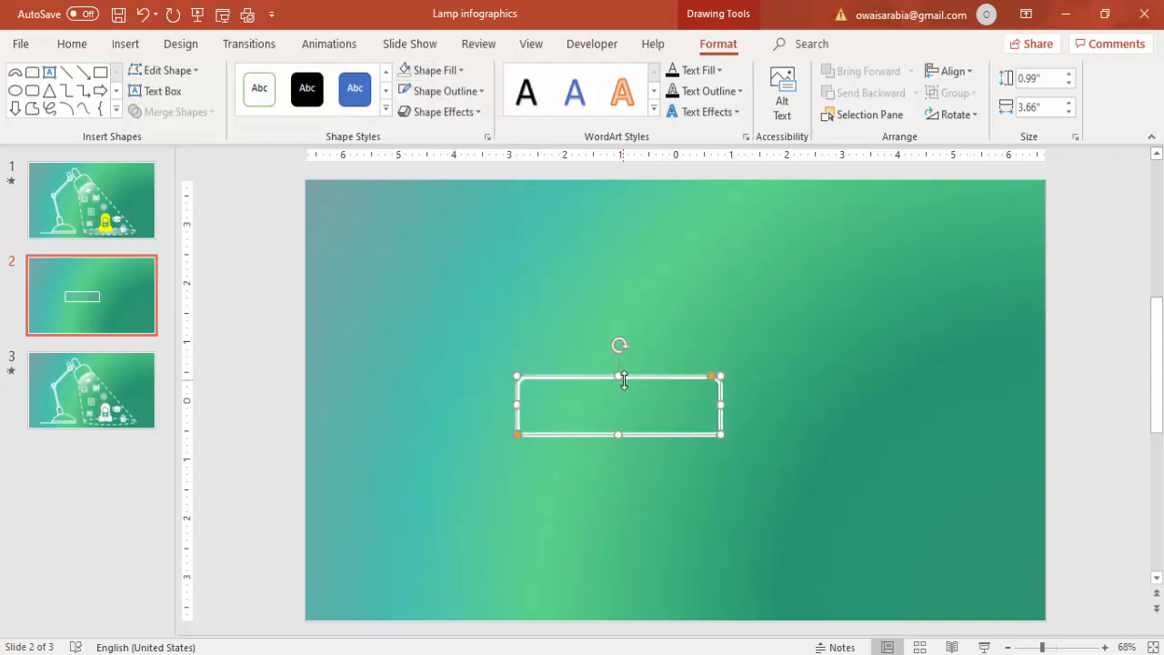
drag(620, 377, 616, 421)
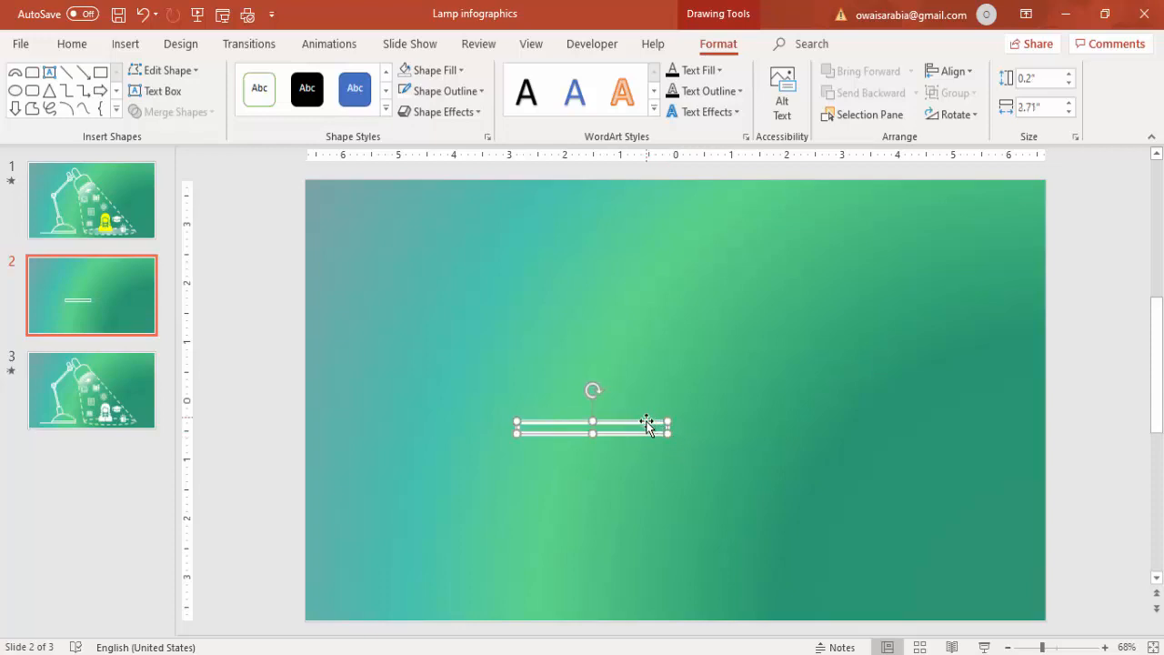
drag(591, 427, 482, 554)
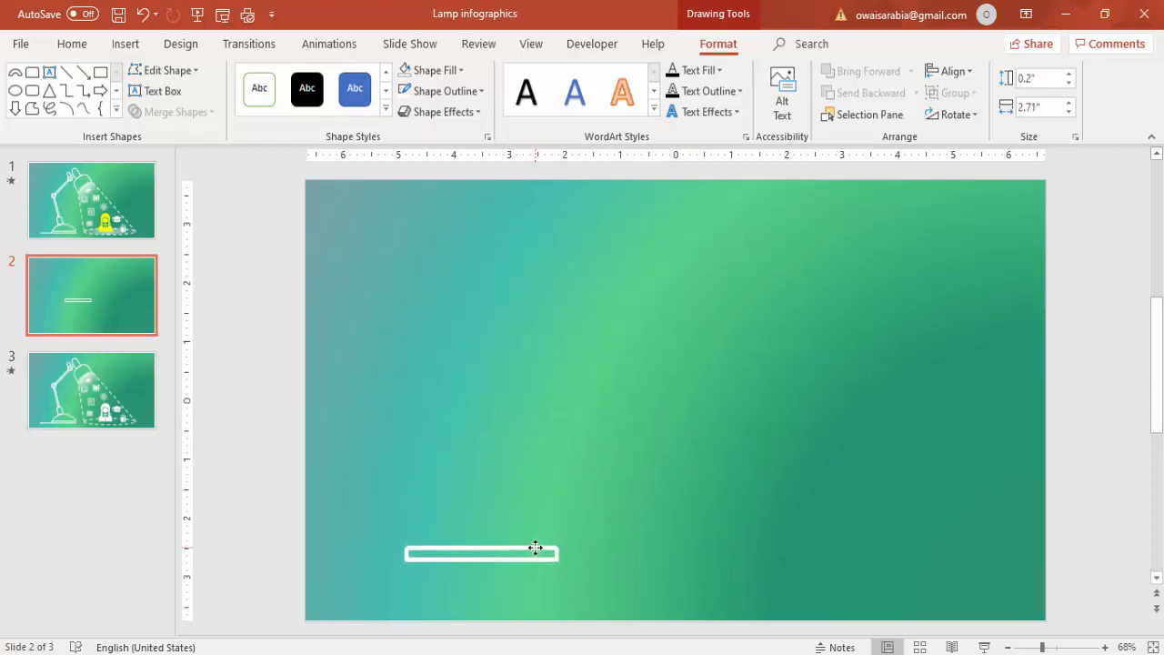
click(480, 552)
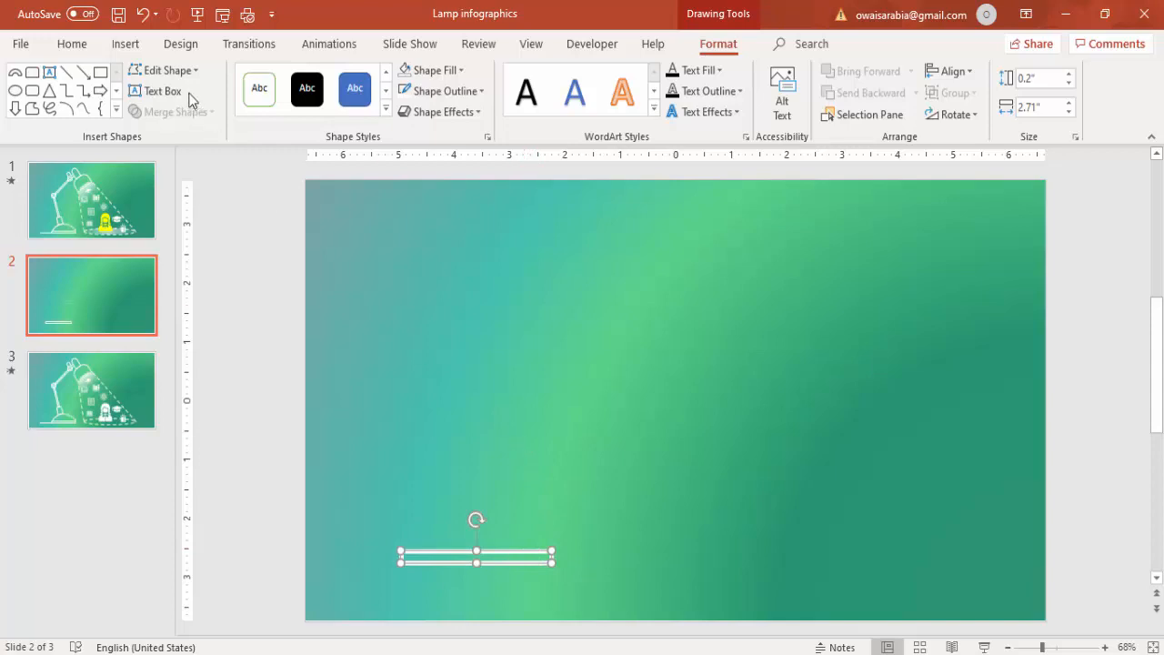
Draw an arc with a white 3 pt outline and enlarge it over the bar's left end.
click(125, 44)
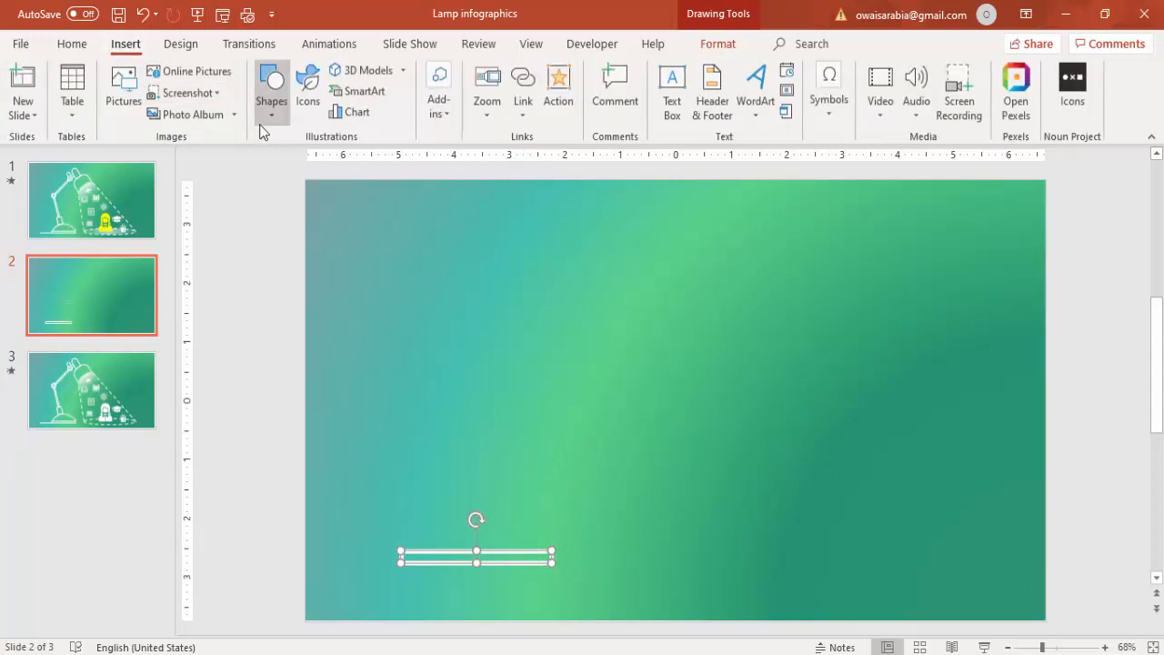
click(271, 89)
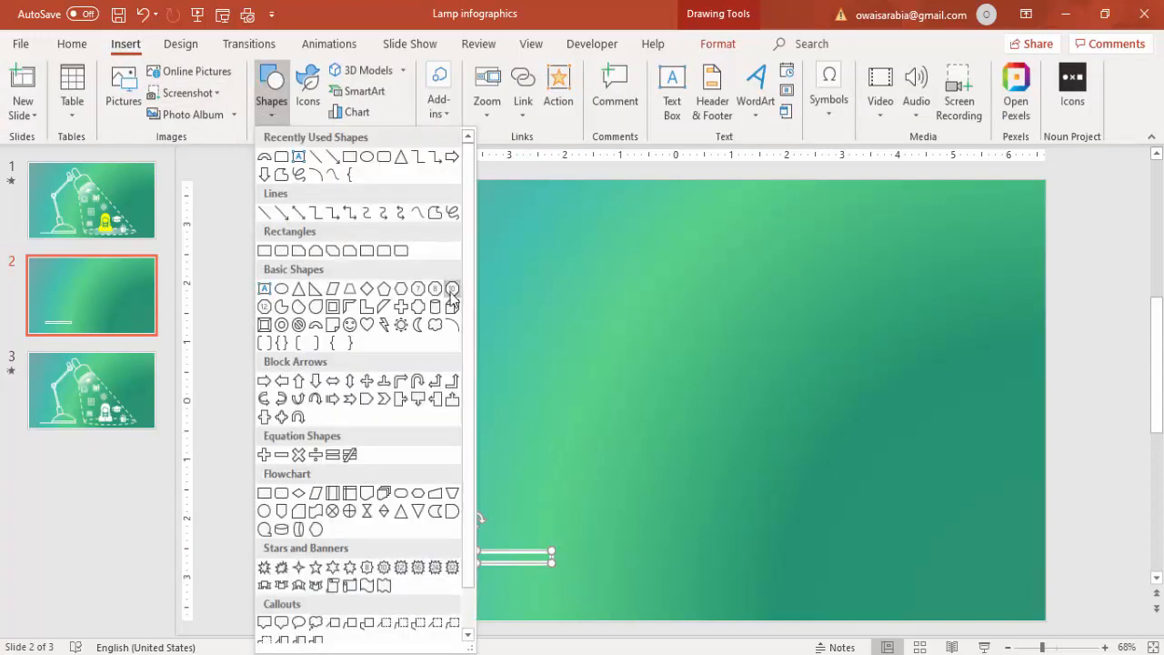
mouse_move(453, 325)
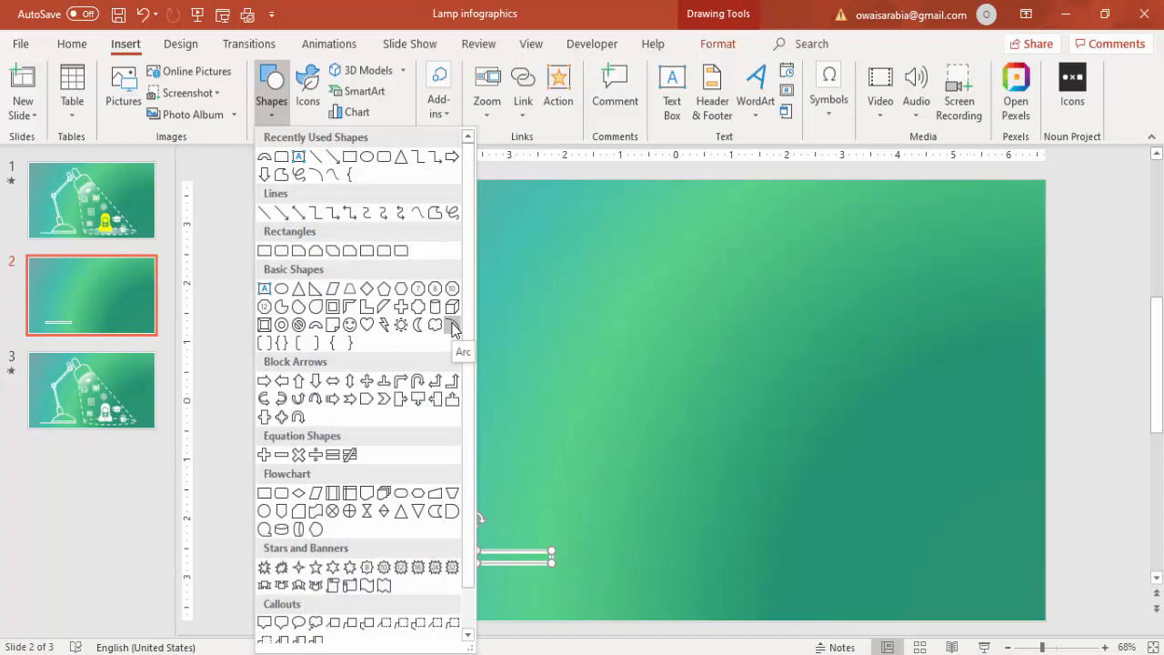
click(453, 325)
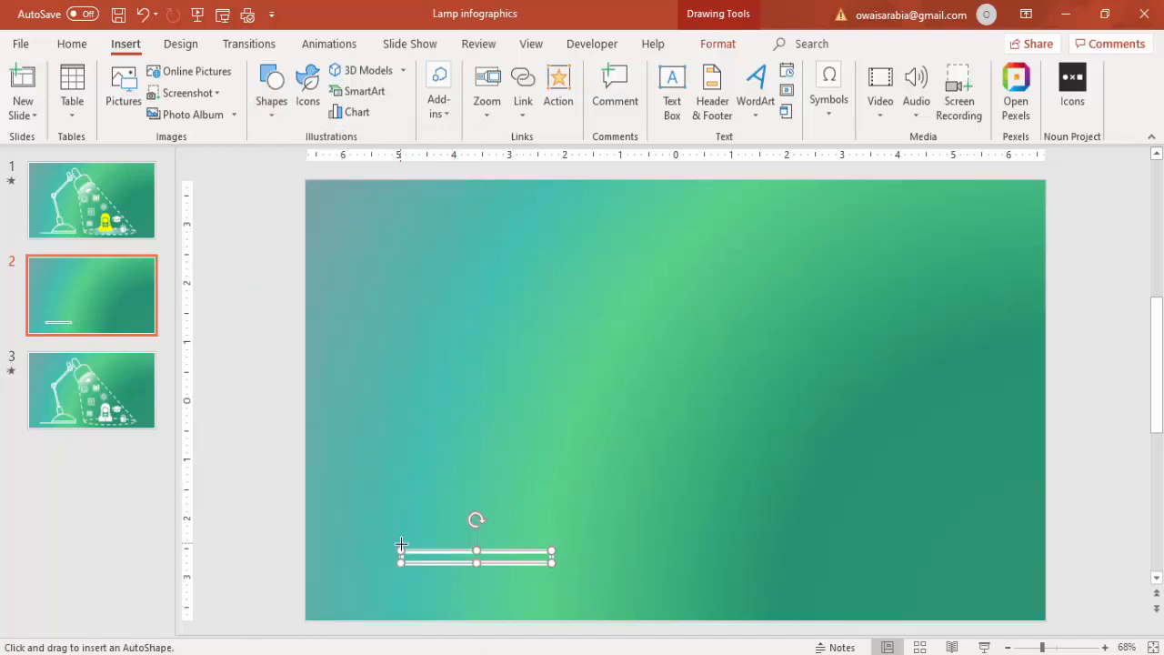
mouse_move(444, 507)
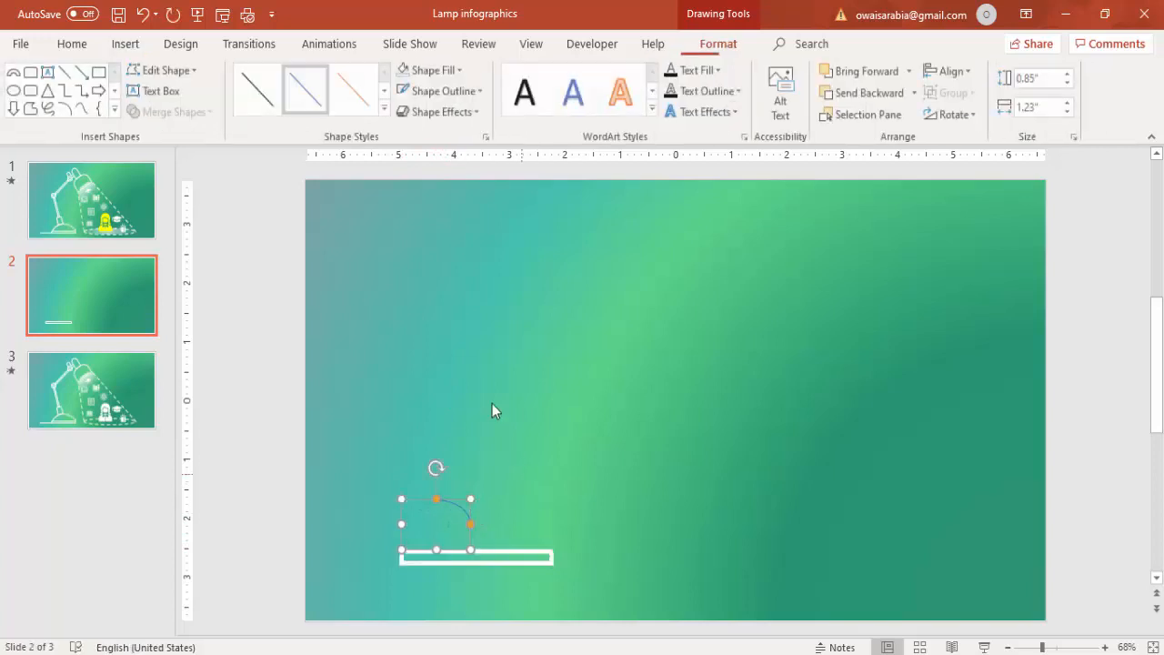
click(441, 91)
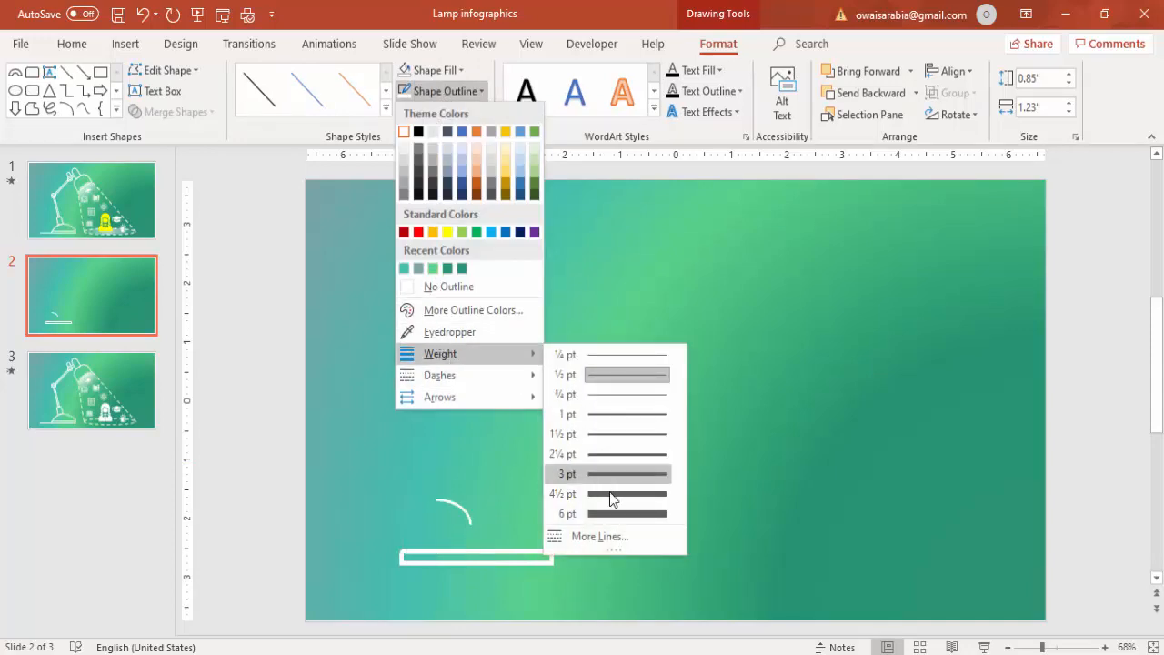
click(567, 473)
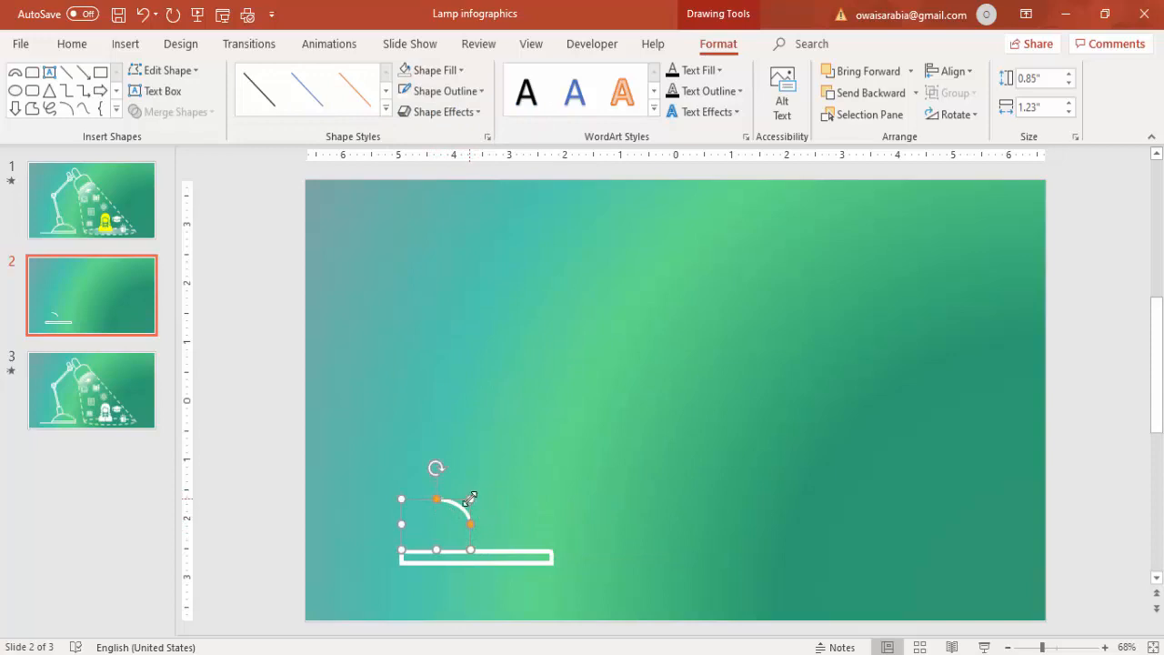
drag(470, 498, 506, 476)
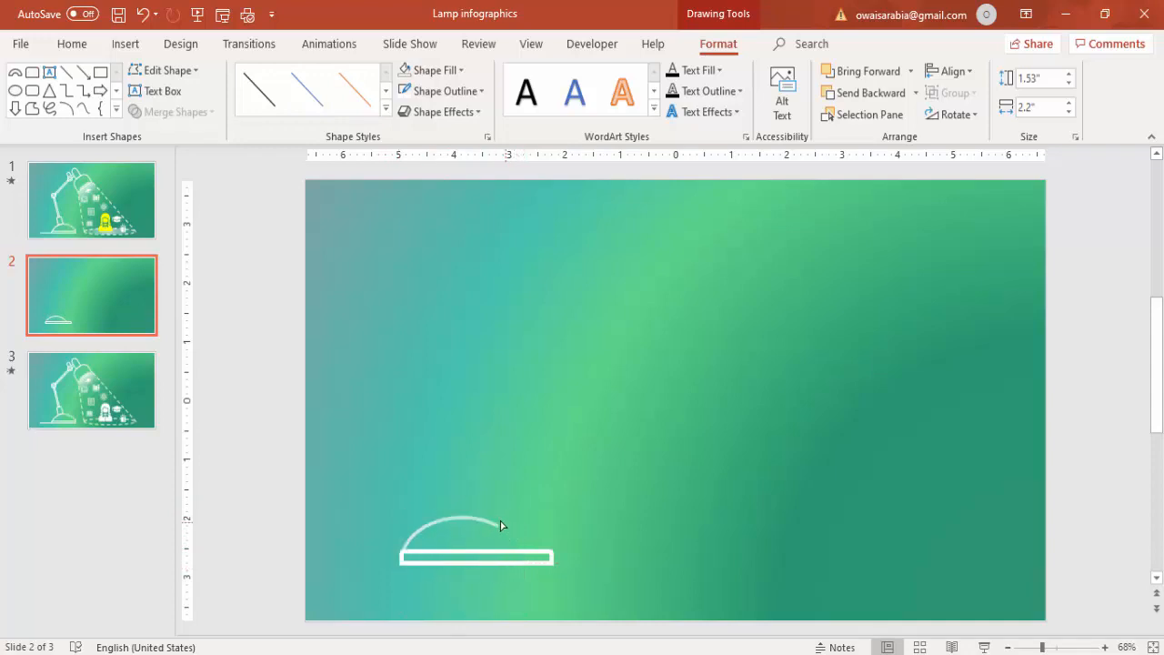
click(473, 541)
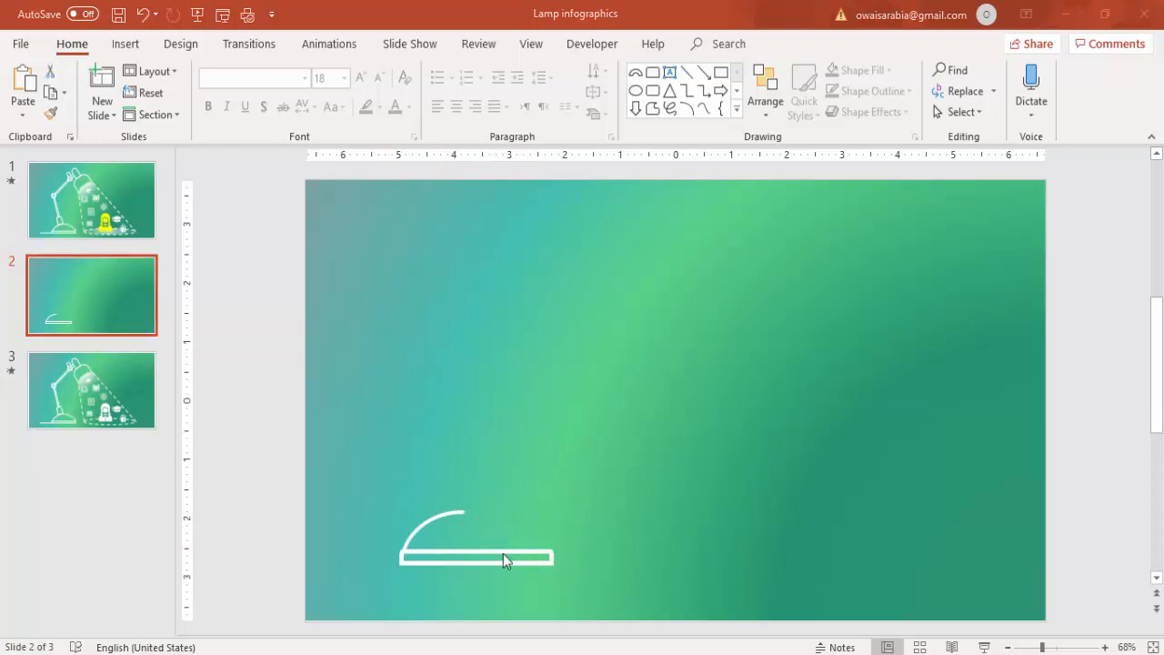
Move the small tilted block onto the arc's top and select the arm rectangle.
click(475, 557)
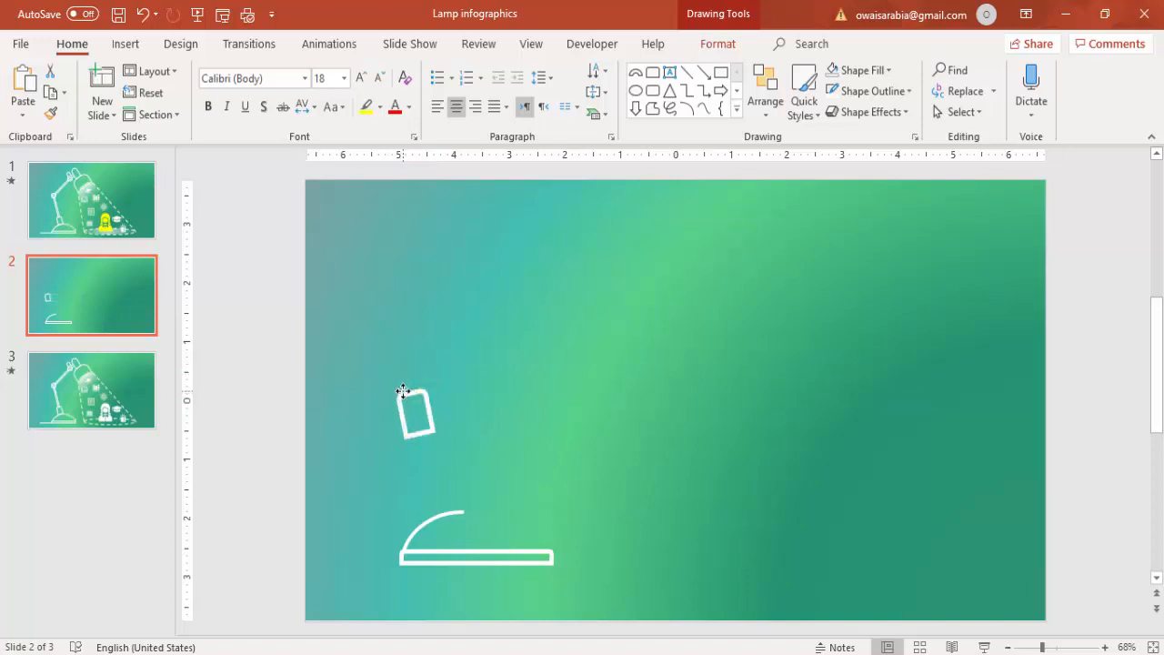
drag(416, 412, 441, 486)
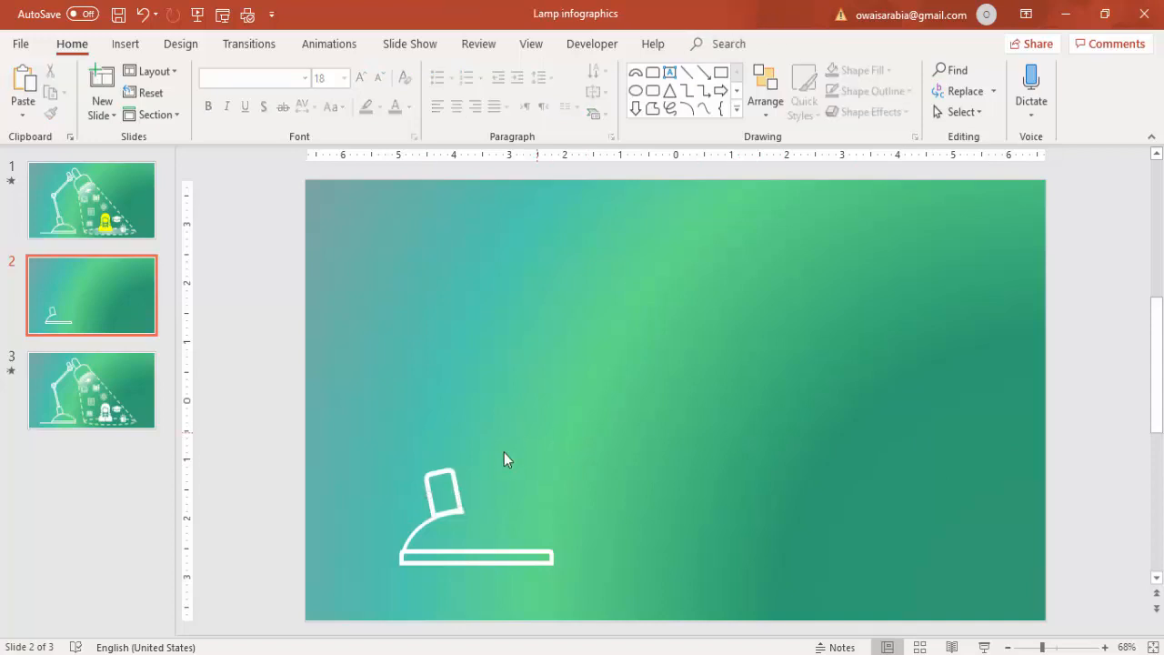
mouse_move(457, 508)
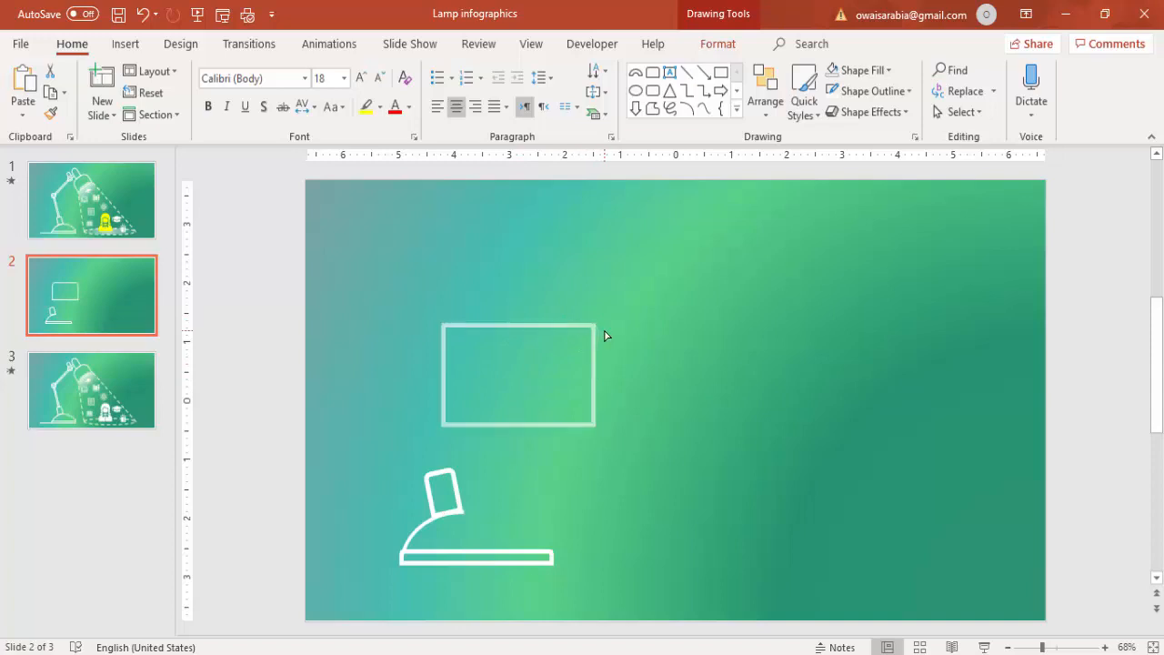
click(518, 375)
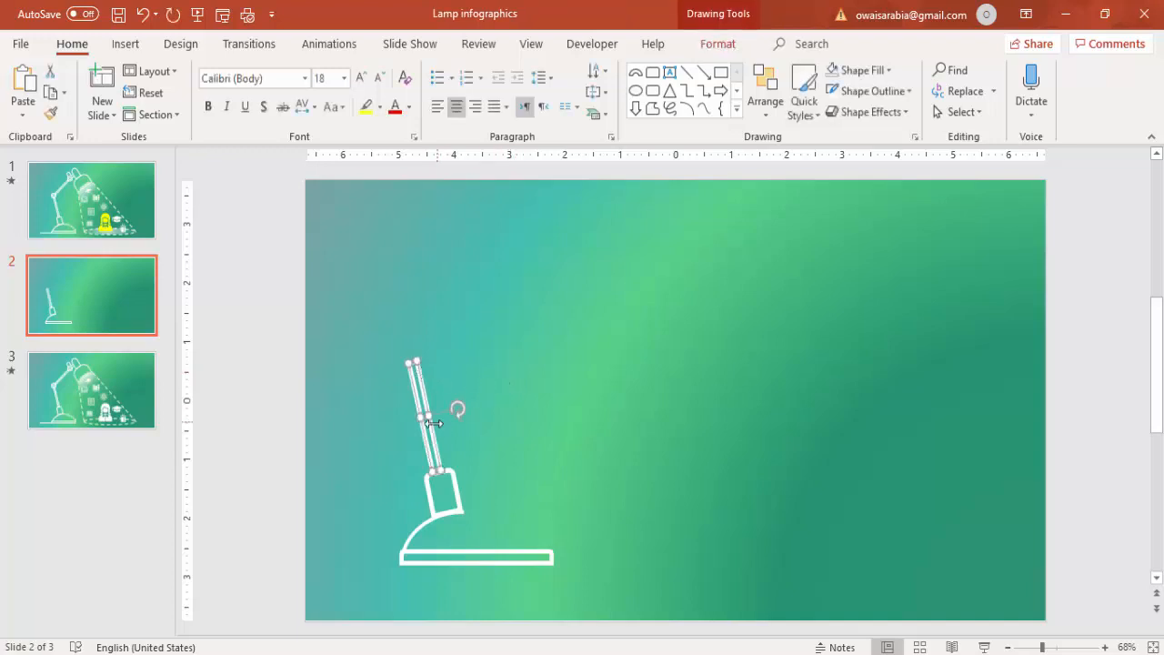
Draw a white 0.51" donut ring and set it on the arm's top end.
drag(428, 419, 542, 405)
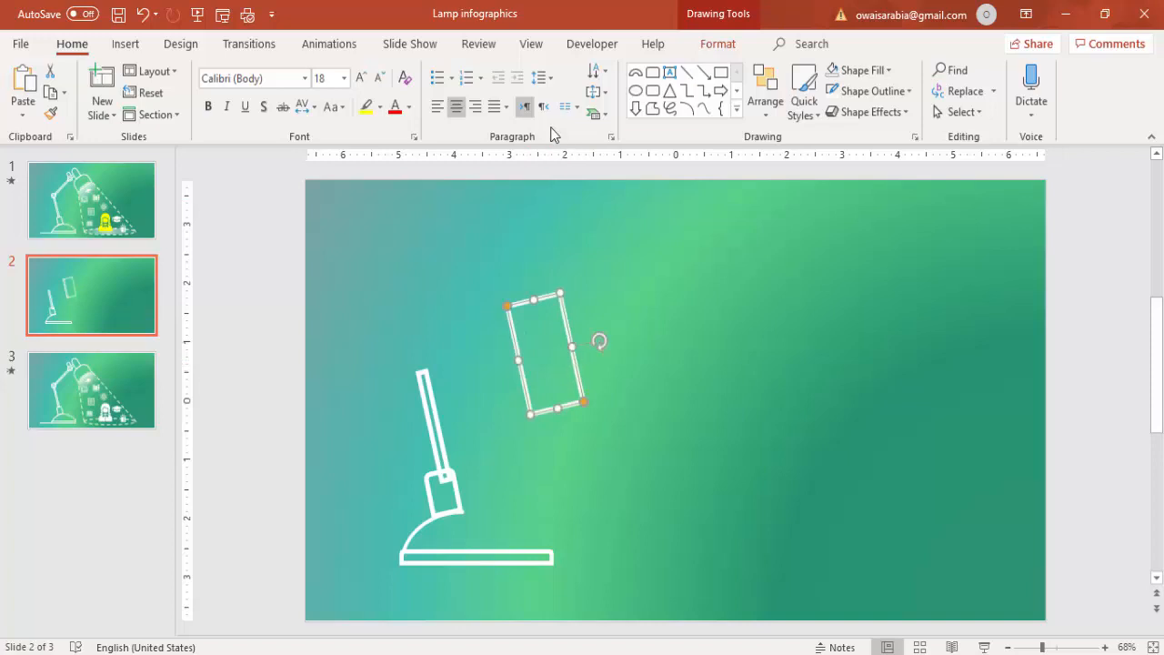
click(717, 44)
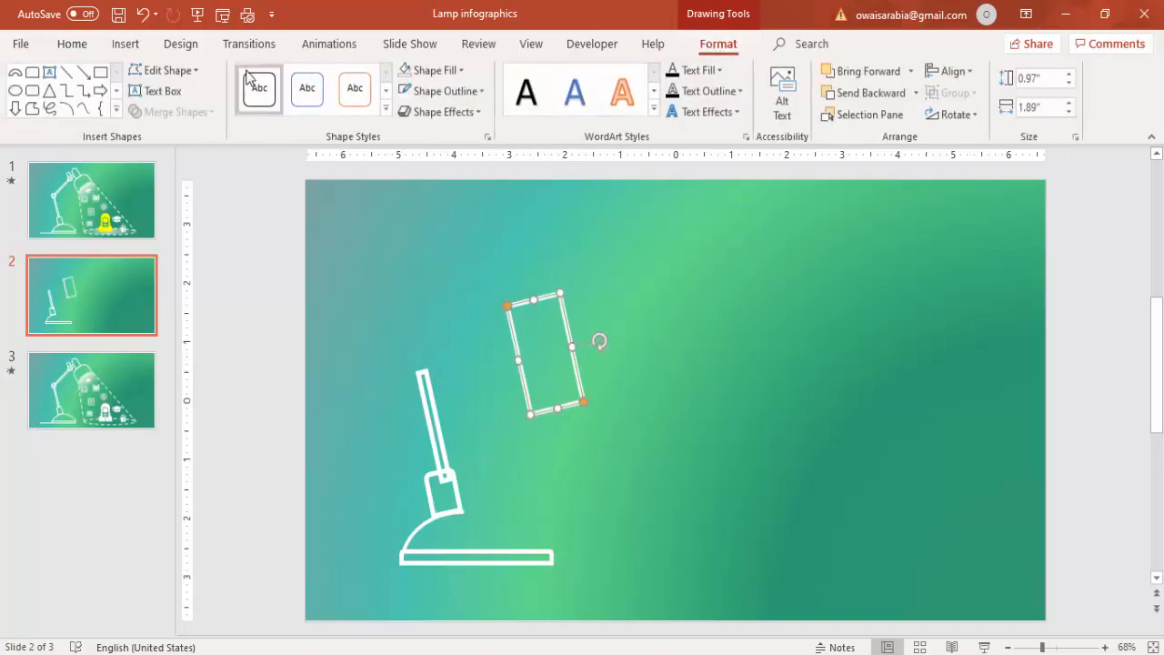
click(168, 70)
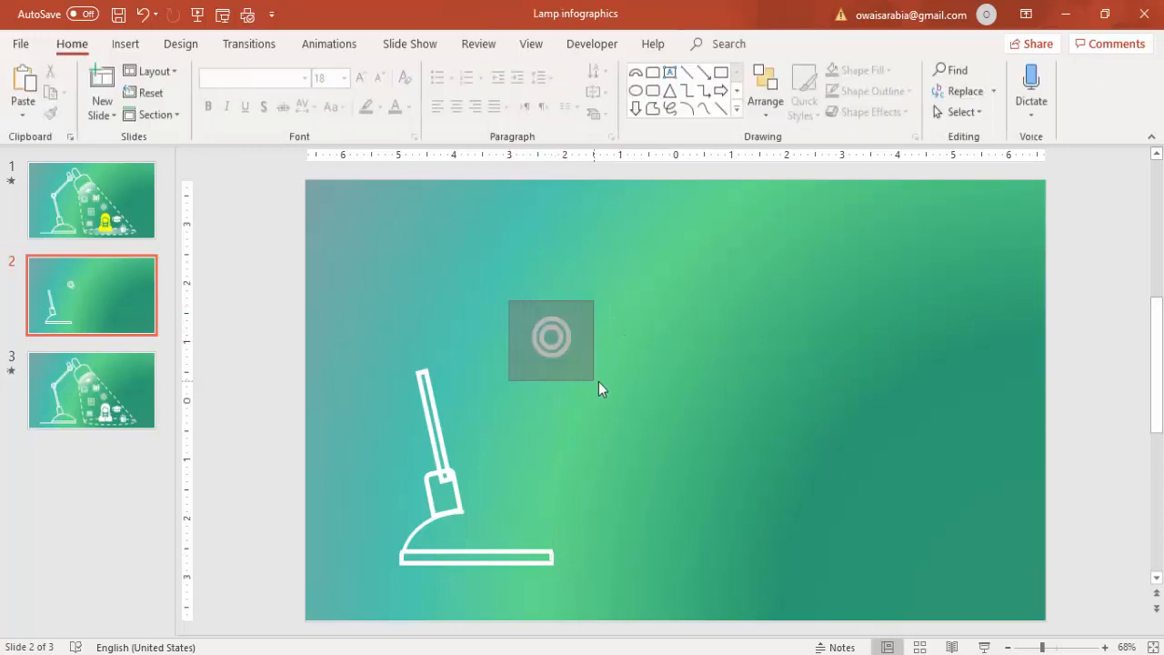
click(550, 340)
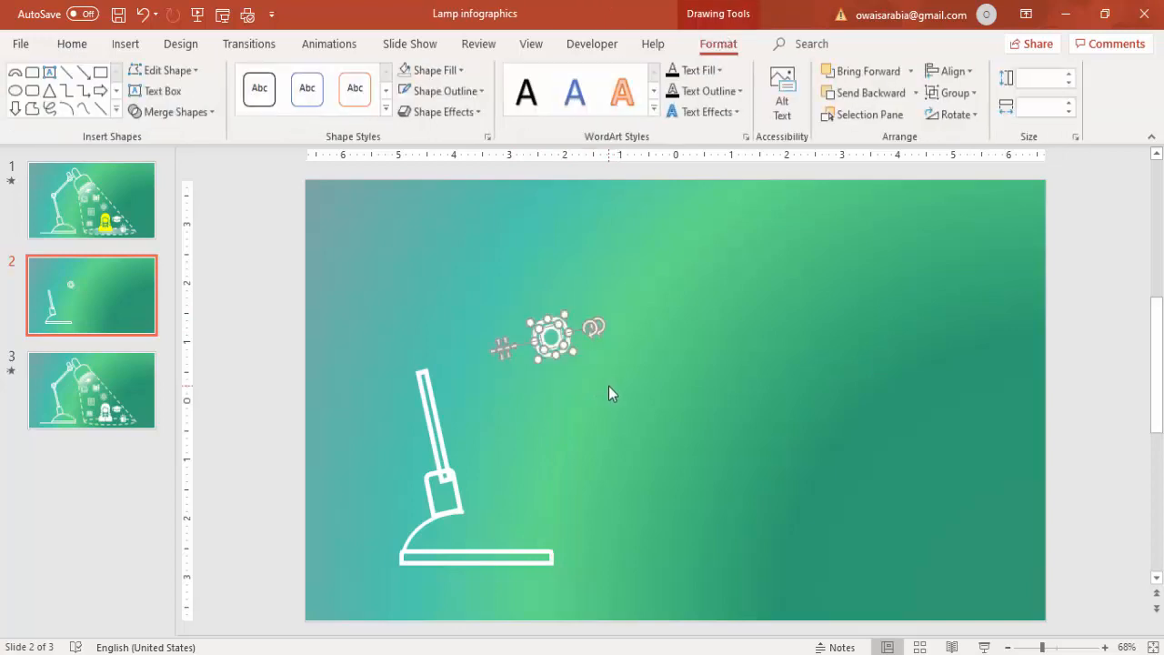
click(550, 336)
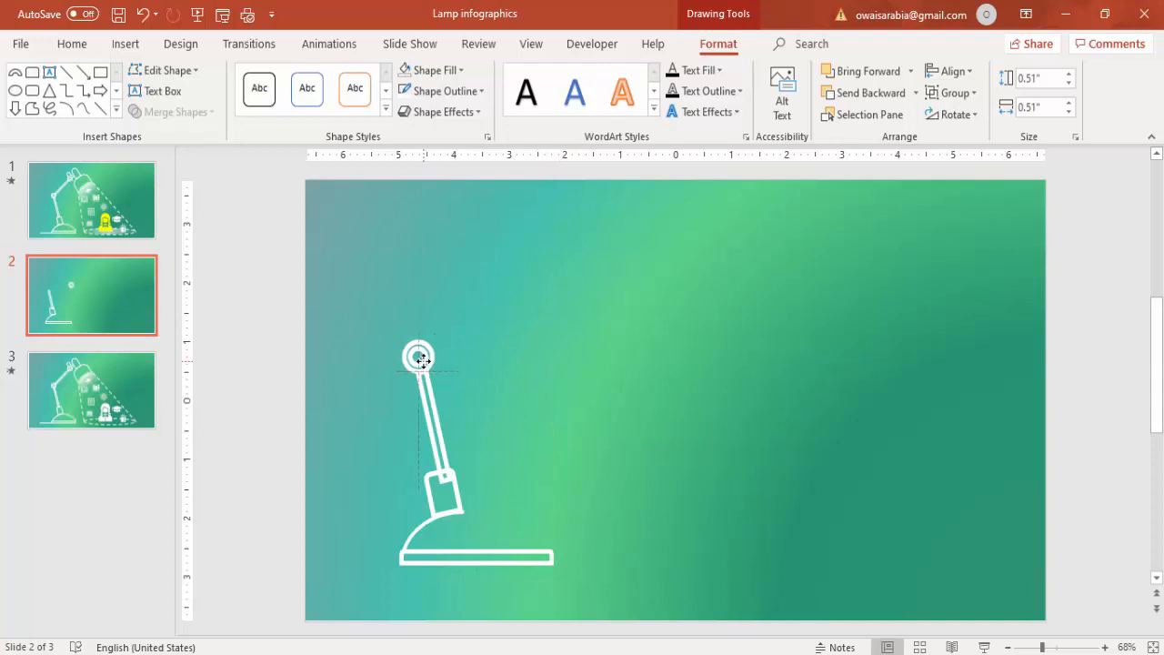
click(514, 372)
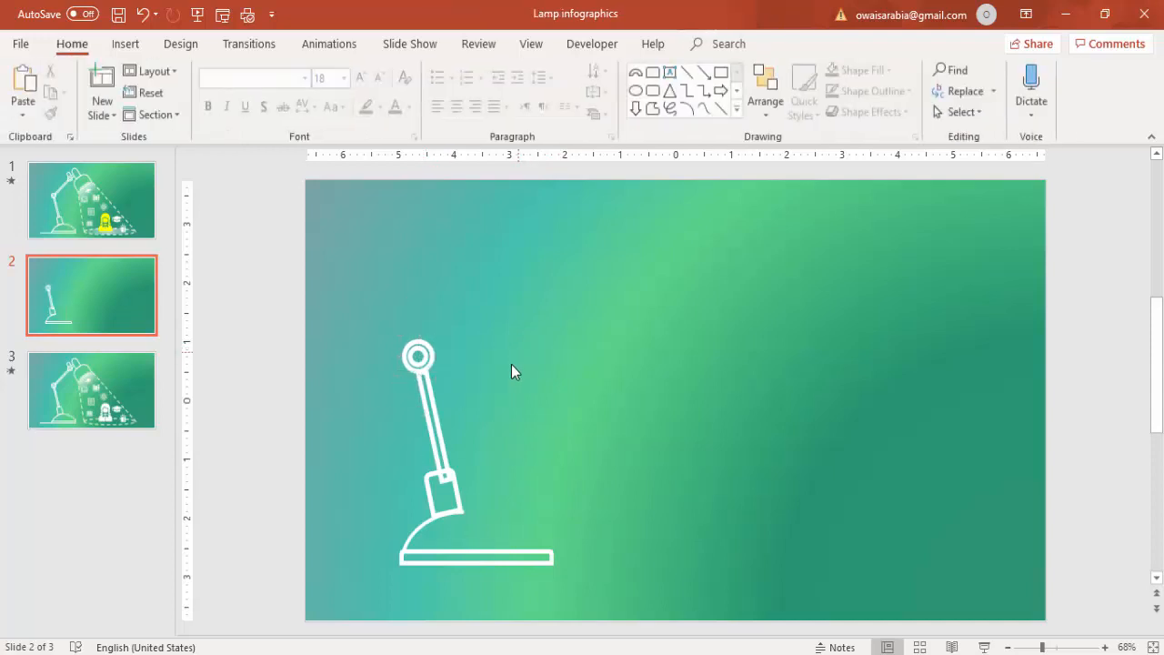
Duplicate the lower arm and swing the copy up-right from the ring joint.
click(427, 418)
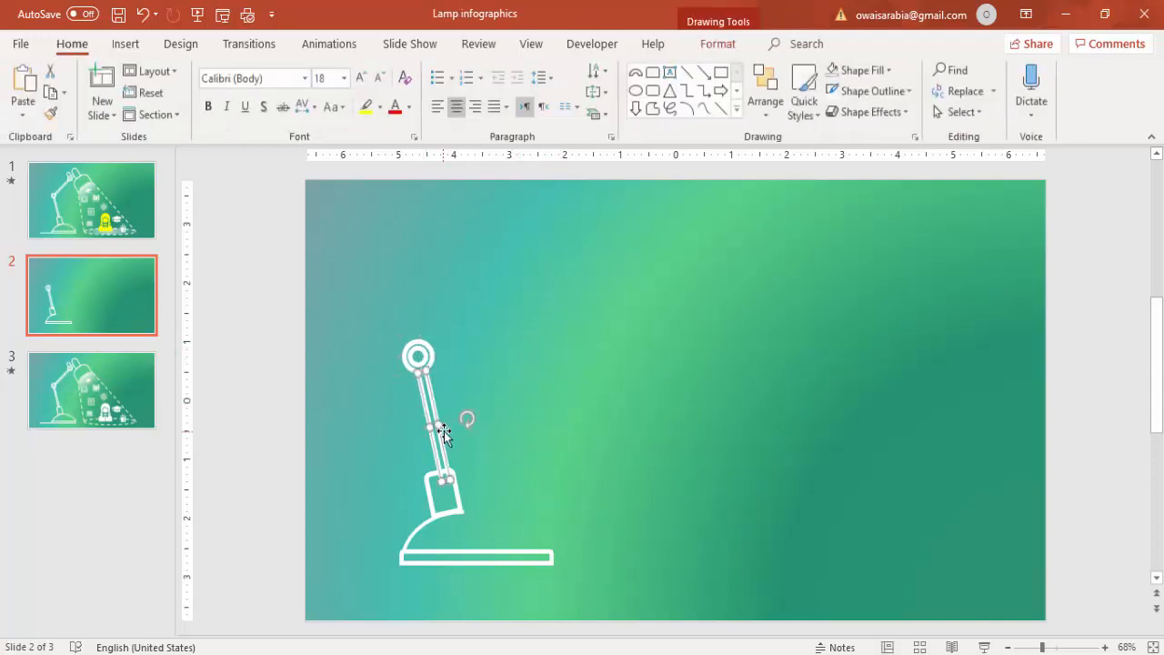
click(419, 355)
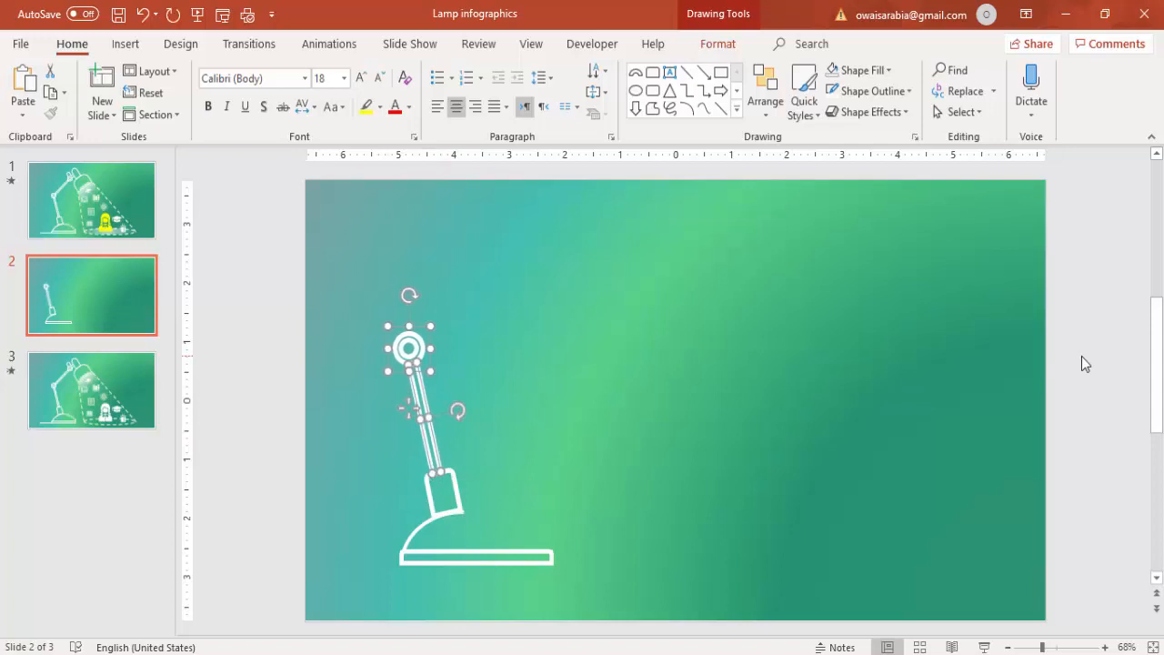
mouse_move(1067, 347)
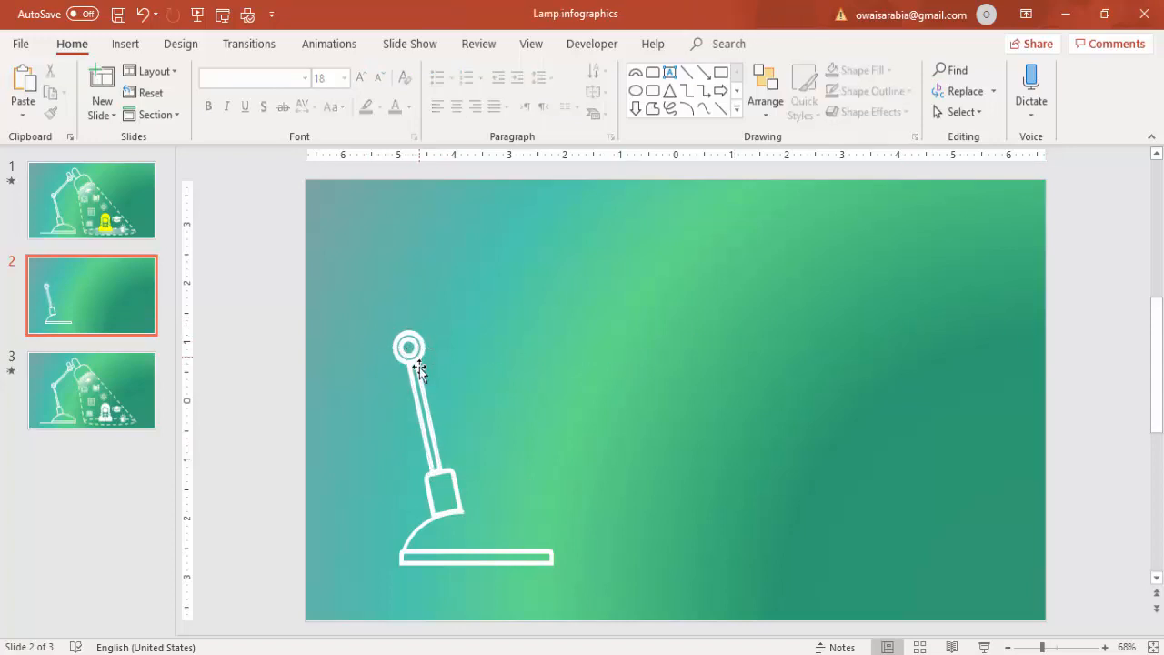
click(428, 428)
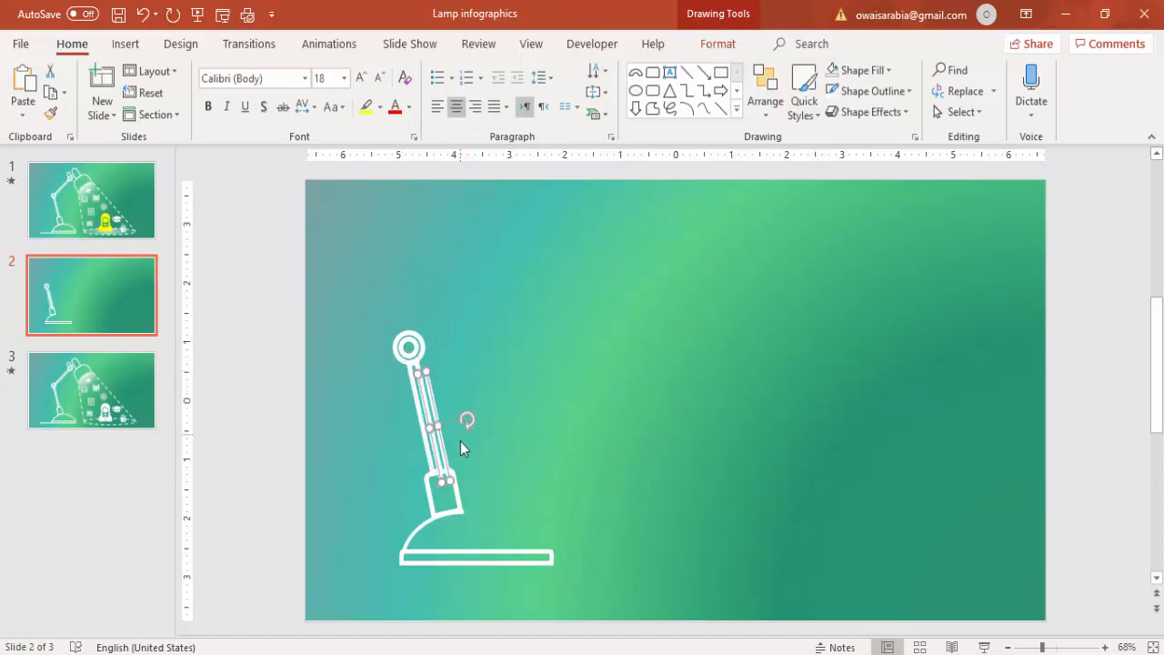
drag(435, 428, 435, 414)
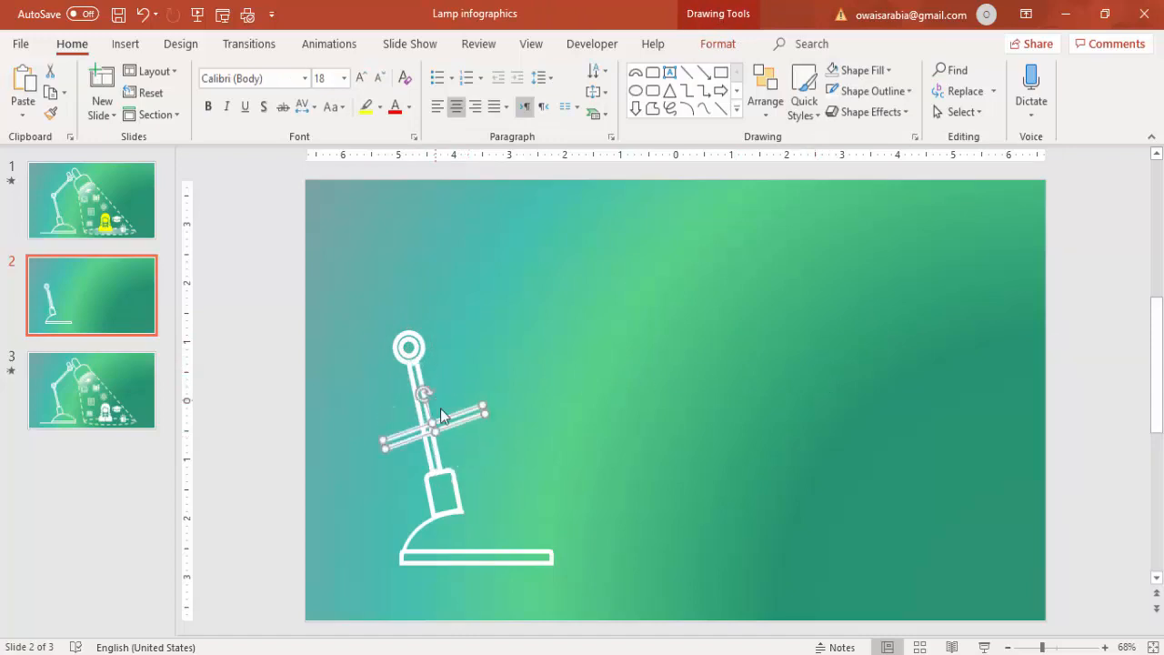
drag(436, 427, 491, 309)
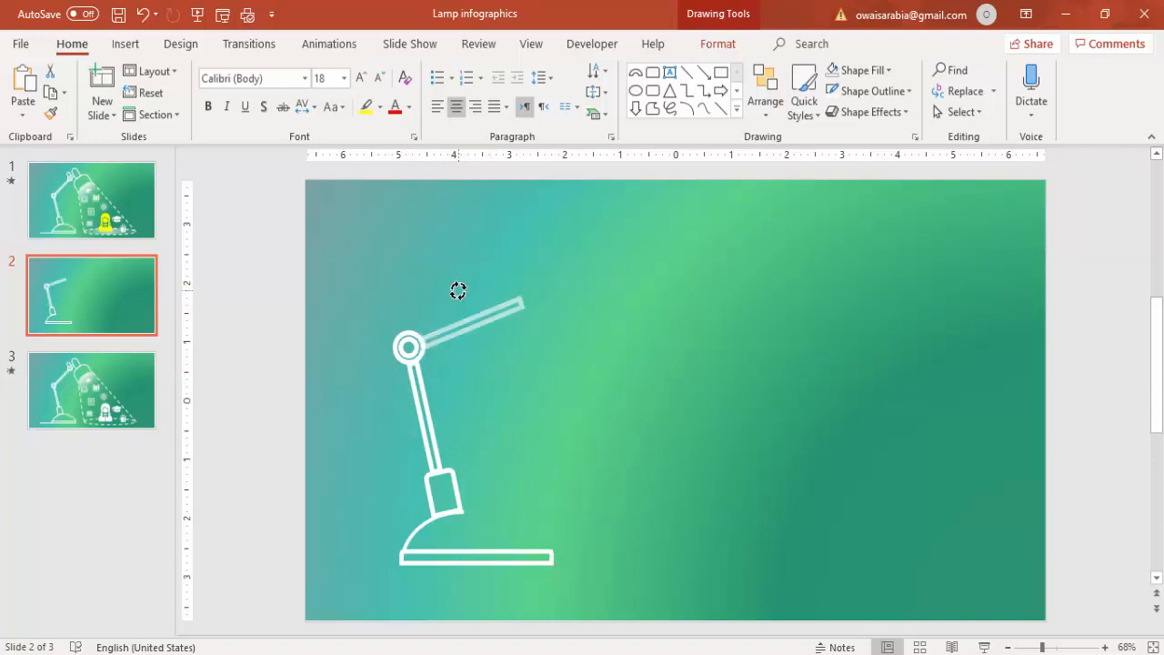
click(464, 323)
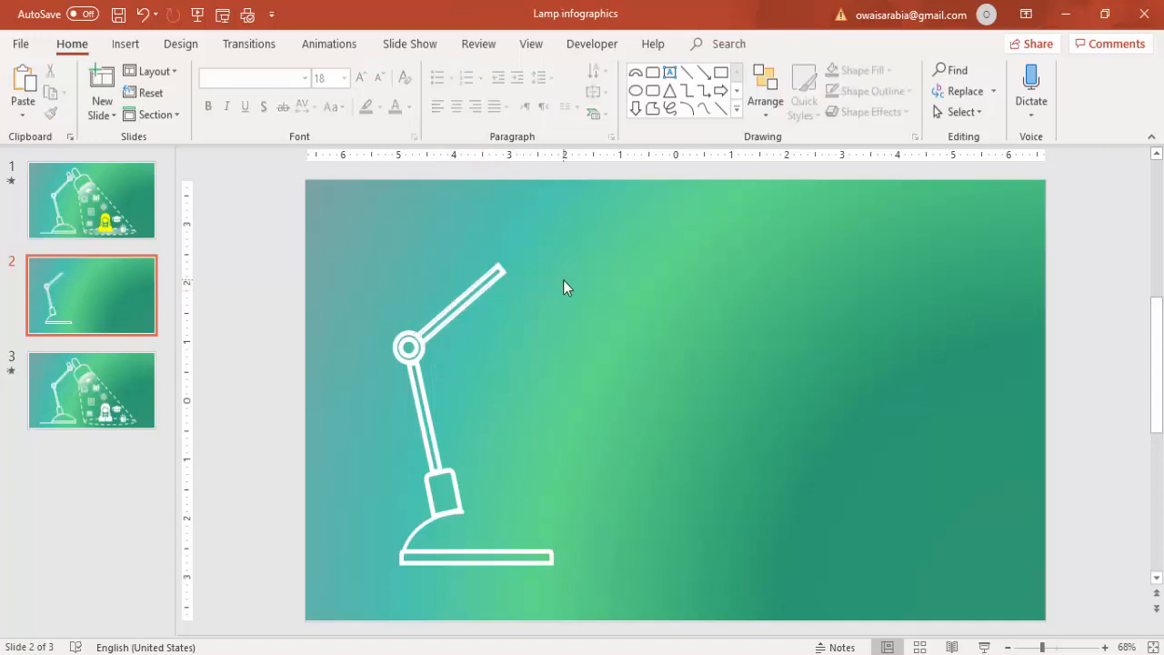
mouse_move(405, 334)
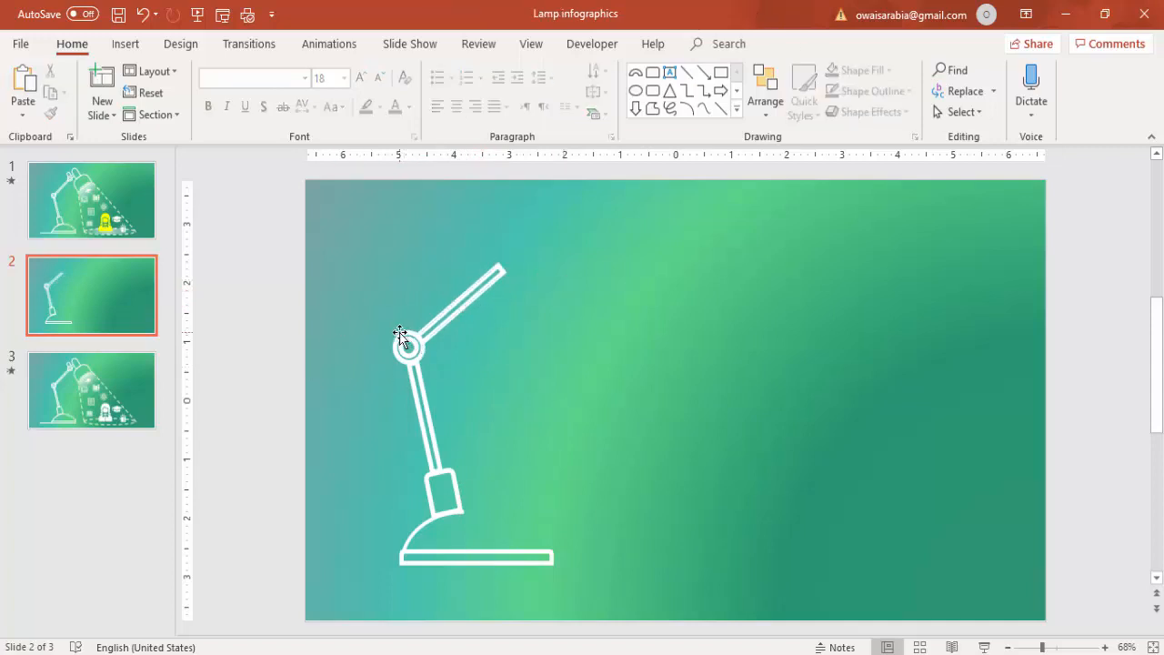
Copy the ring joint and align the paste at the upper arm's end.
click(414, 350)
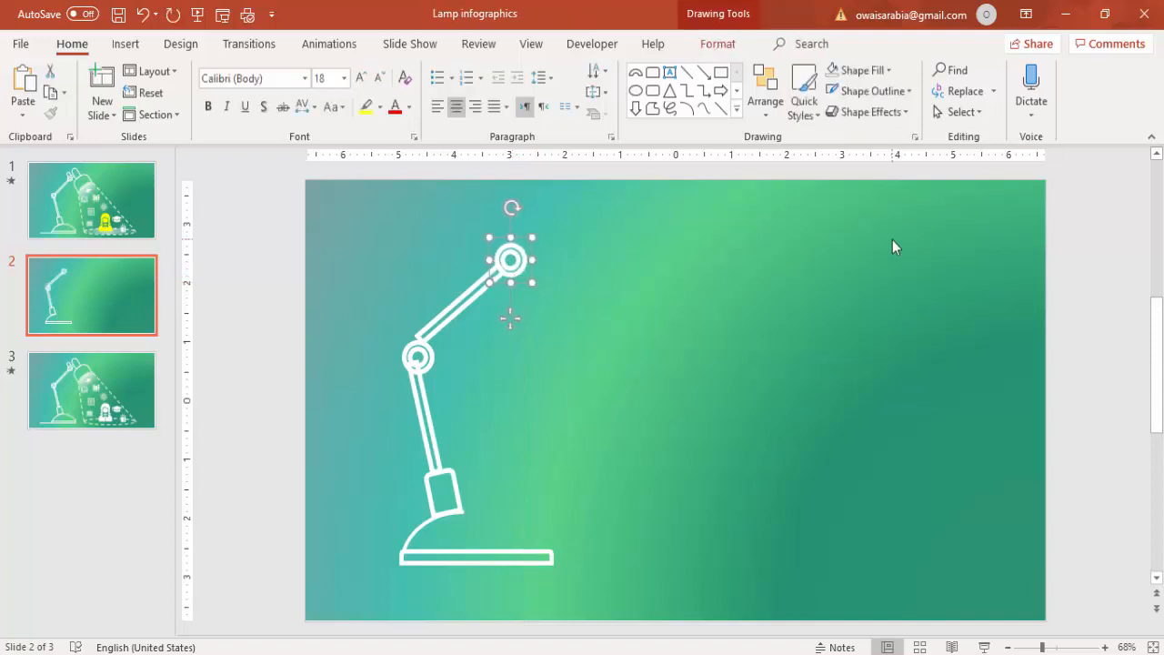
mouse_move(430, 289)
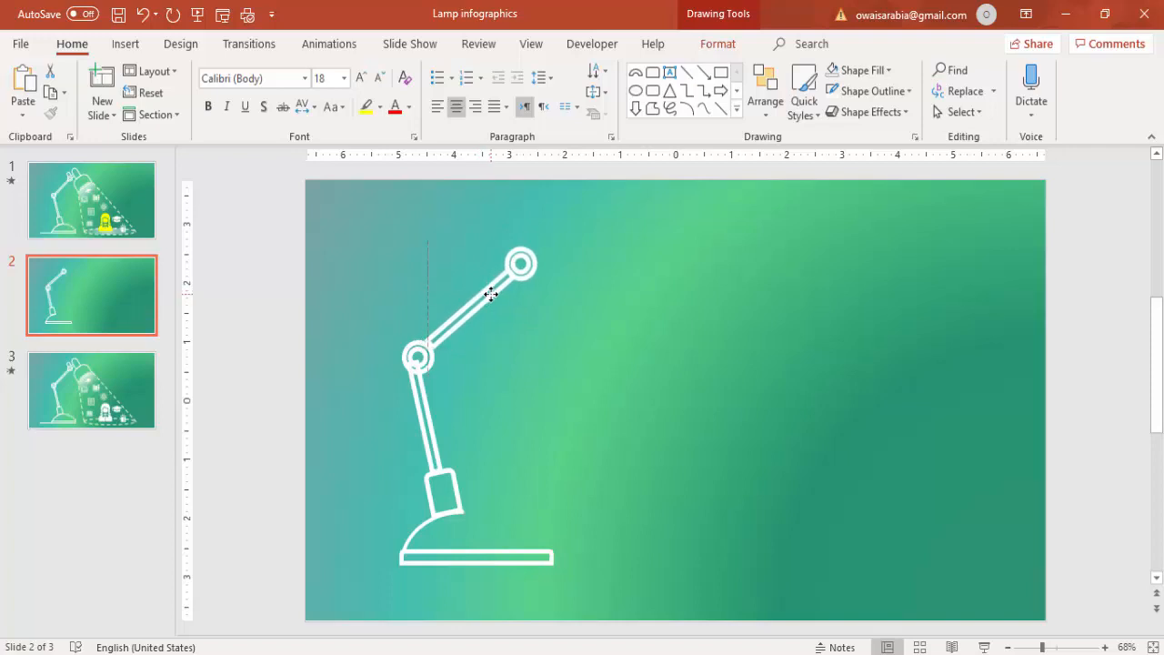
click(492, 296)
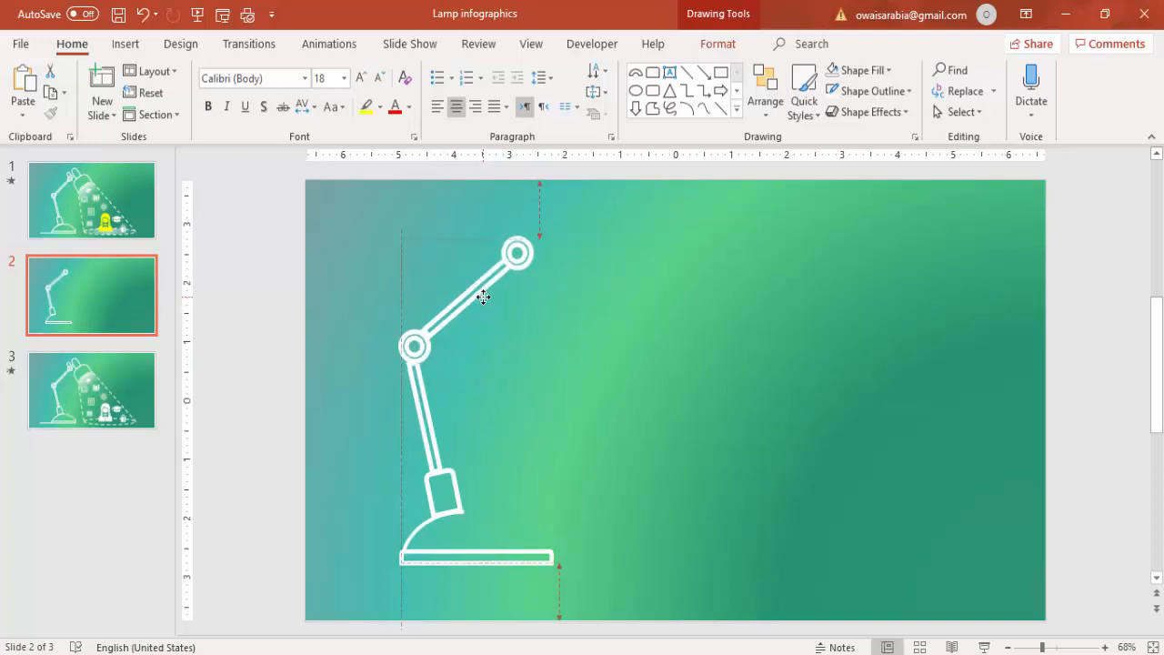
click(466, 296)
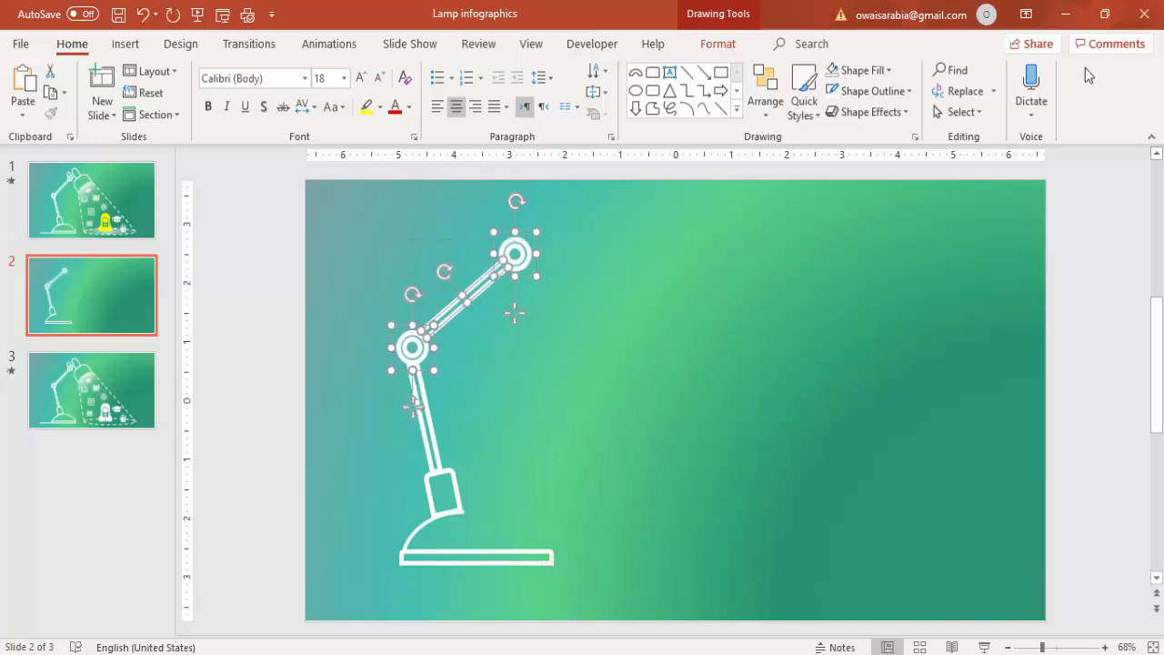
click(746, 301)
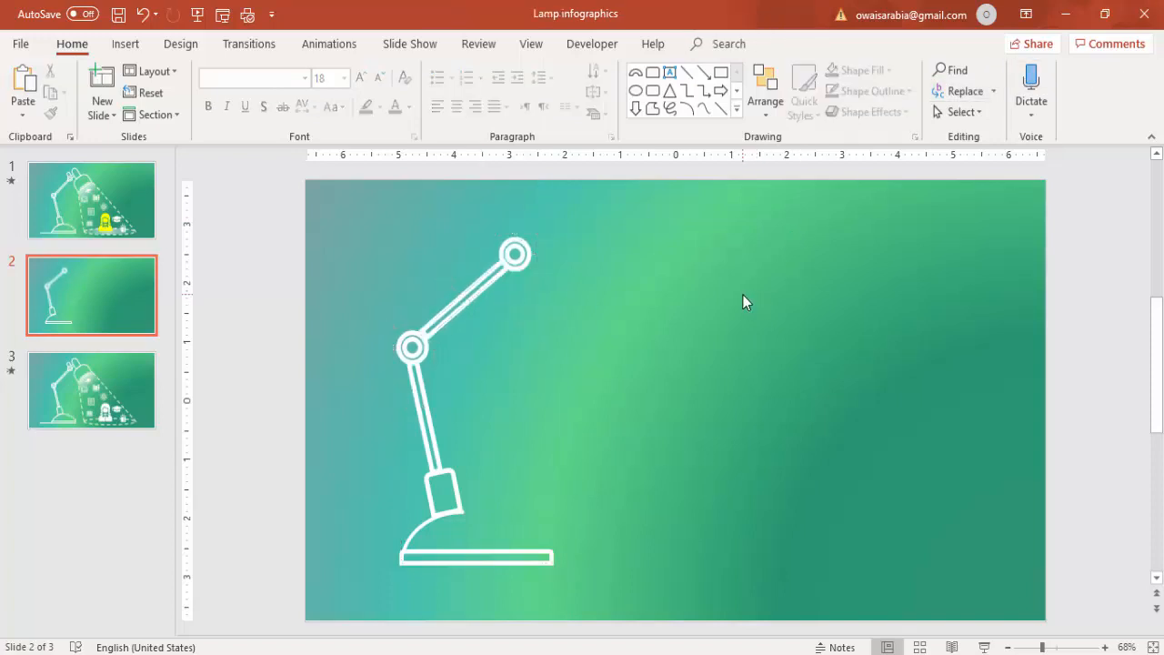
mouse_move(471, 480)
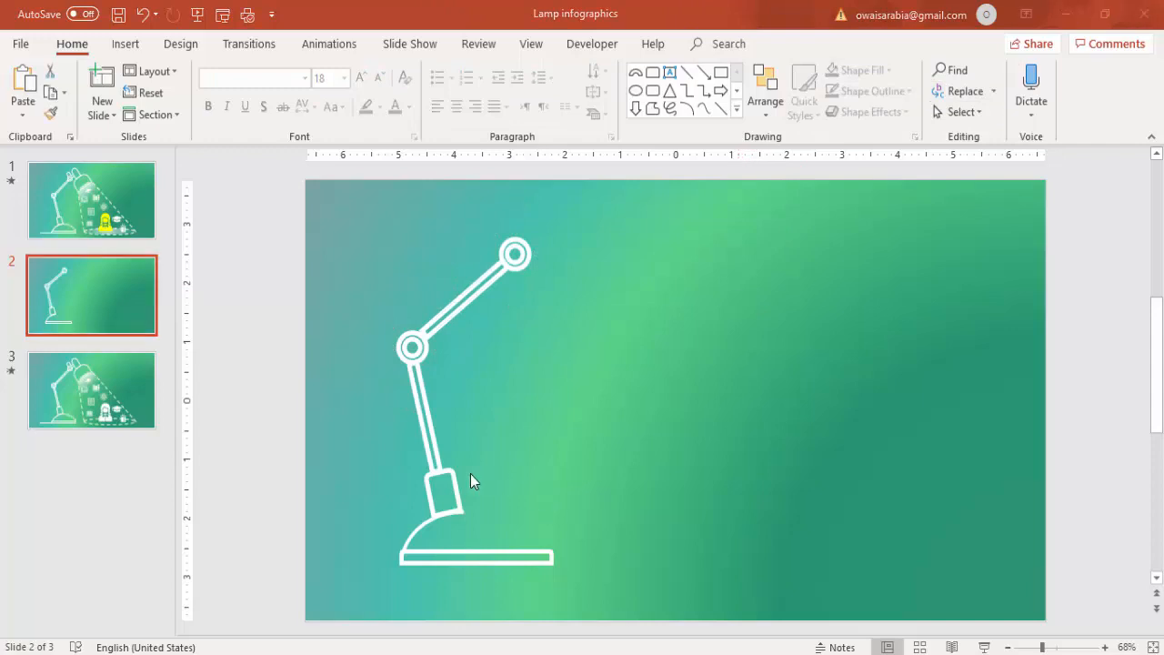
Draw a rounded-top lamp head, move it beside the upper joint, and tilt it.
click(441, 482)
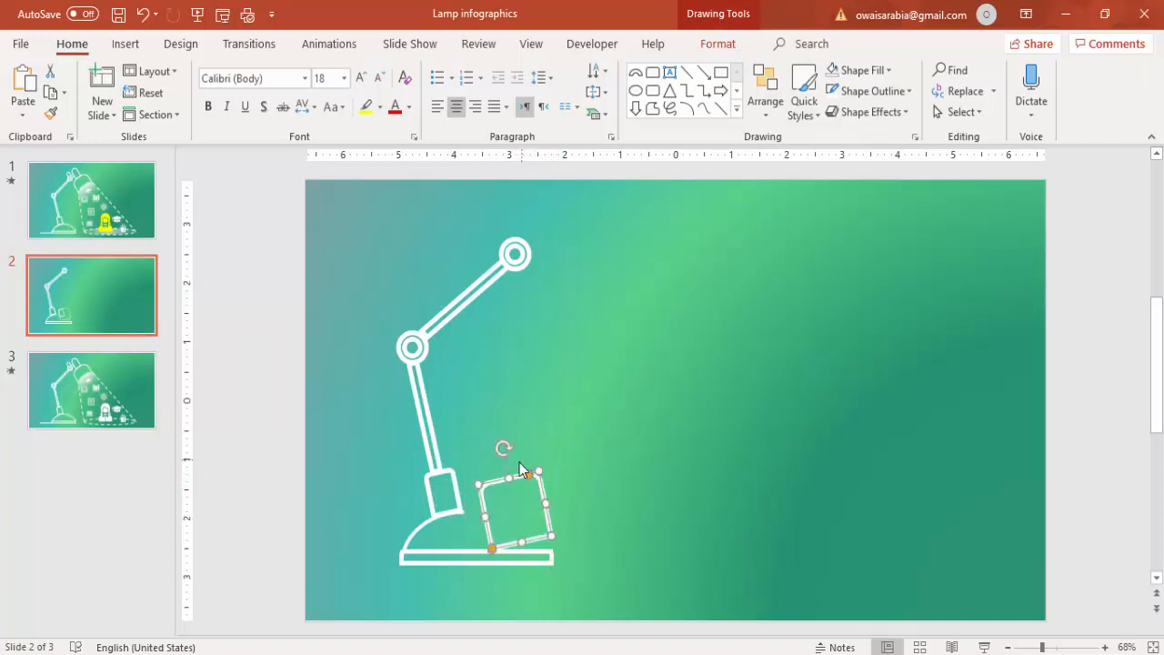
drag(505, 505, 714, 377)
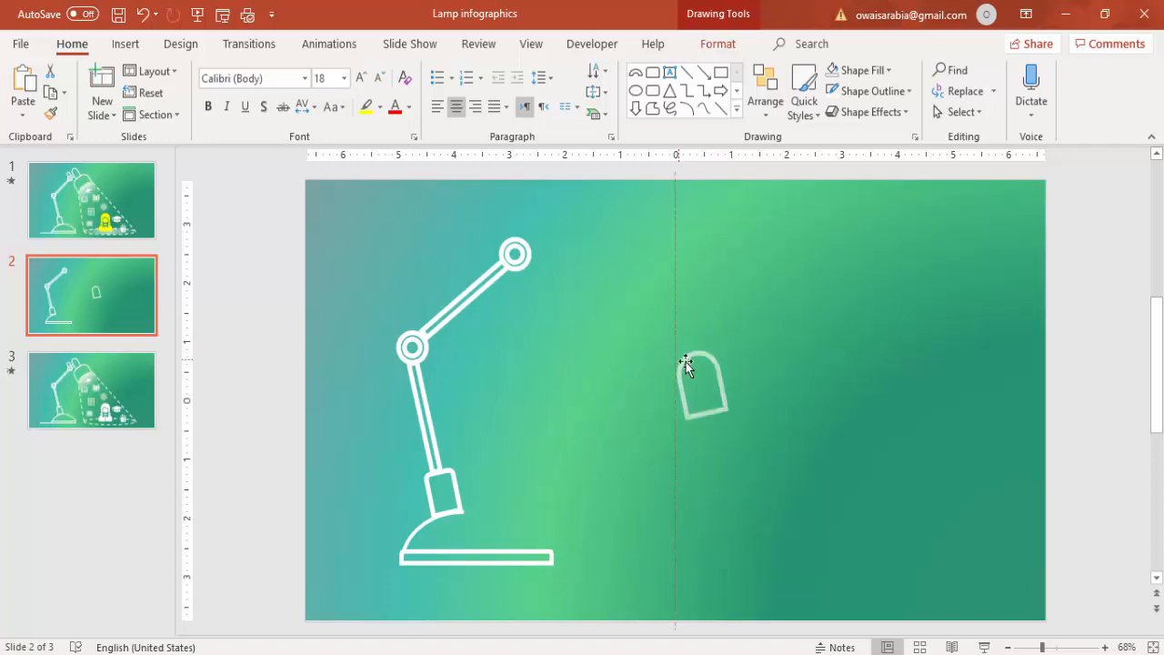
drag(701, 382, 559, 237)
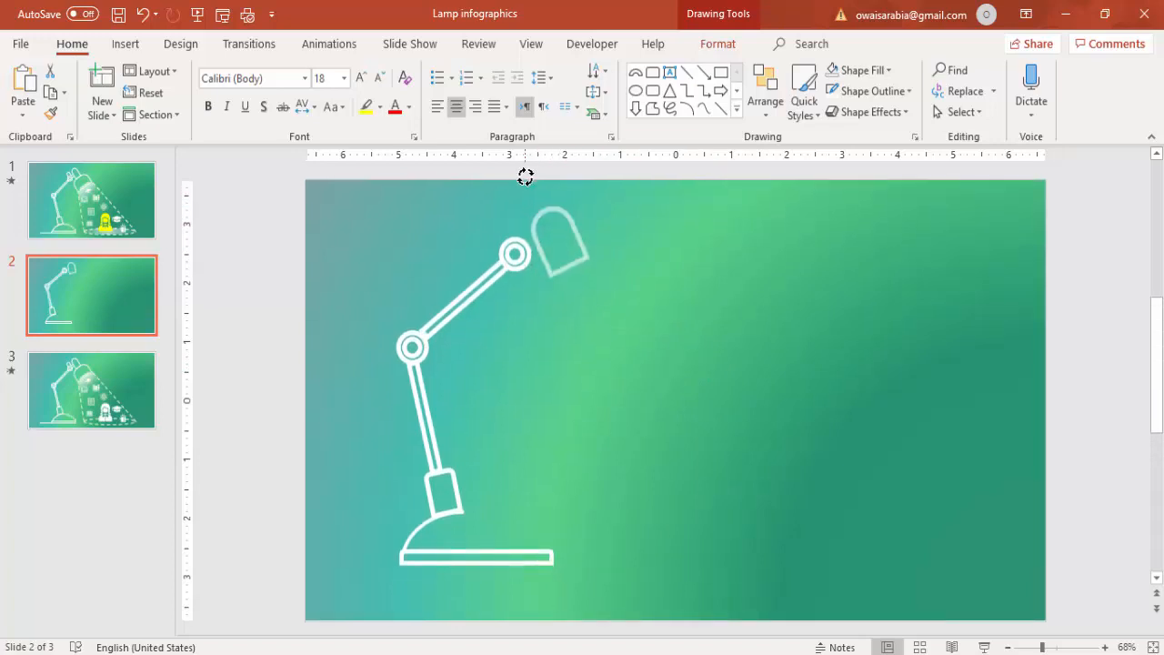
click(564, 236)
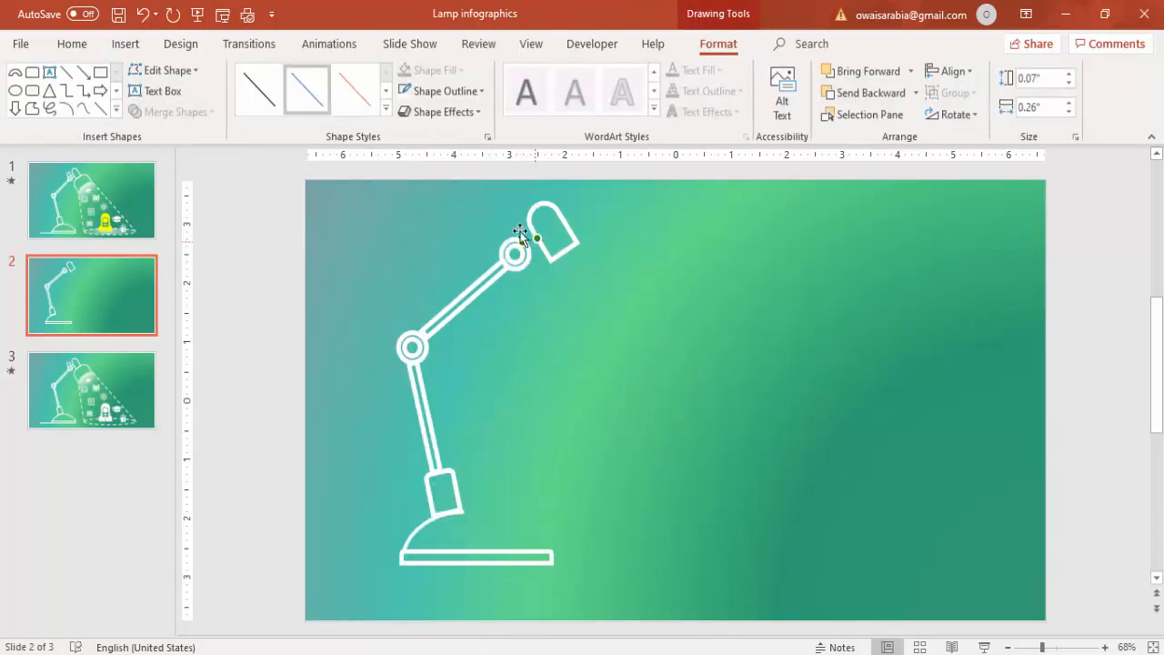
mouse_move(442, 111)
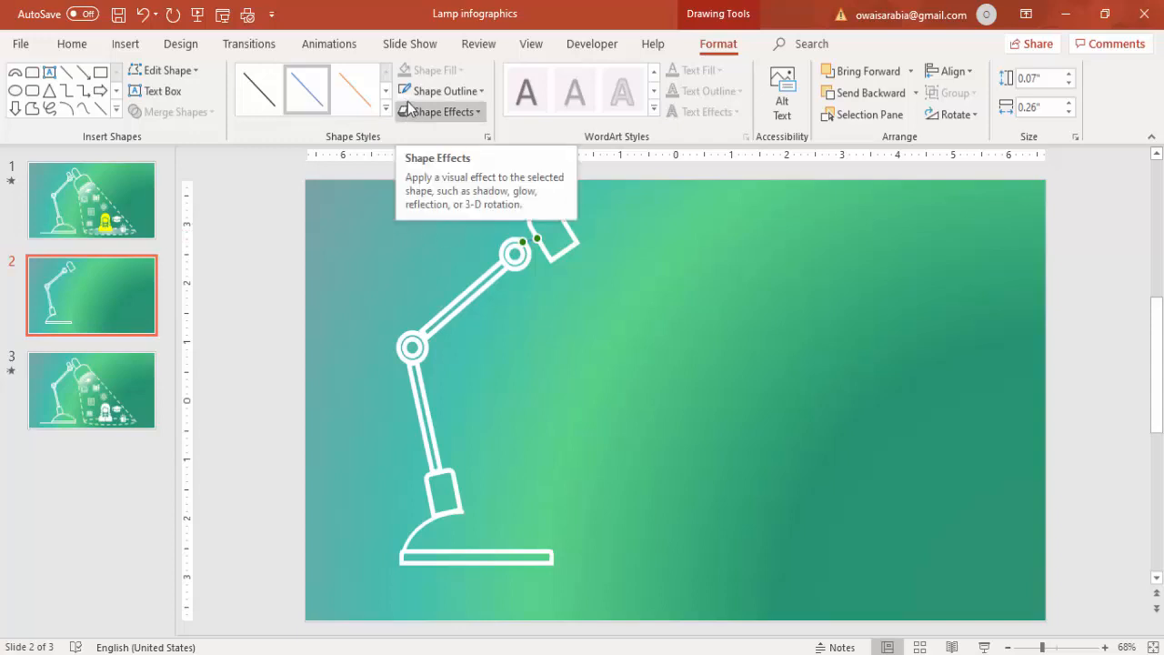
Set the ring-to-head connector's outline weight to 3 pt.
click(441, 90)
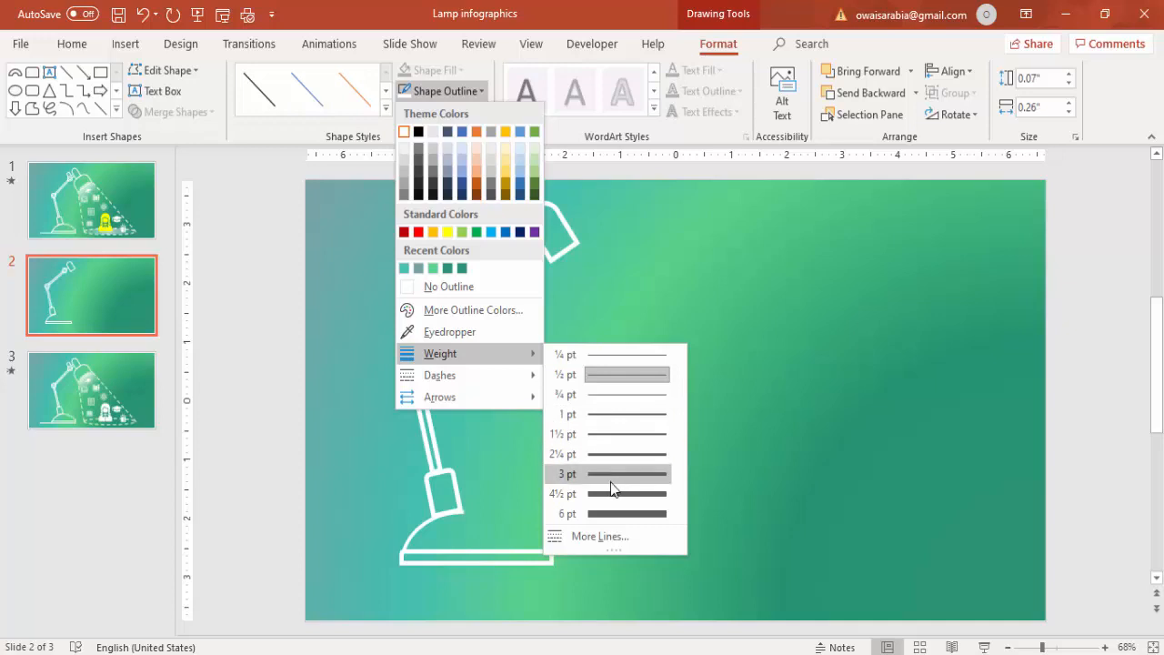
click(567, 473)
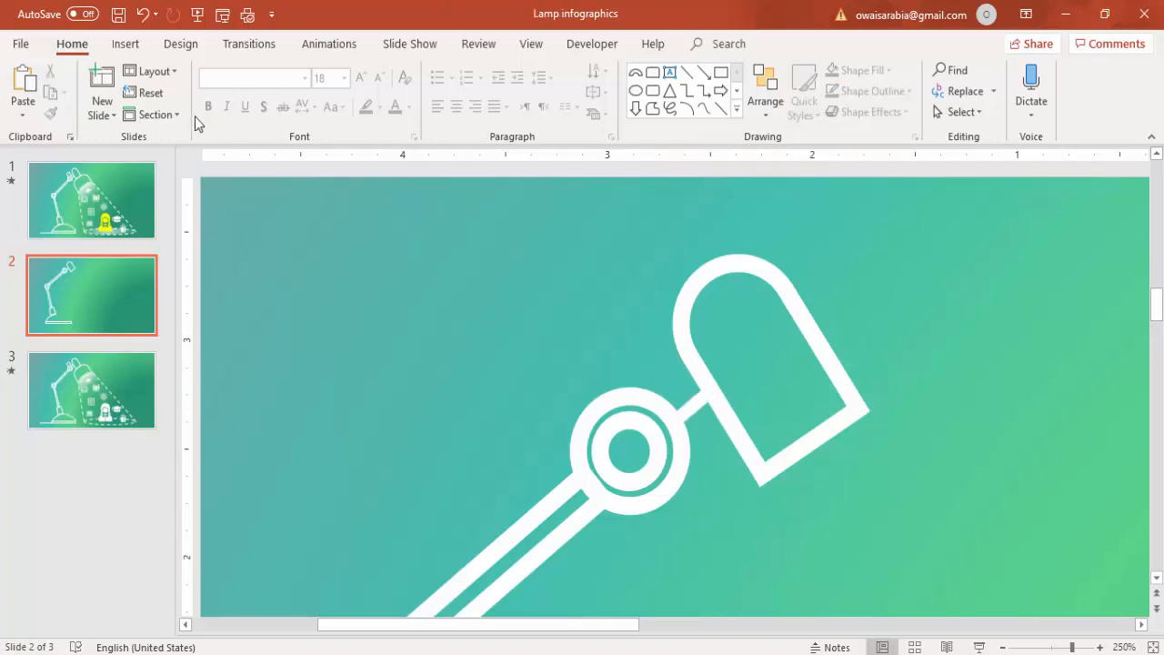
Draw a curved wire from the upper joint toward the head and recolour its outline.
click(125, 44)
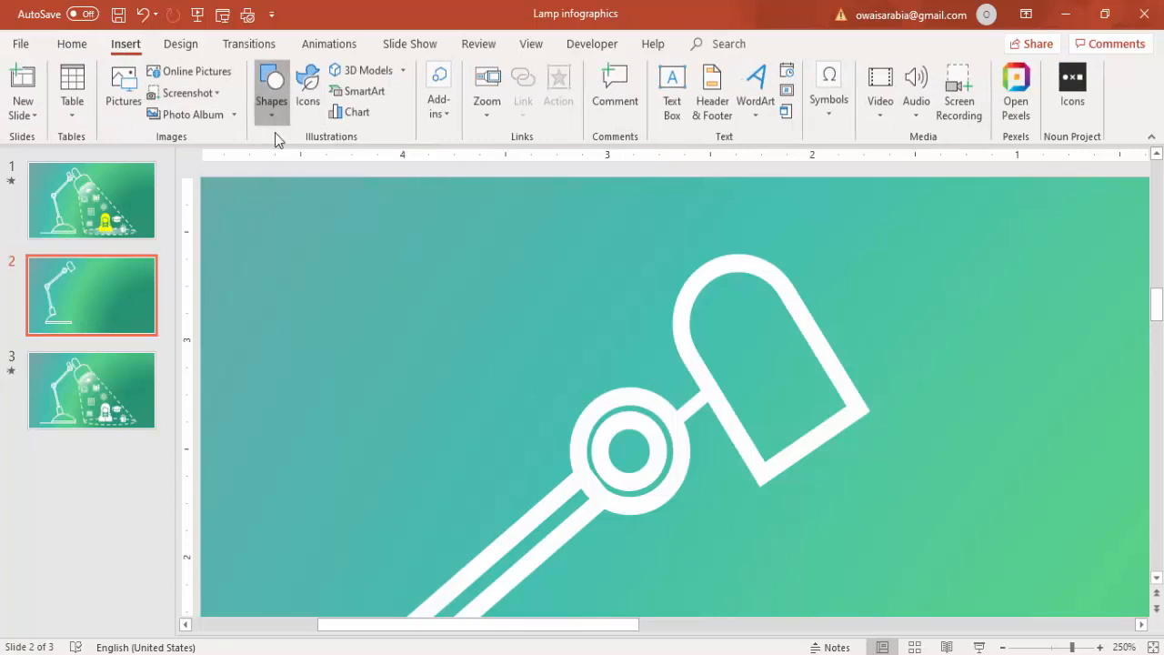
click(271, 86)
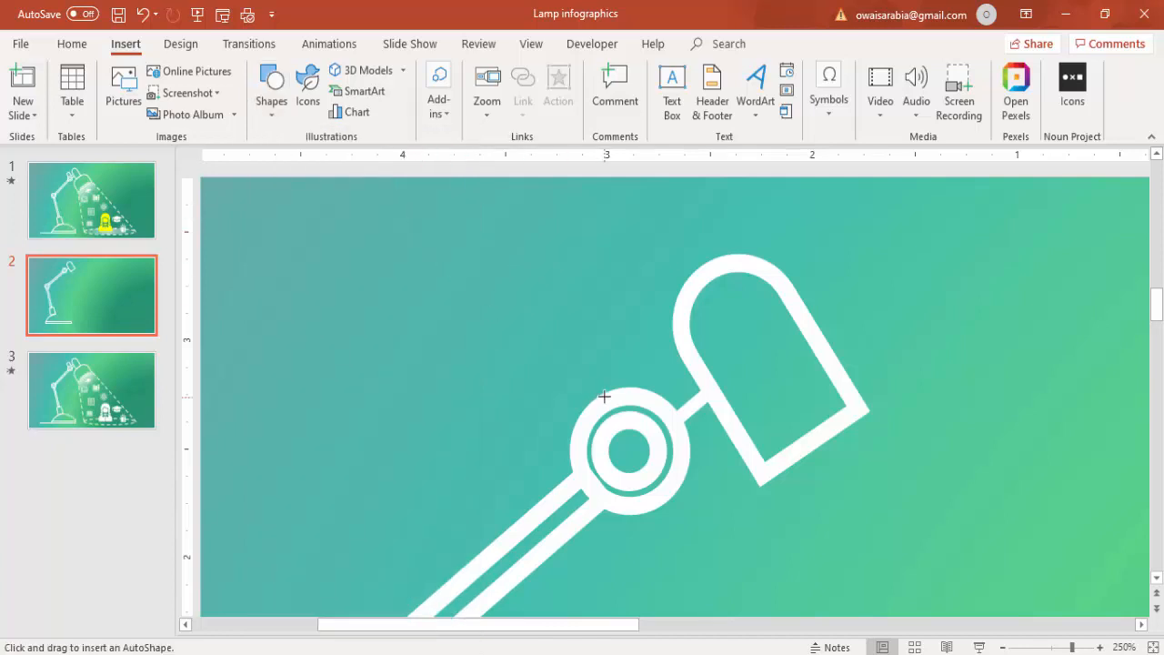
mouse_move(581, 346)
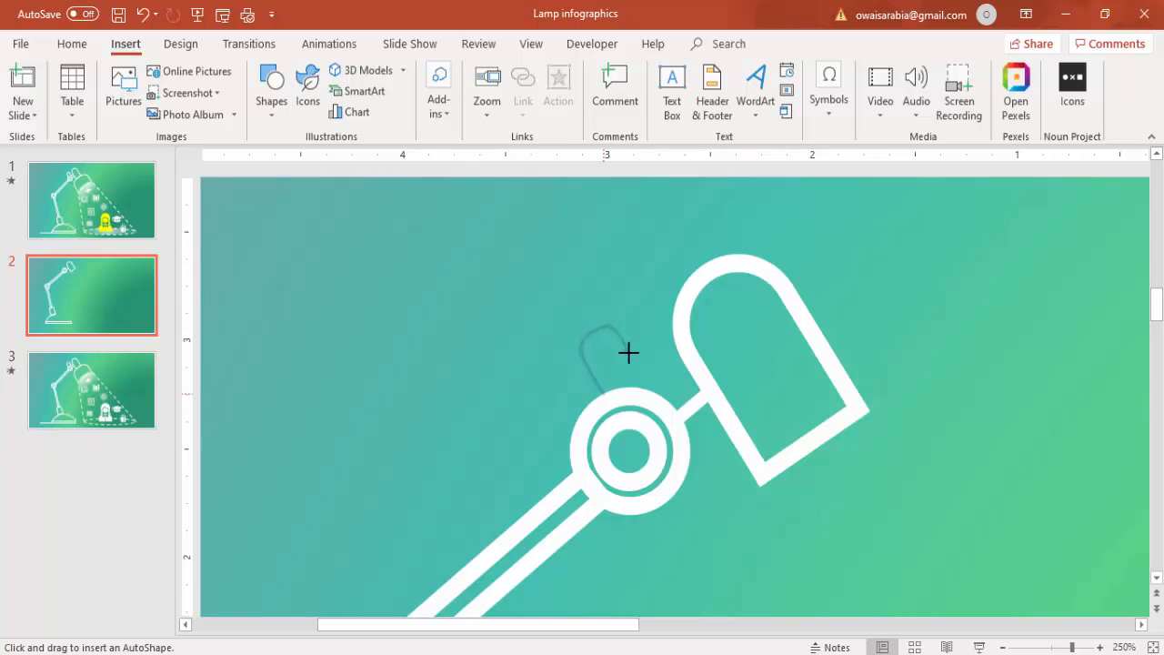
mouse_move(641, 373)
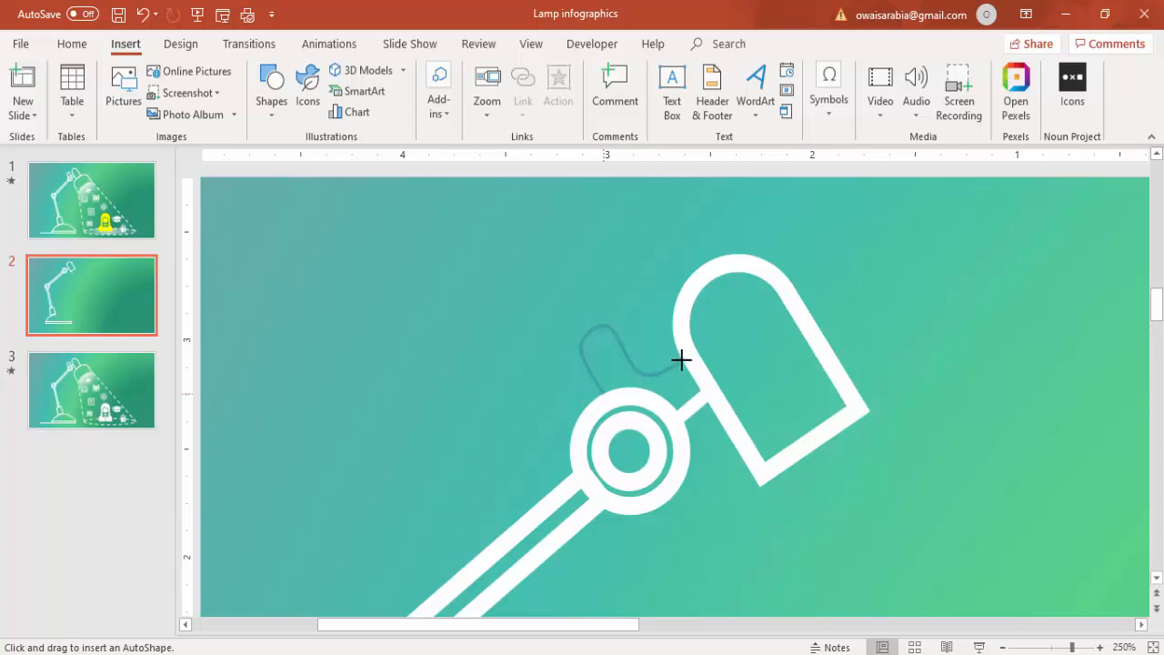
drag(600, 346, 683, 364)
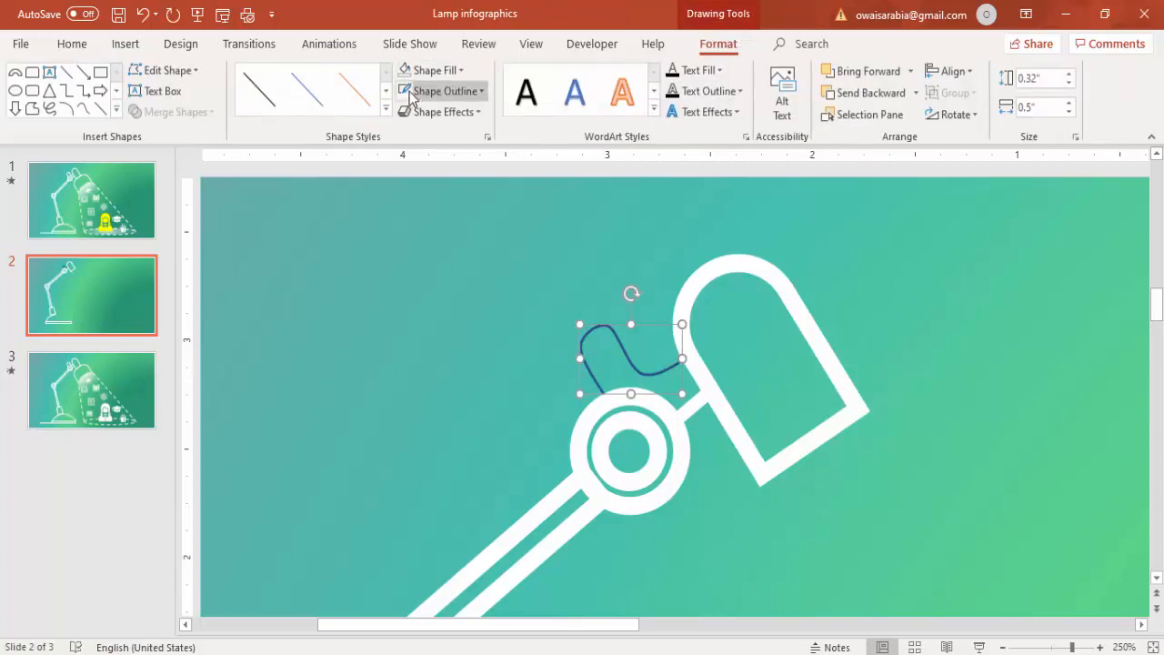
click(442, 90)
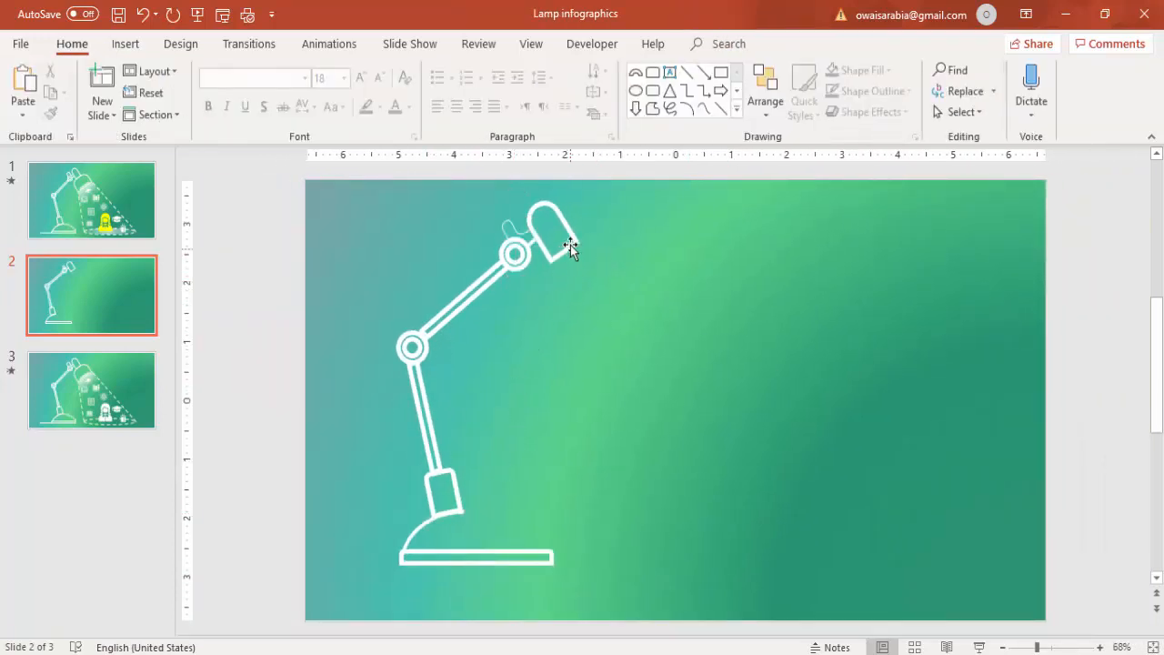
Place the wide white-outlined lampshade below the head and deselect it.
click(545, 227)
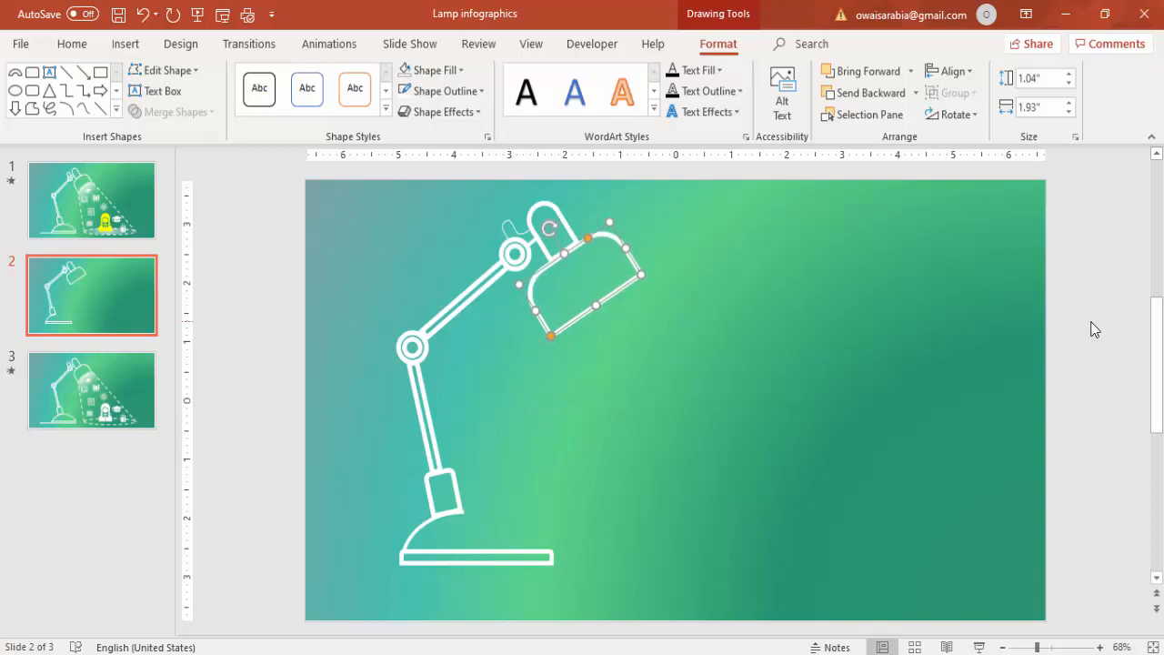
mouse_move(523, 349)
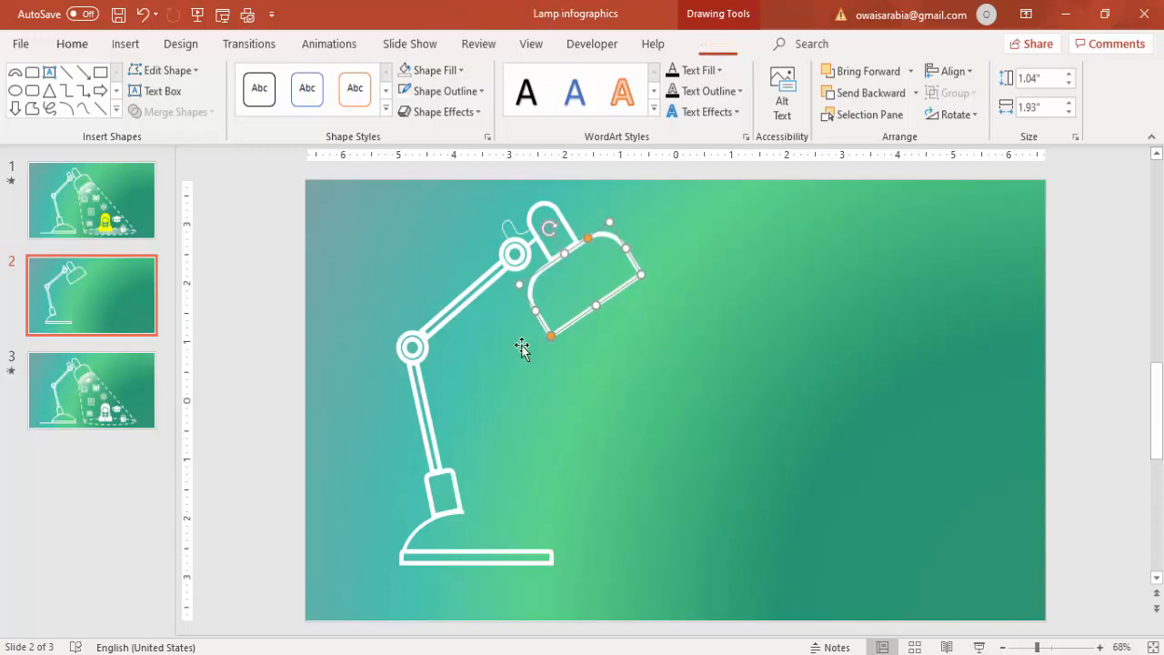
click(749, 321)
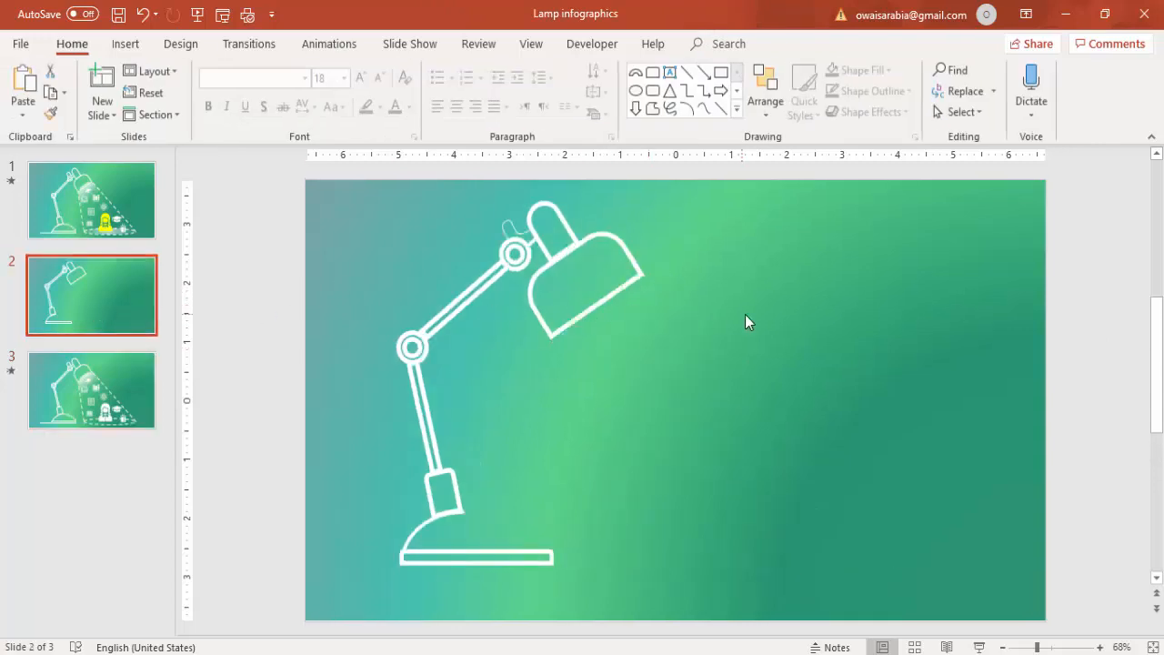
mouse_move(662, 334)
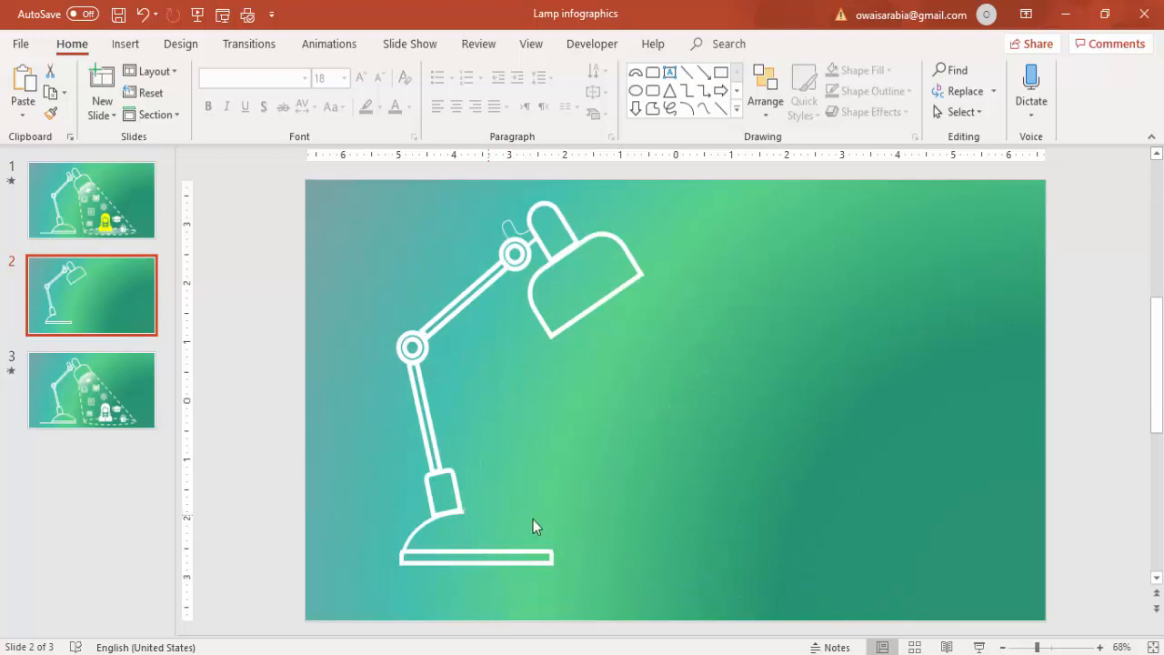
mouse_move(560, 521)
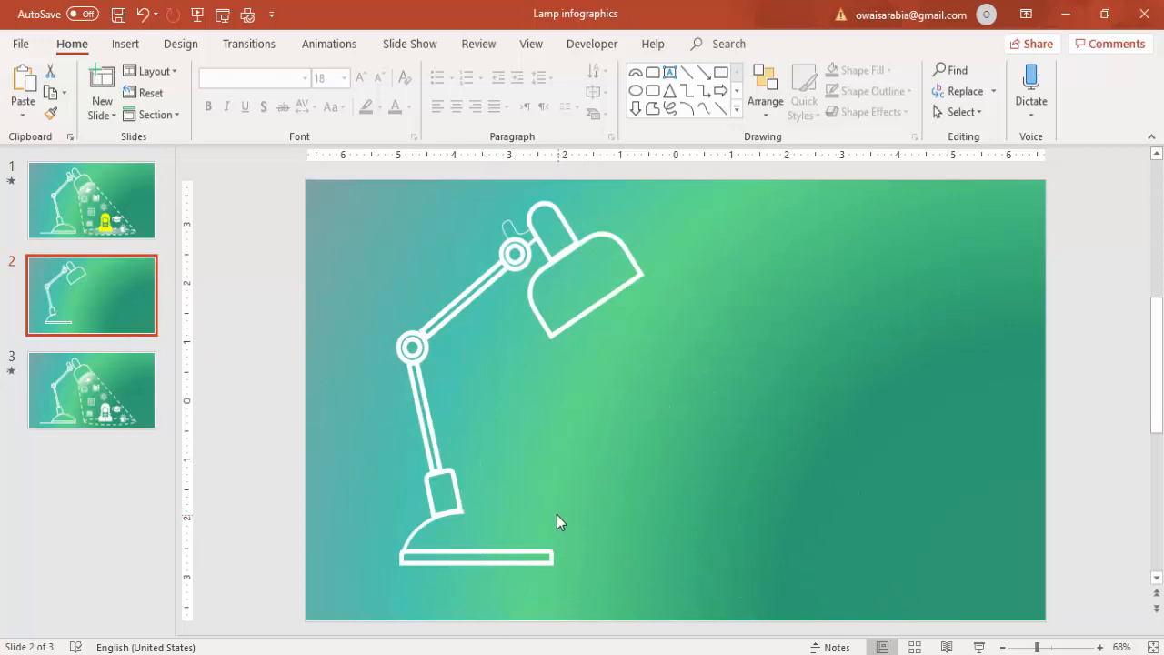
mouse_move(650, 552)
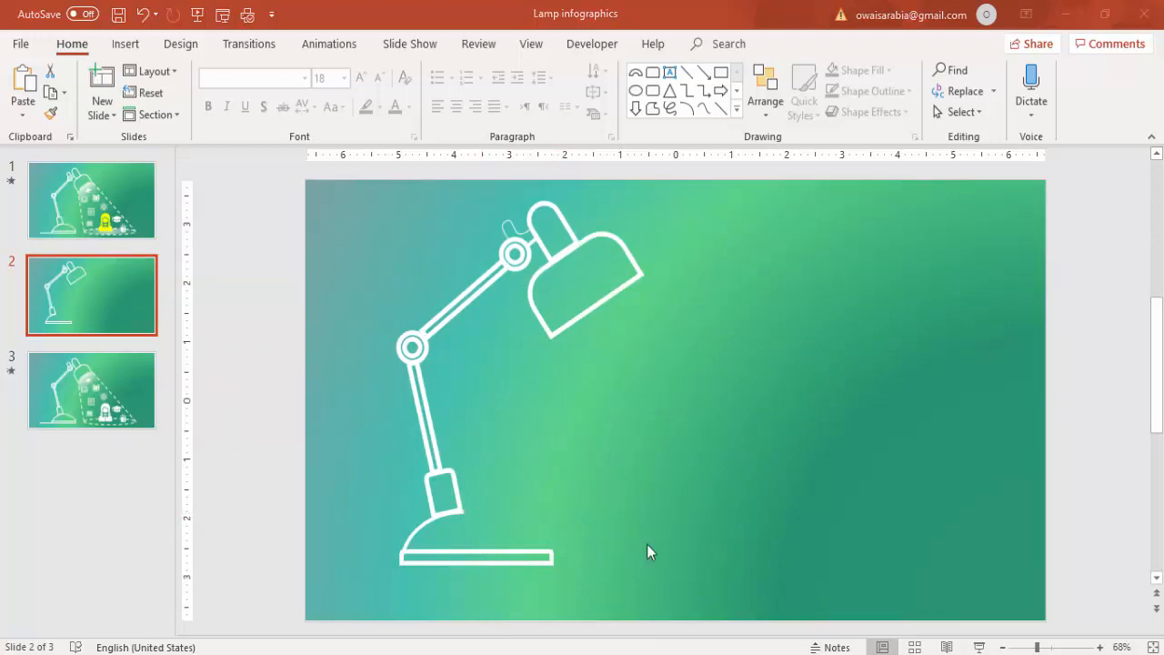
mouse_move(126, 54)
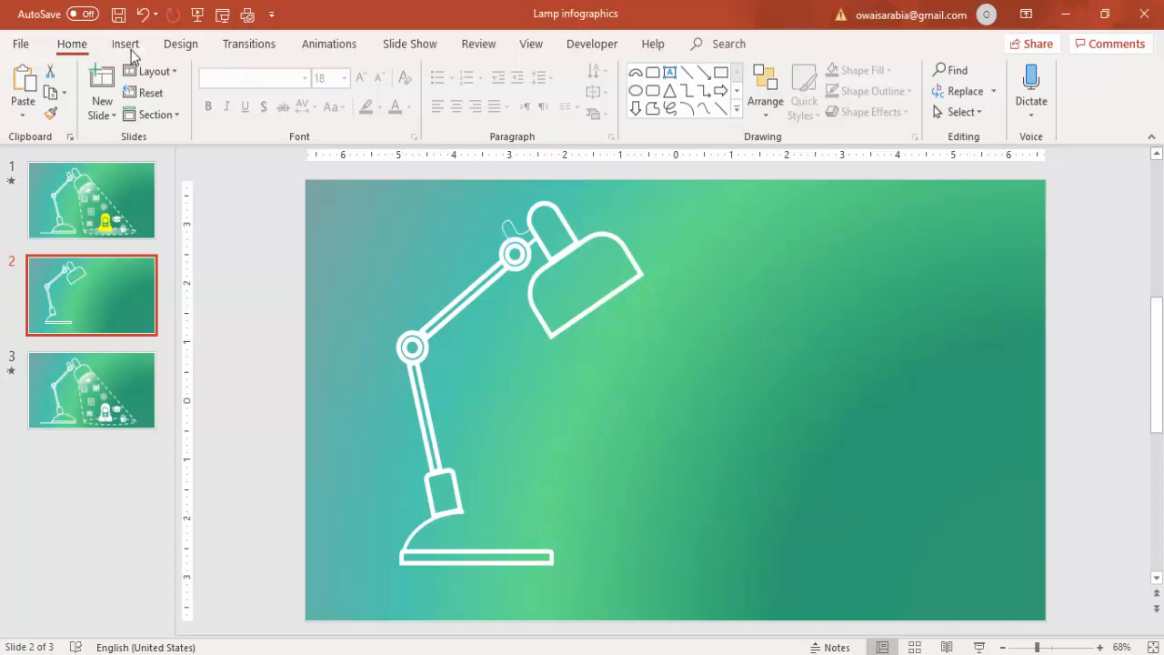
Draw a flat ellipse on the floor right of the lamp base and give it a white dashed outline.
click(125, 44)
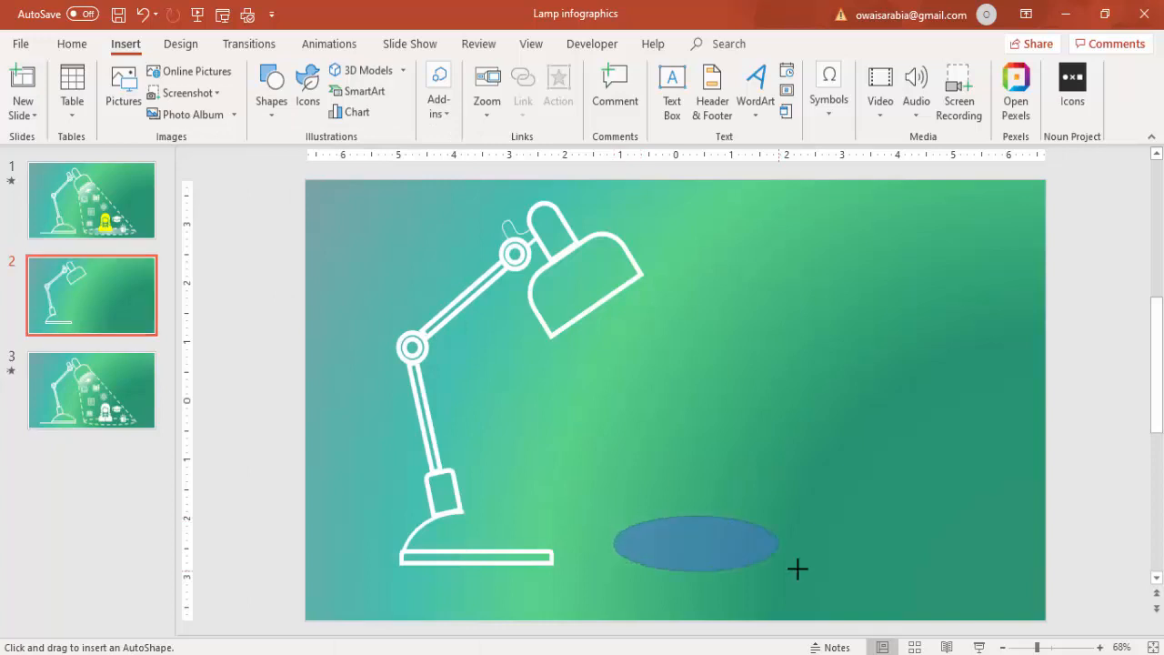
drag(797, 570, 887, 551)
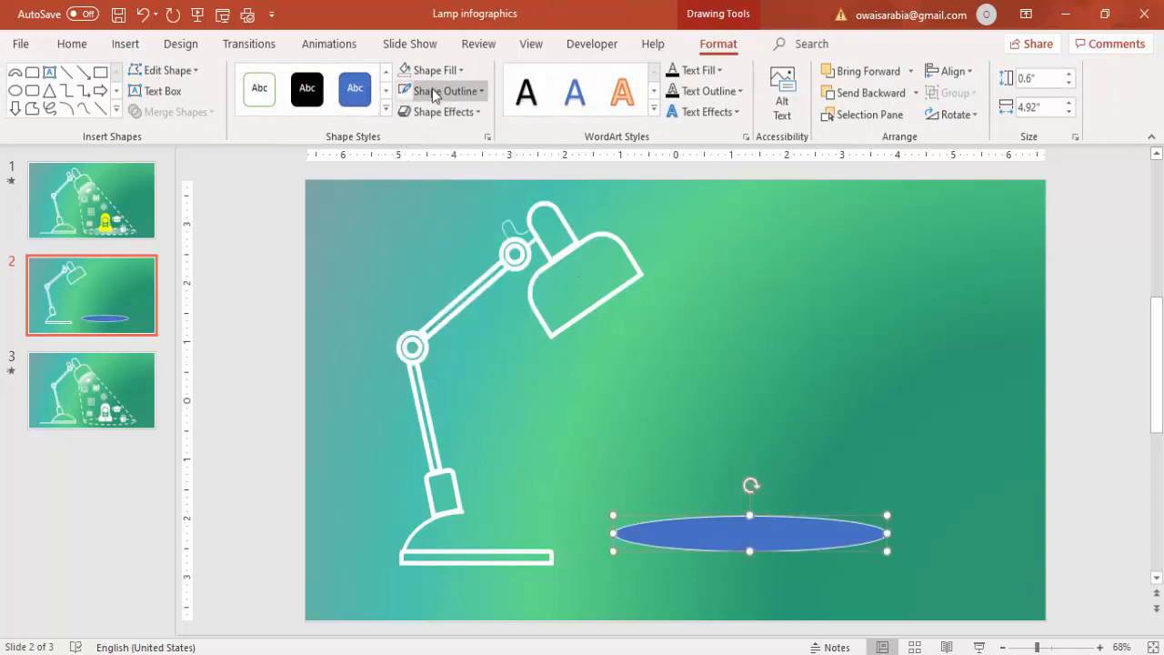
click(446, 91)
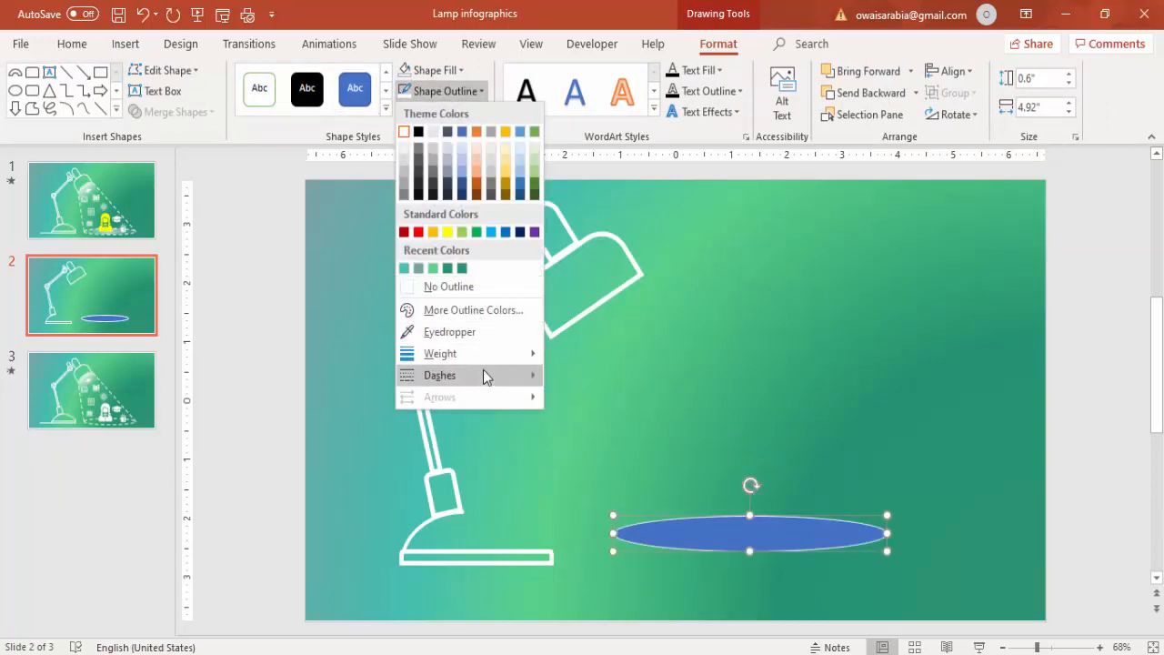
click(439, 375)
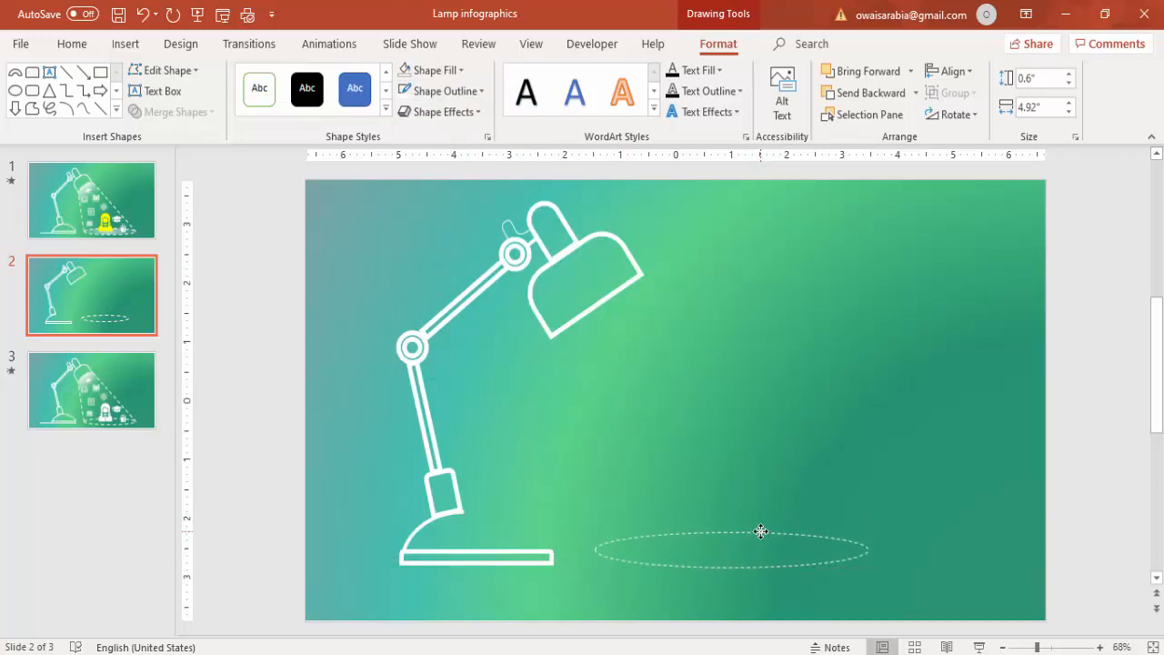
click(731, 549)
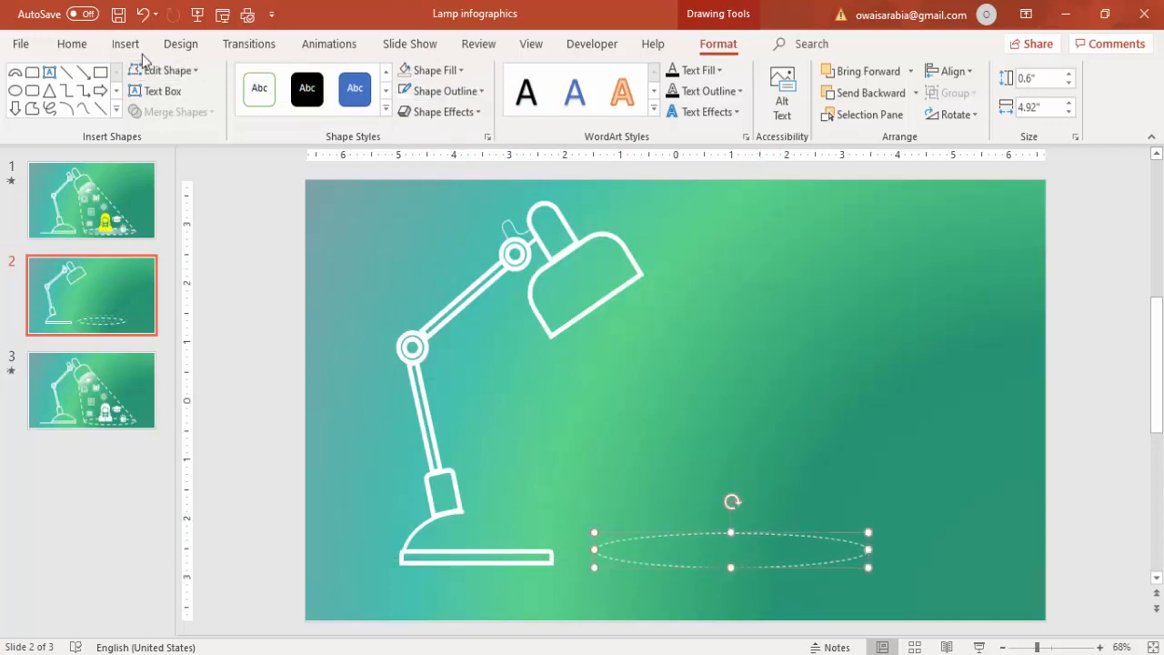
Draw two thin dashed white lines from the shade's edges to the ellipse's ends.
click(125, 43)
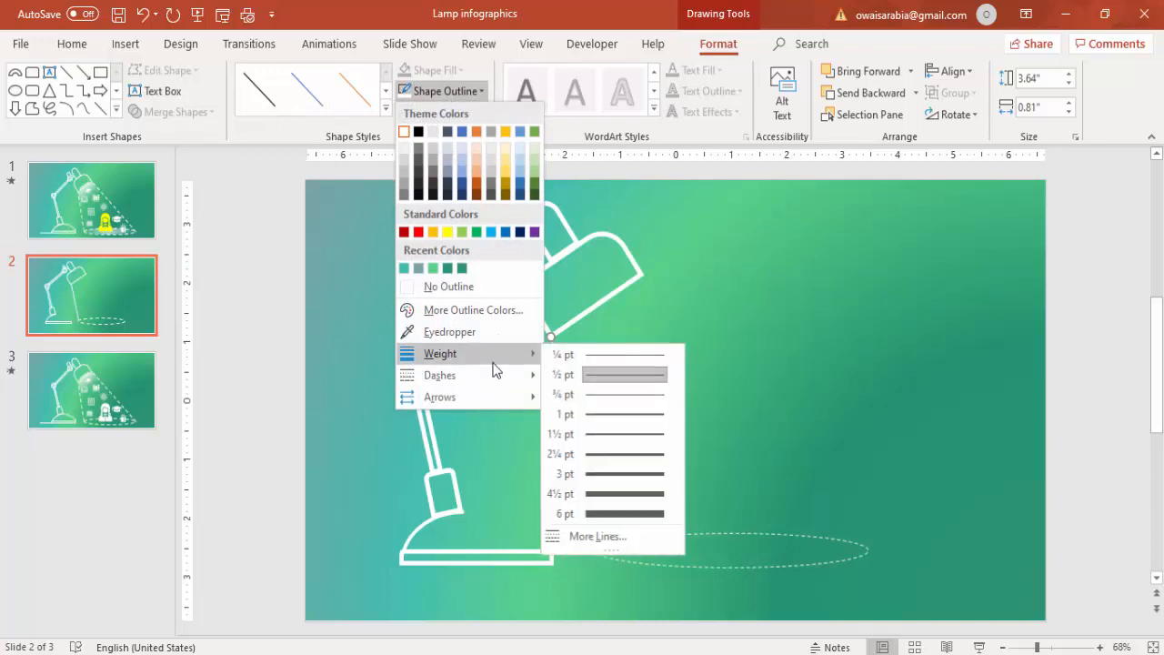
click(440, 374)
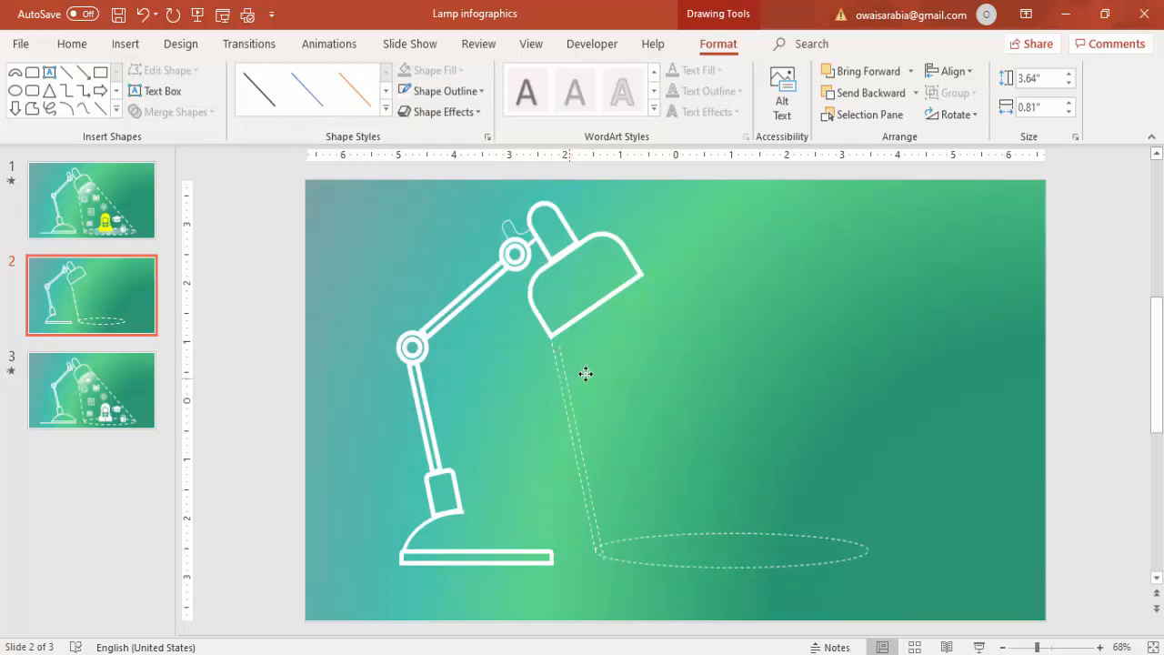
drag(587, 374, 651, 314)
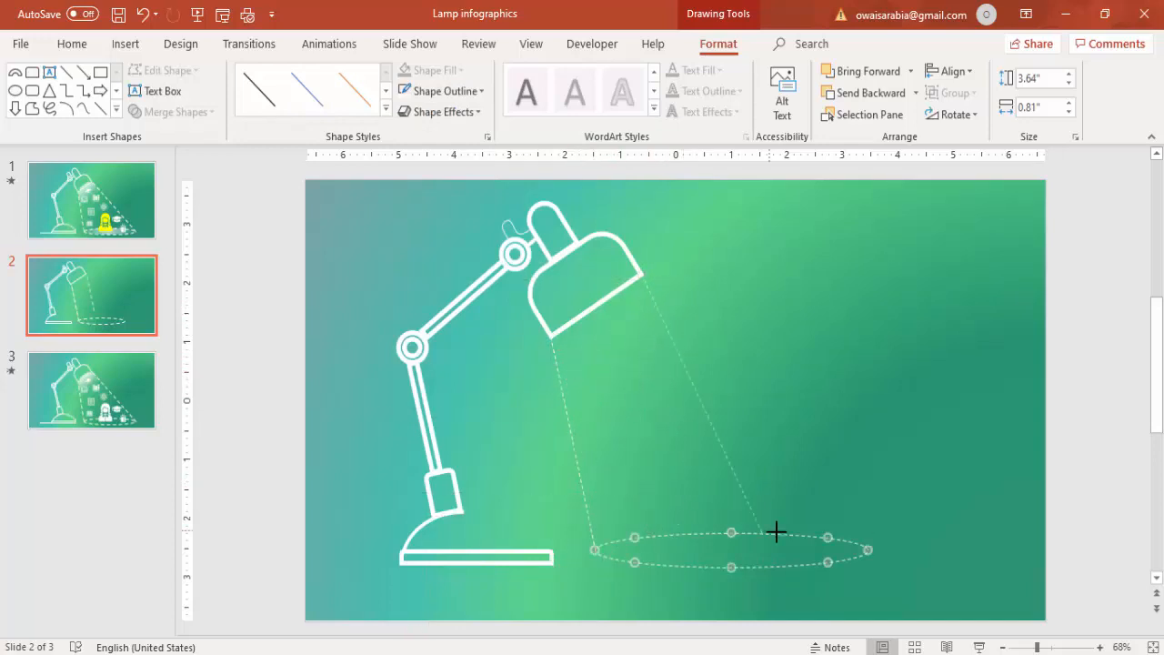
drag(778, 532, 869, 551)
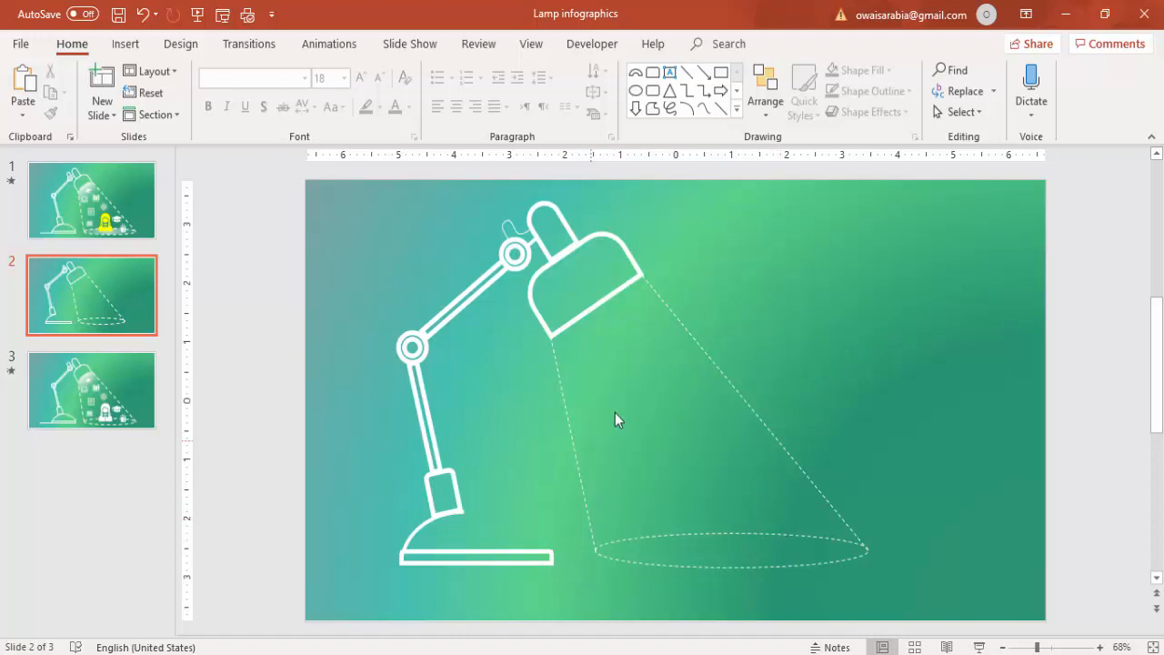
mouse_move(463, 430)
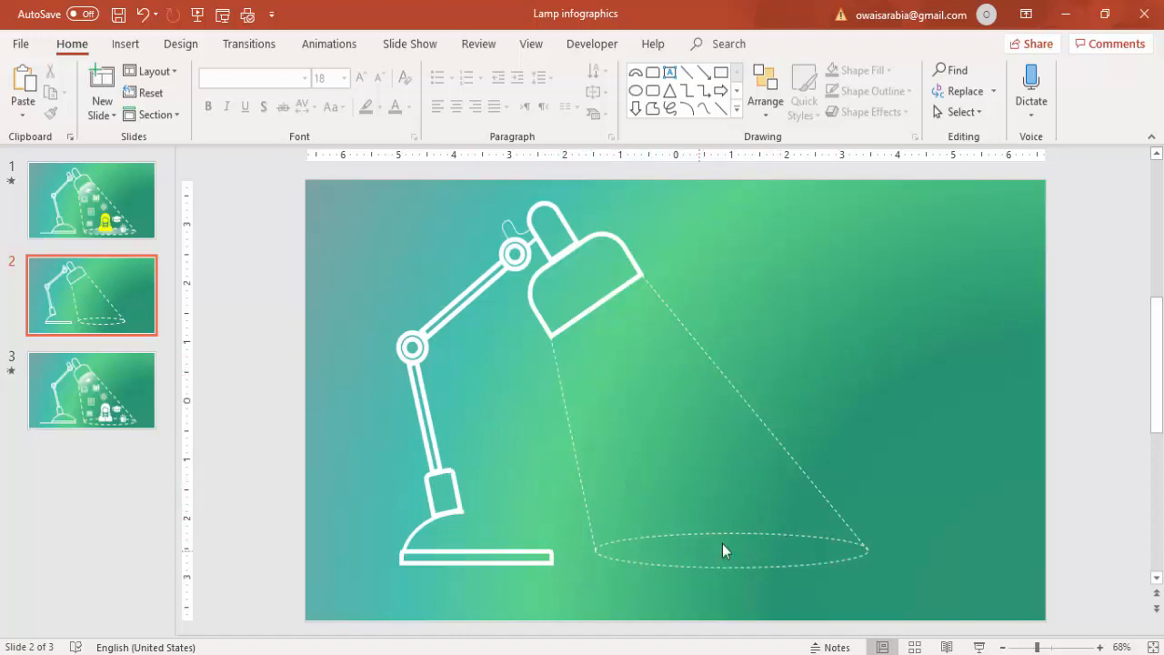
mouse_move(537, 411)
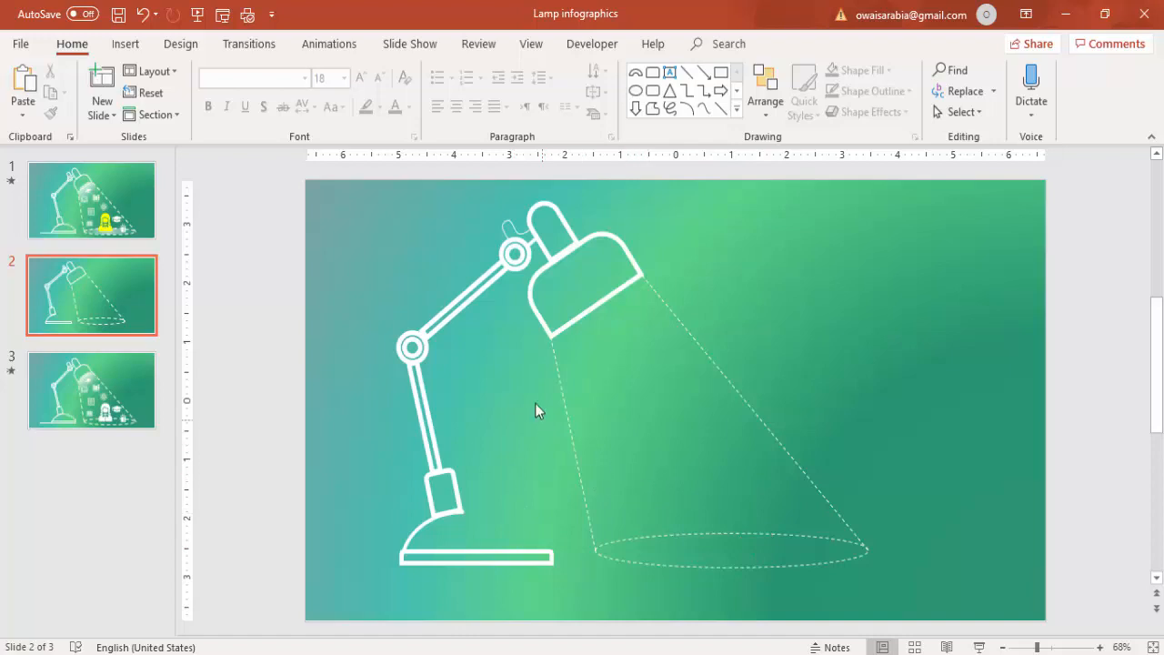
mouse_move(512, 294)
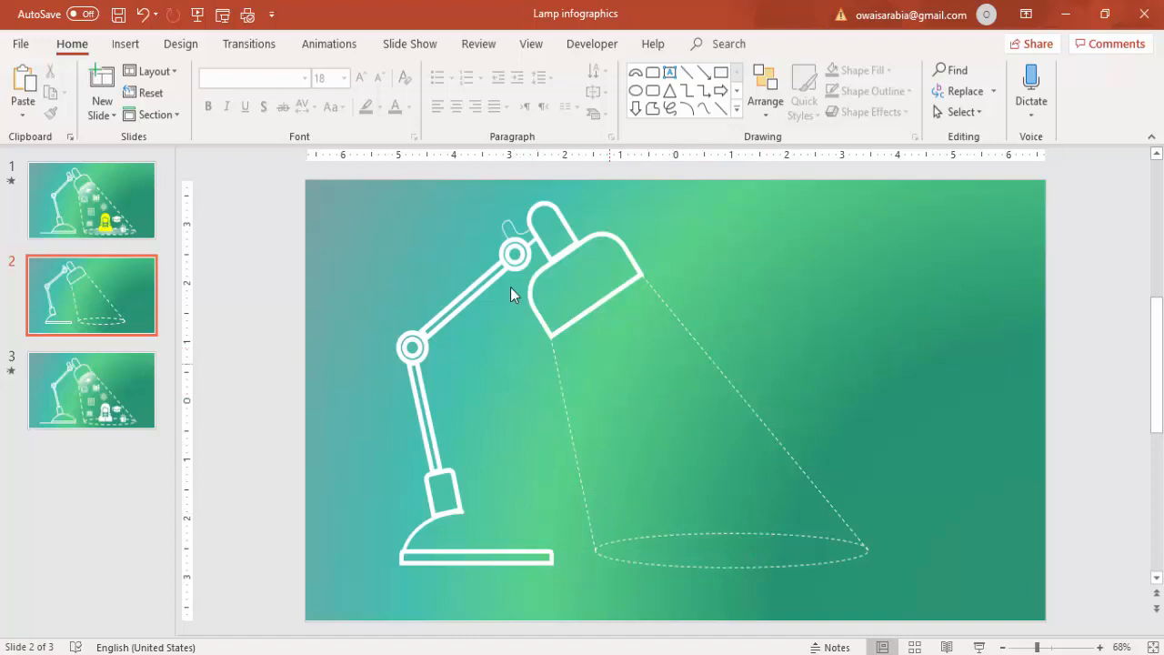
mouse_move(125, 44)
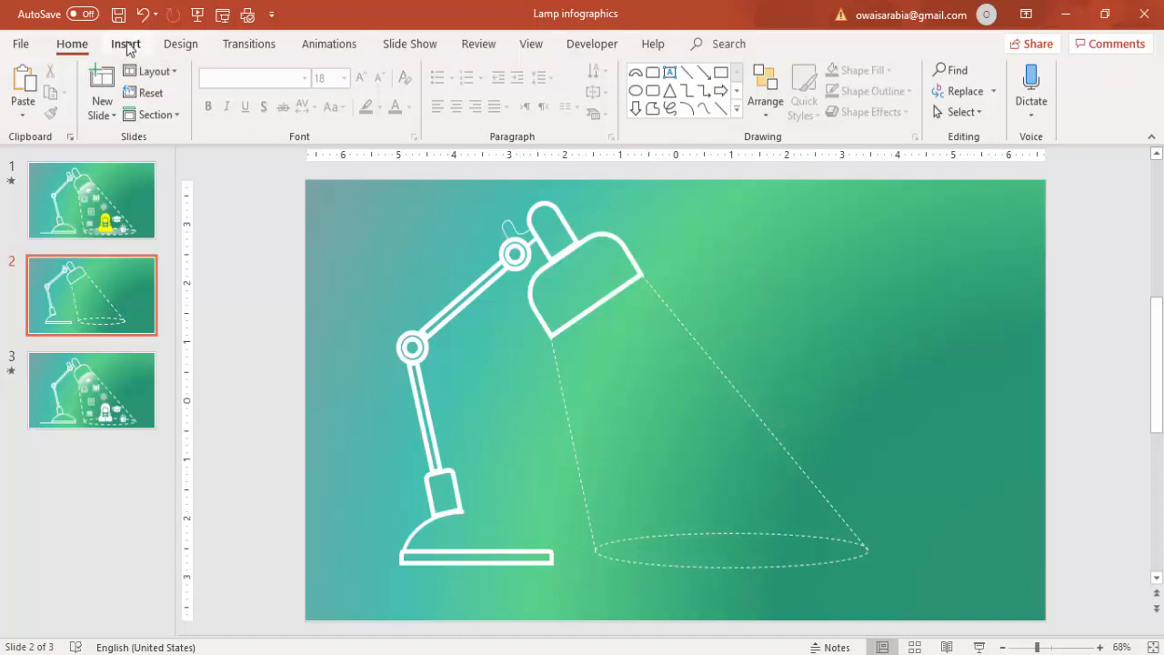
Insert the woman icon from the People category of the icon library.
click(125, 43)
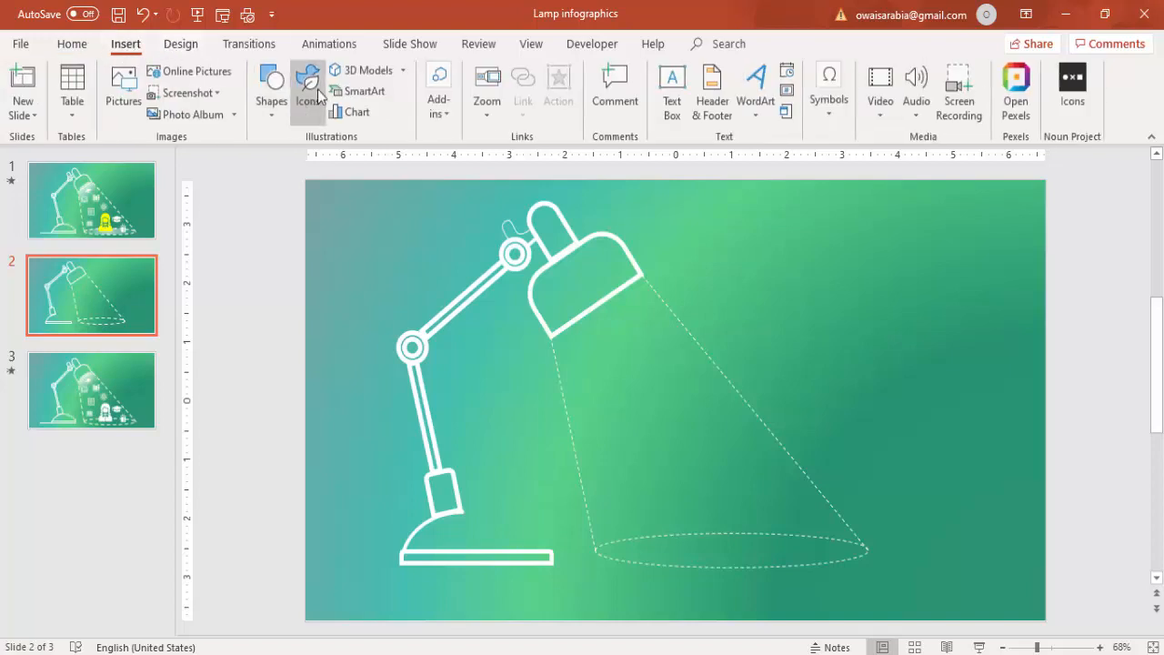
mouse_move(308, 86)
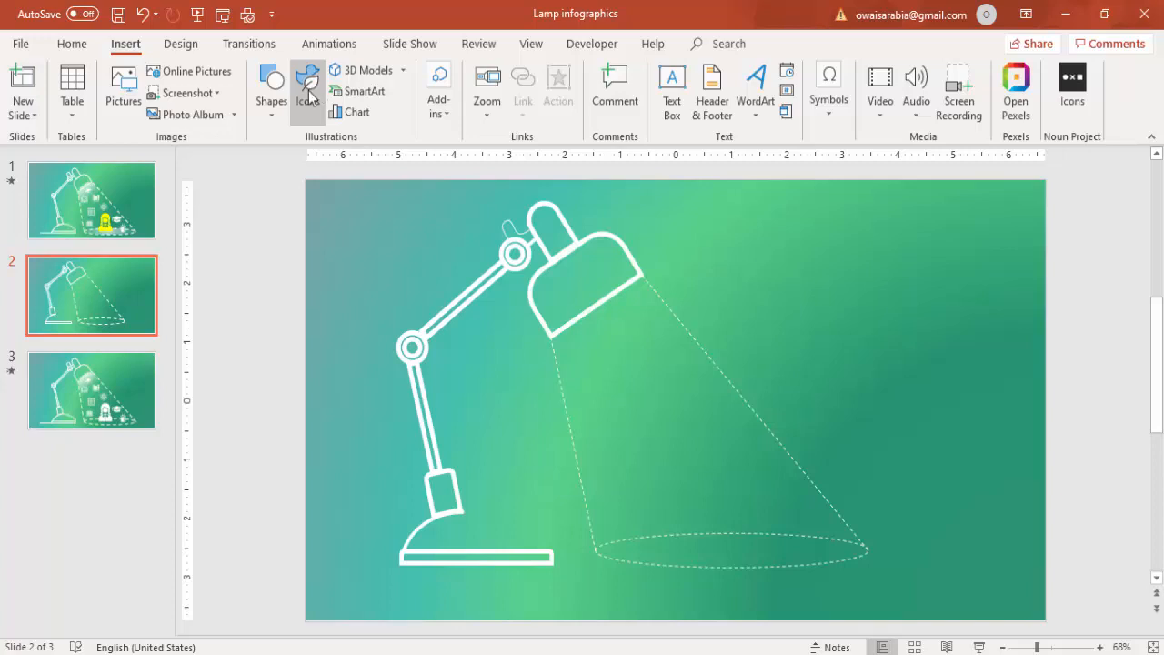
click(308, 86)
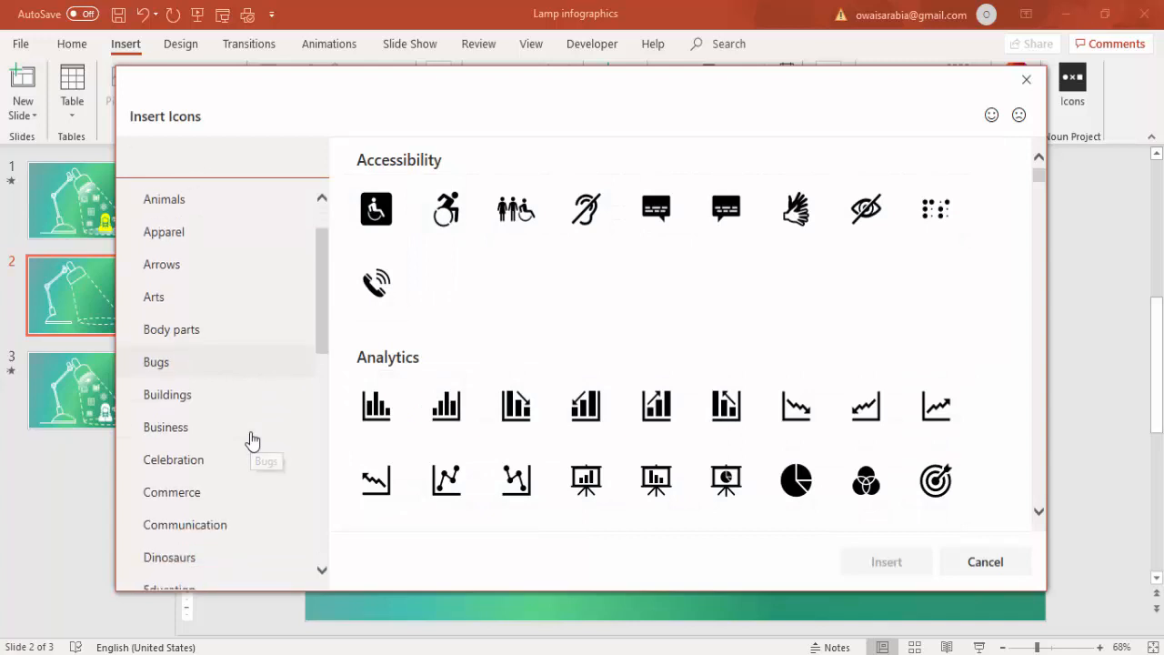
scroll(down, 3)
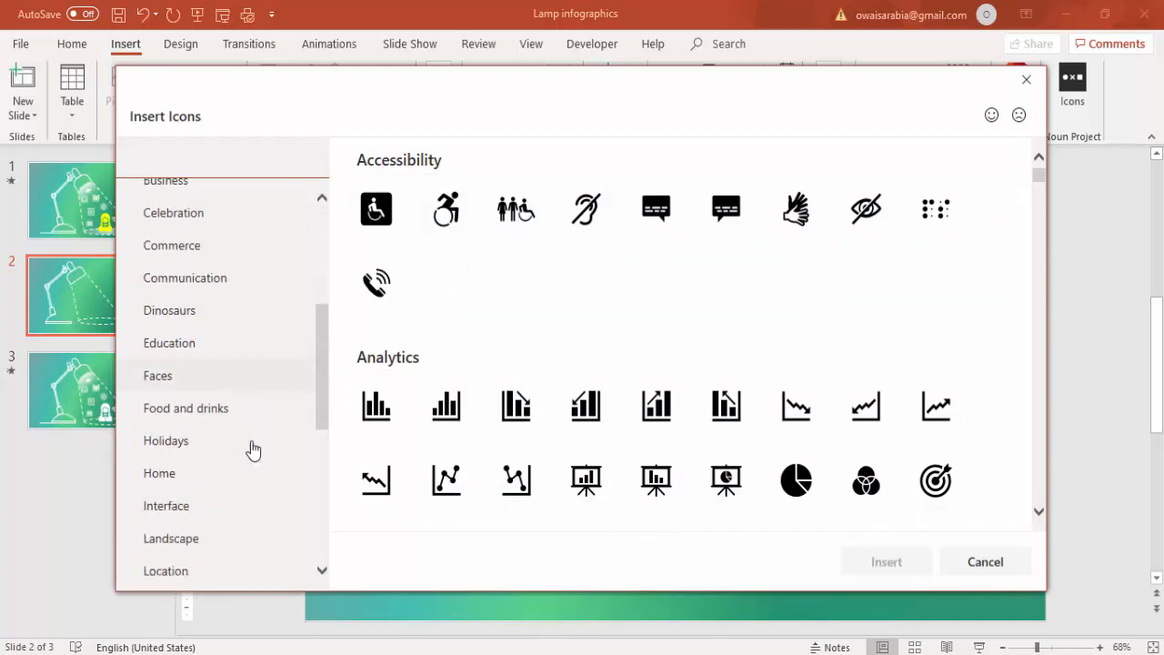
scroll(down, 3)
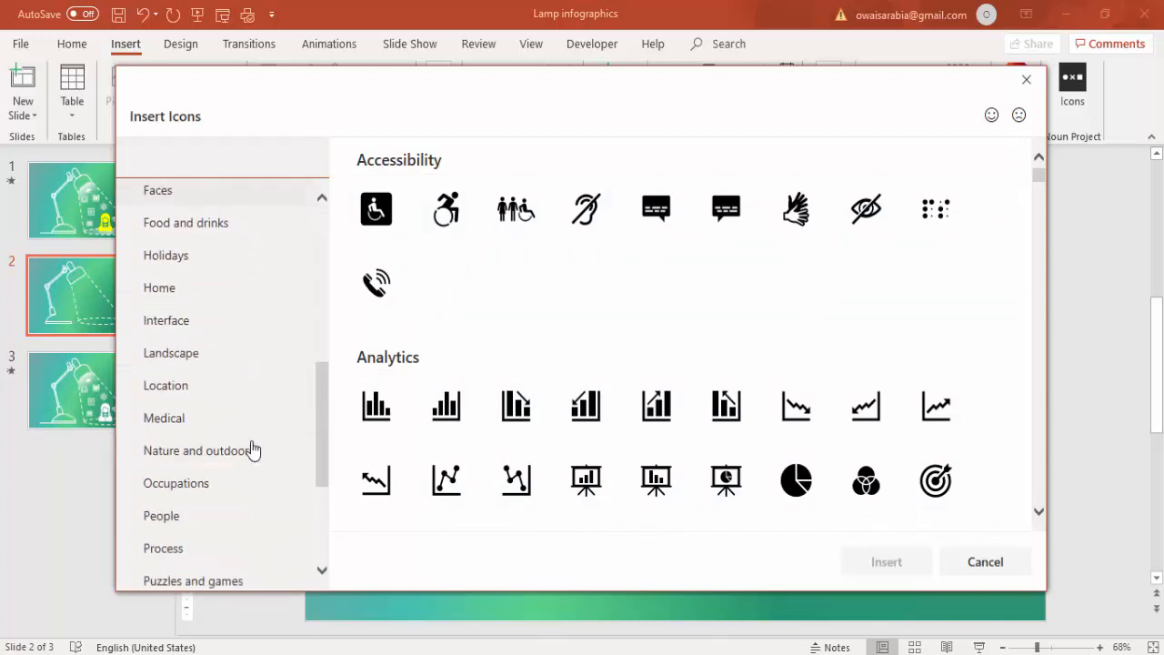
click(161, 516)
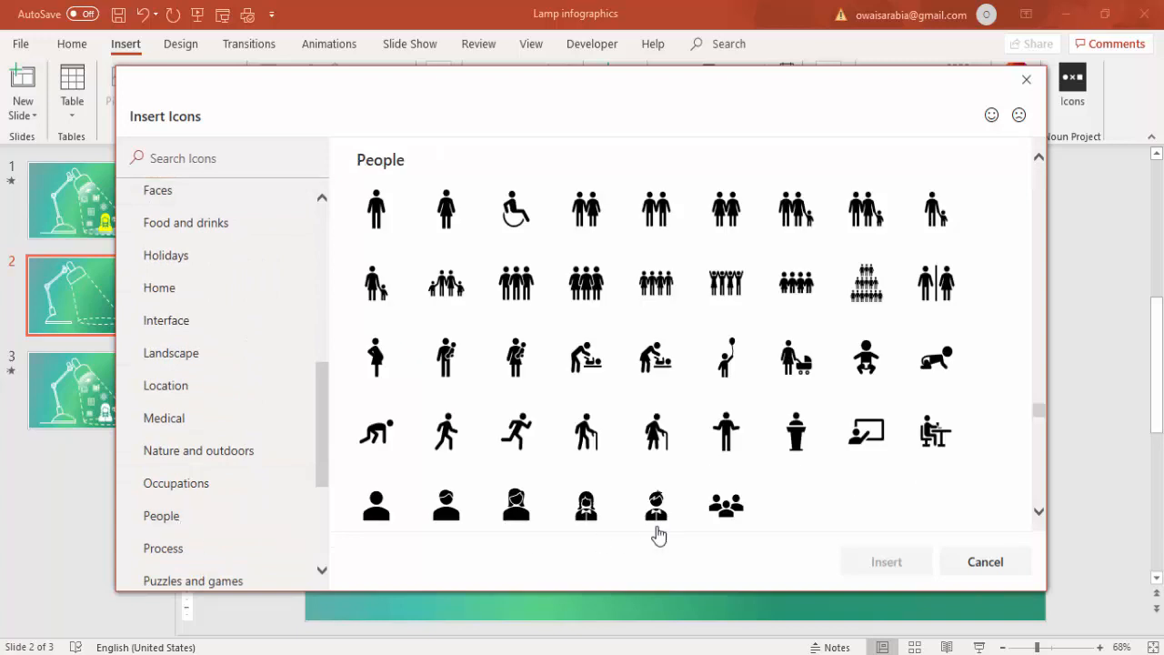
mouse_move(586, 505)
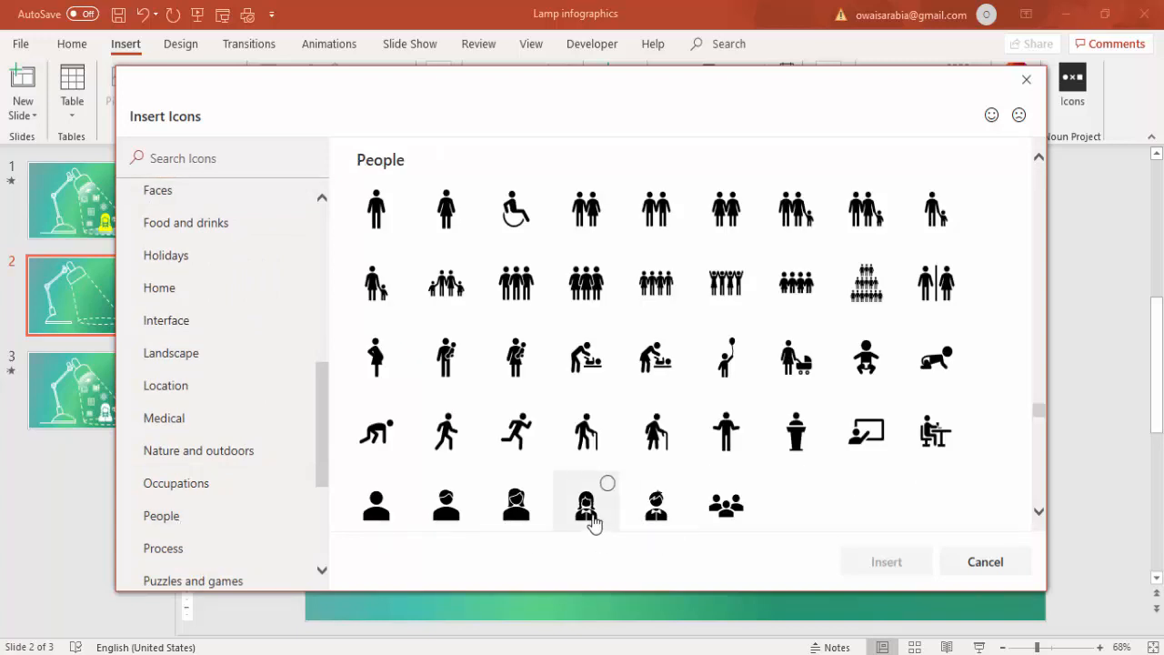
click(586, 503)
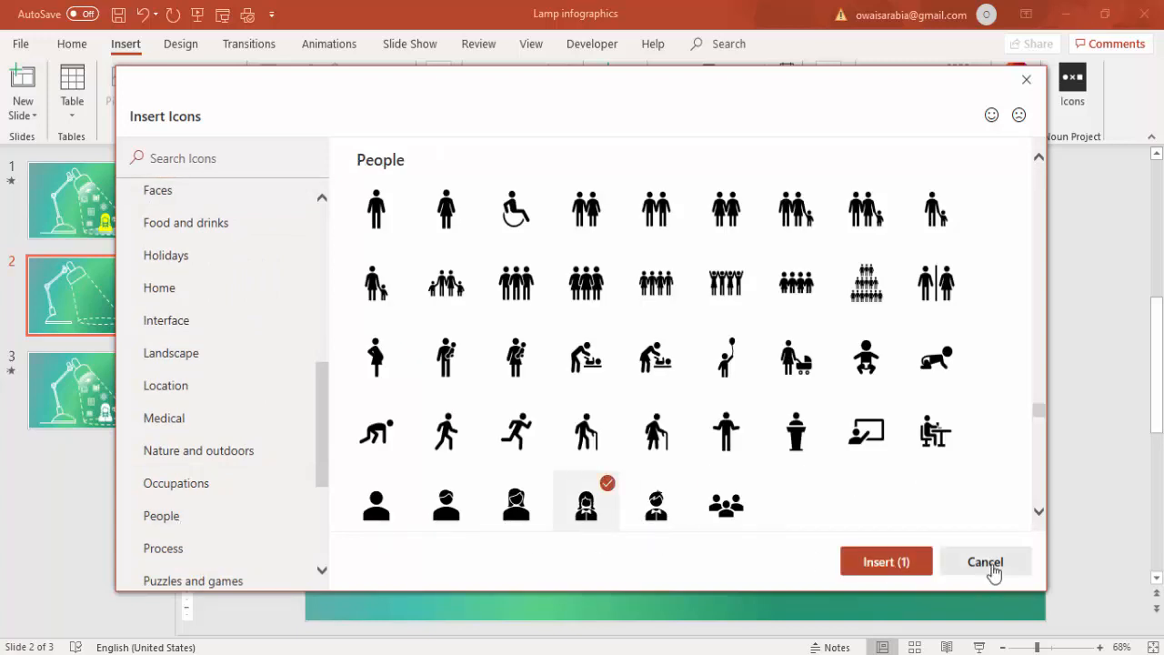
click(985, 562)
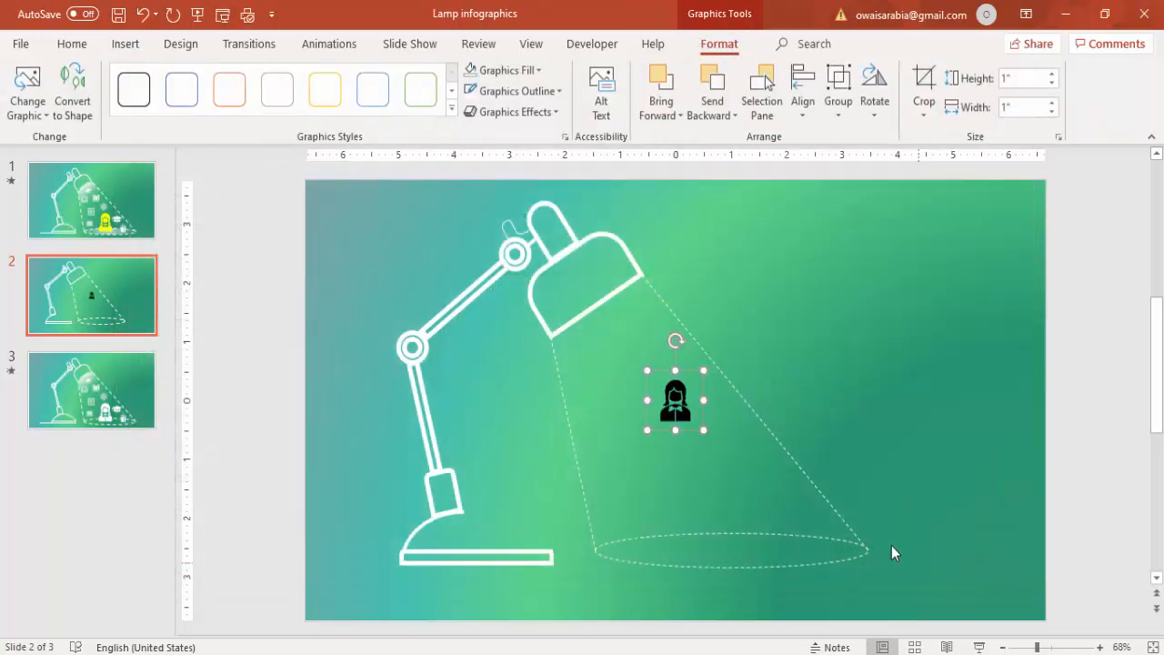
mouse_move(504, 70)
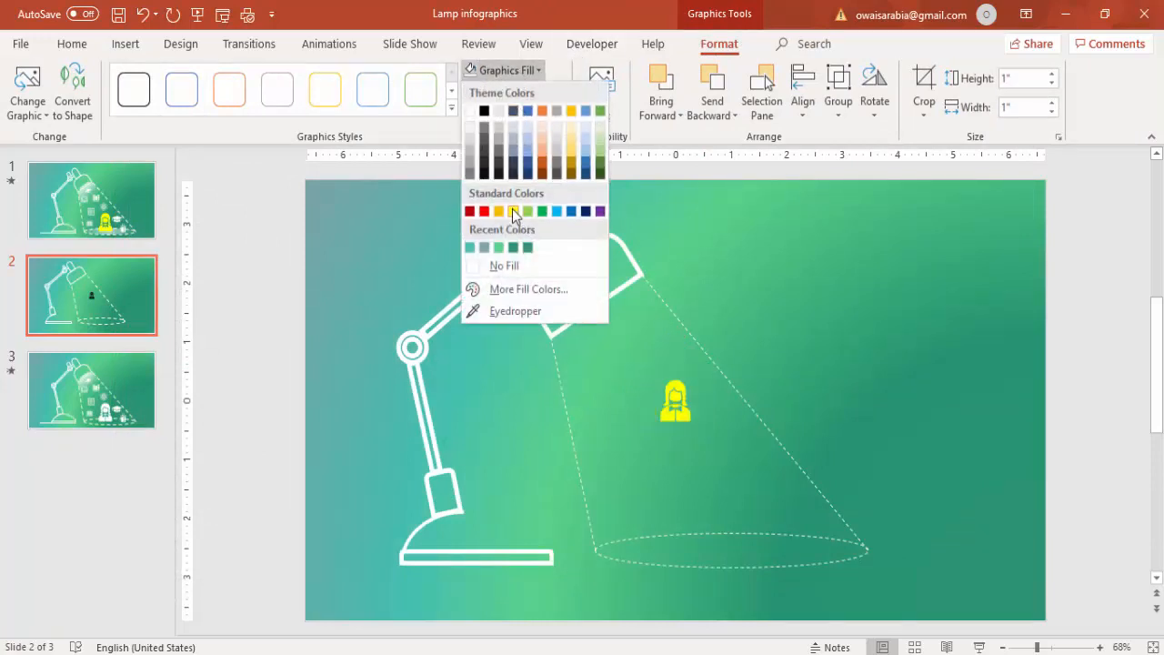
Fill the woman icon yellow and move it down onto the oval at the beam's base.
click(513, 211)
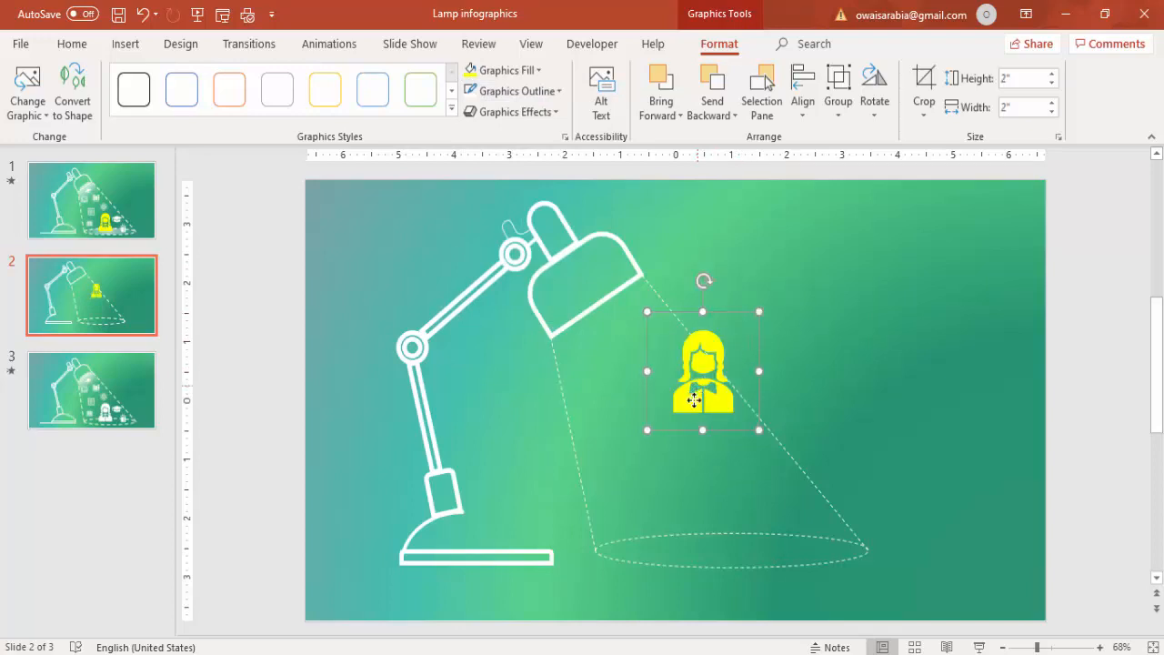
drag(702, 373, 723, 510)
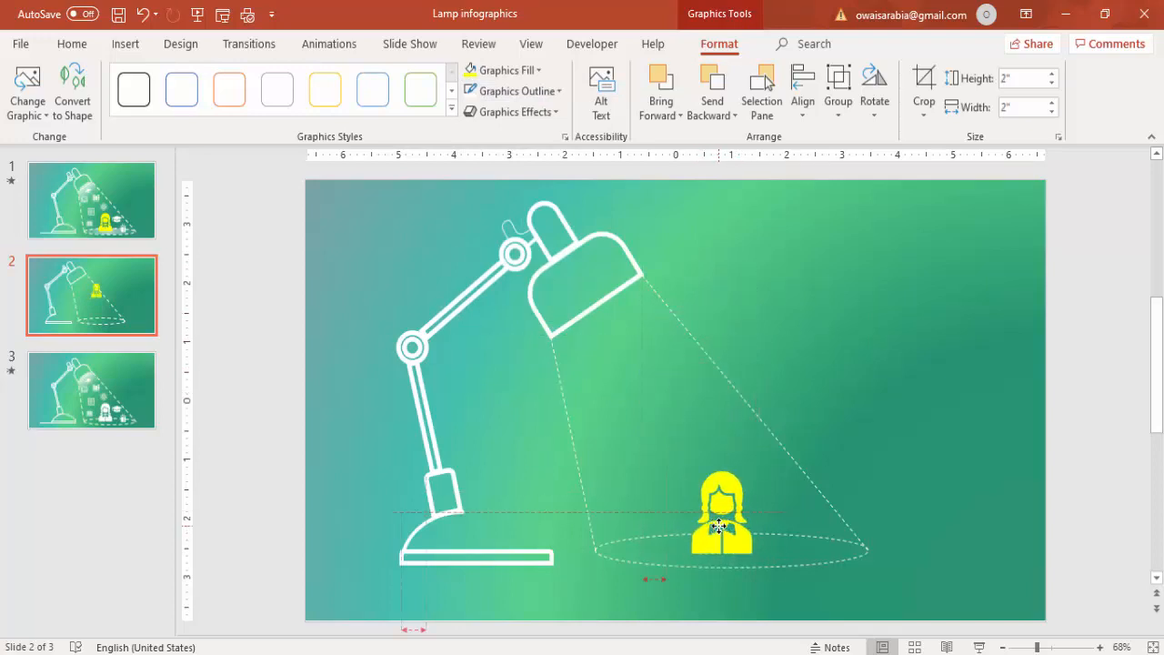
click(722, 514)
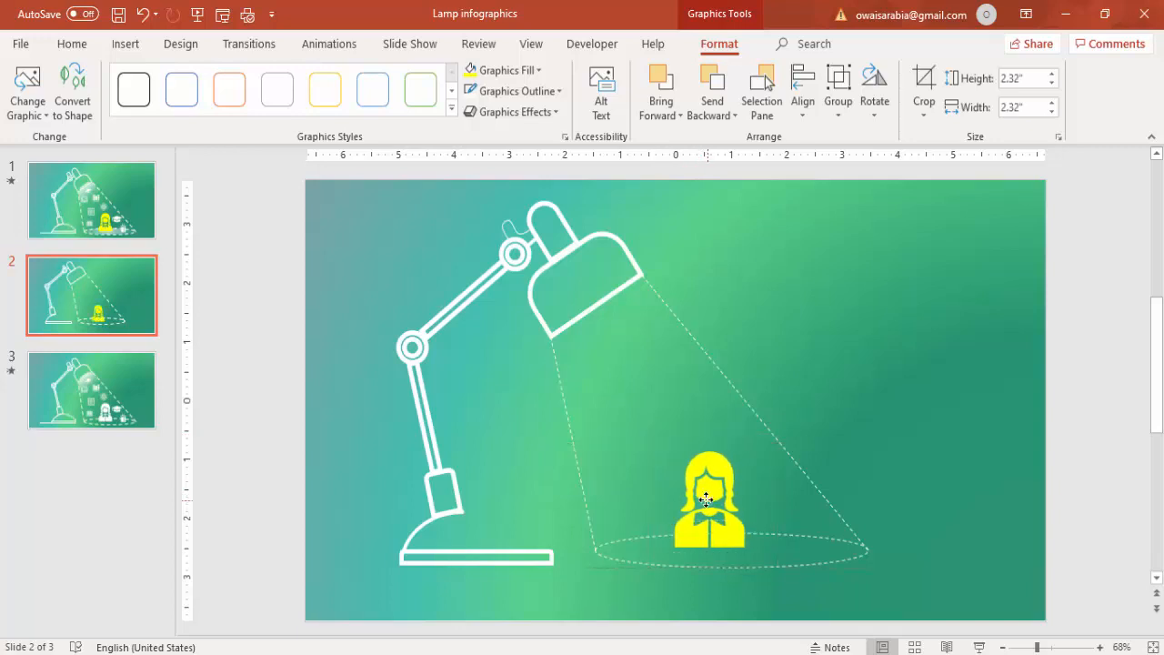
click(709, 499)
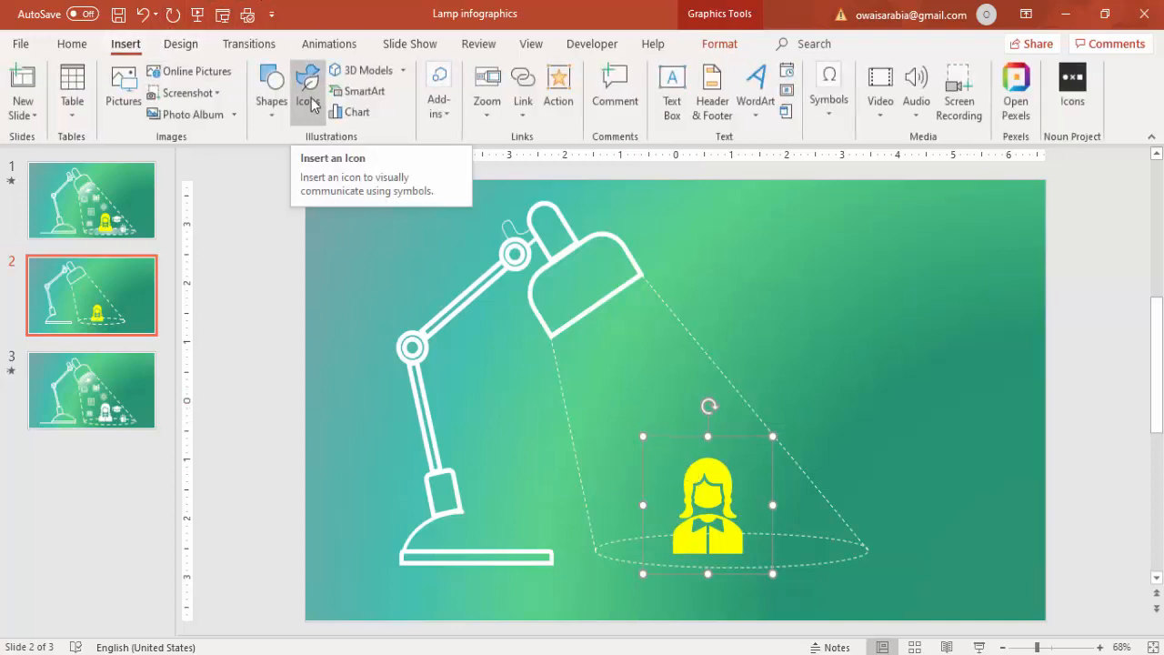
Insert five Education icons: beaker, flask, atom, telescope and planet.
click(308, 87)
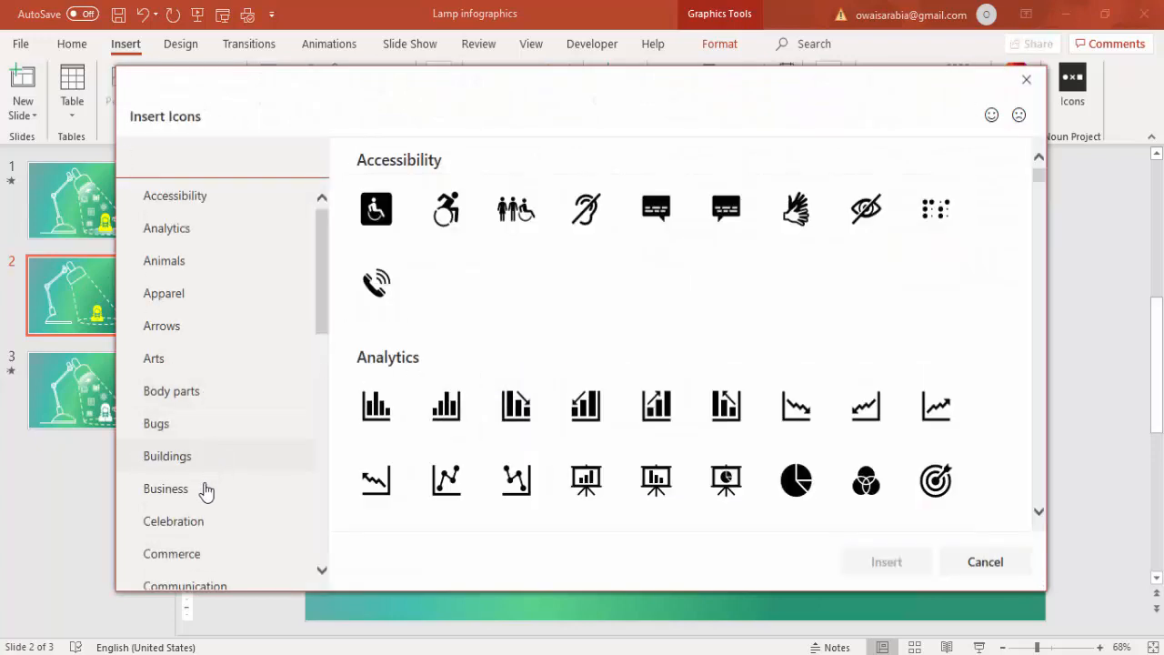
mouse_move(209, 293)
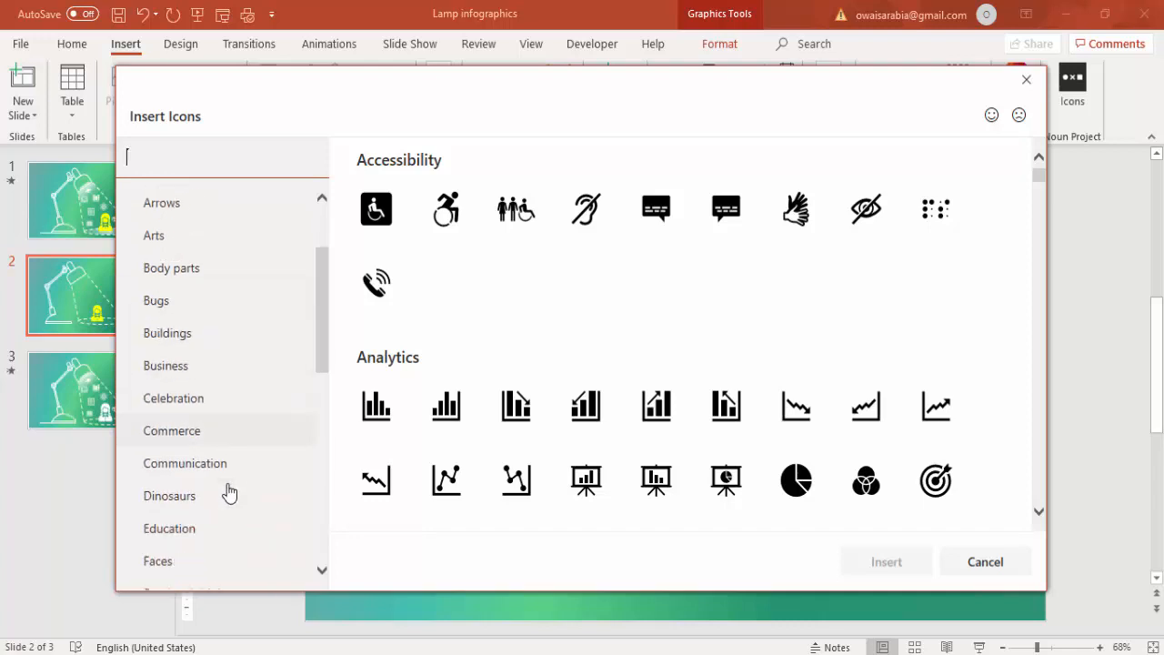
click(169, 466)
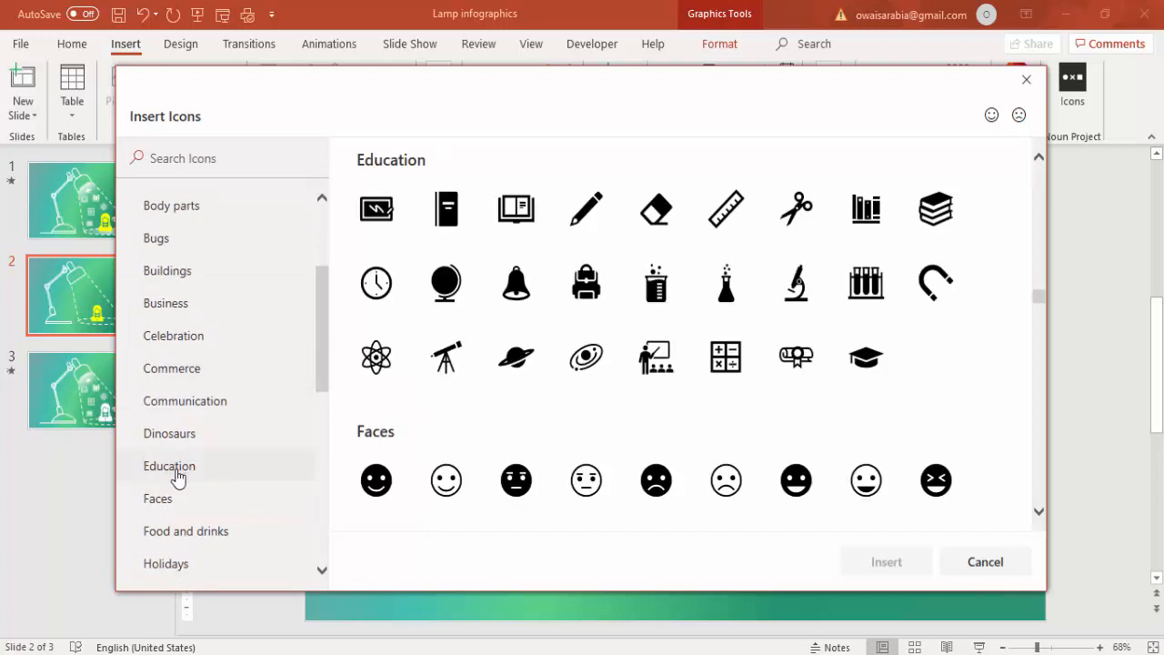
click(376, 356)
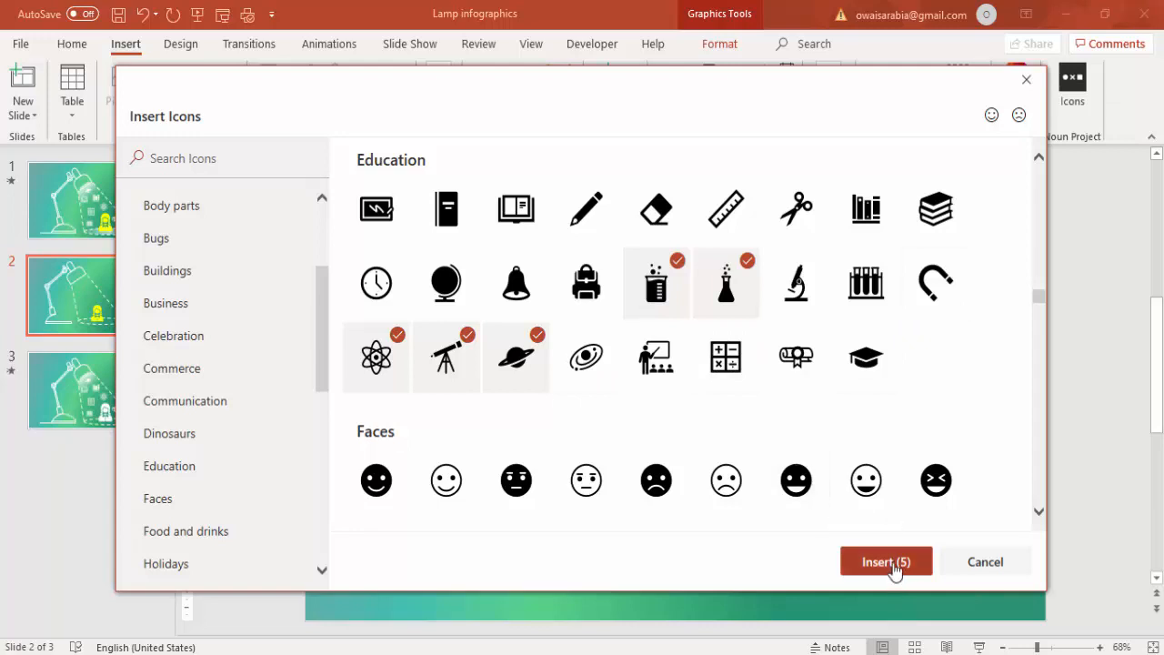
click(886, 562)
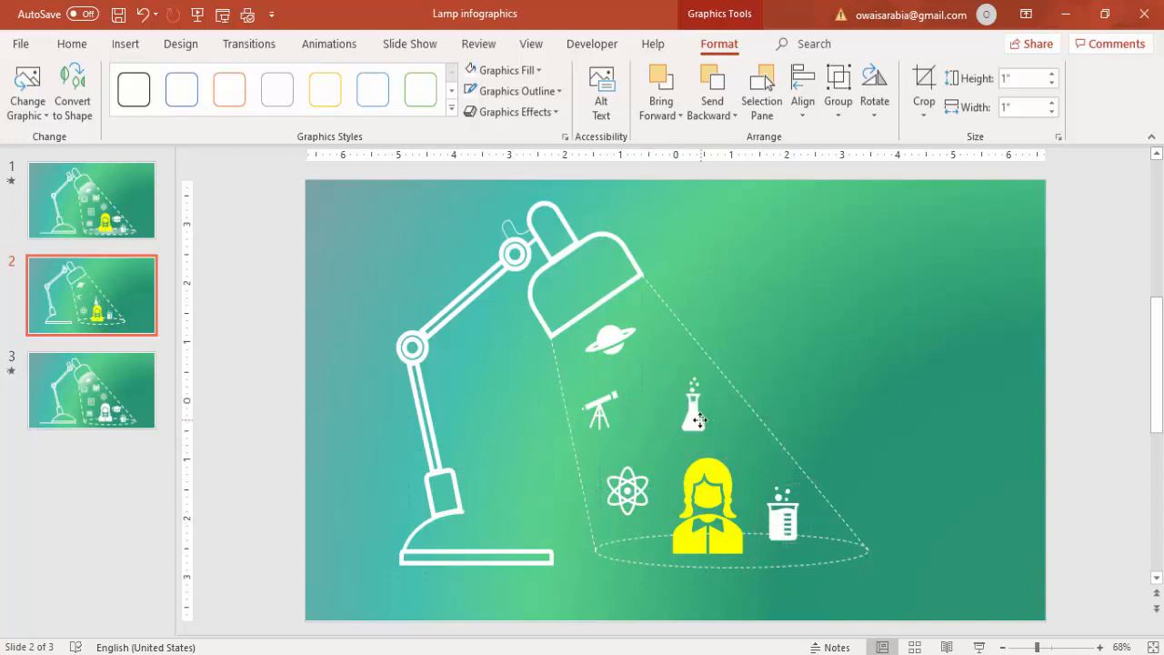
click(693, 405)
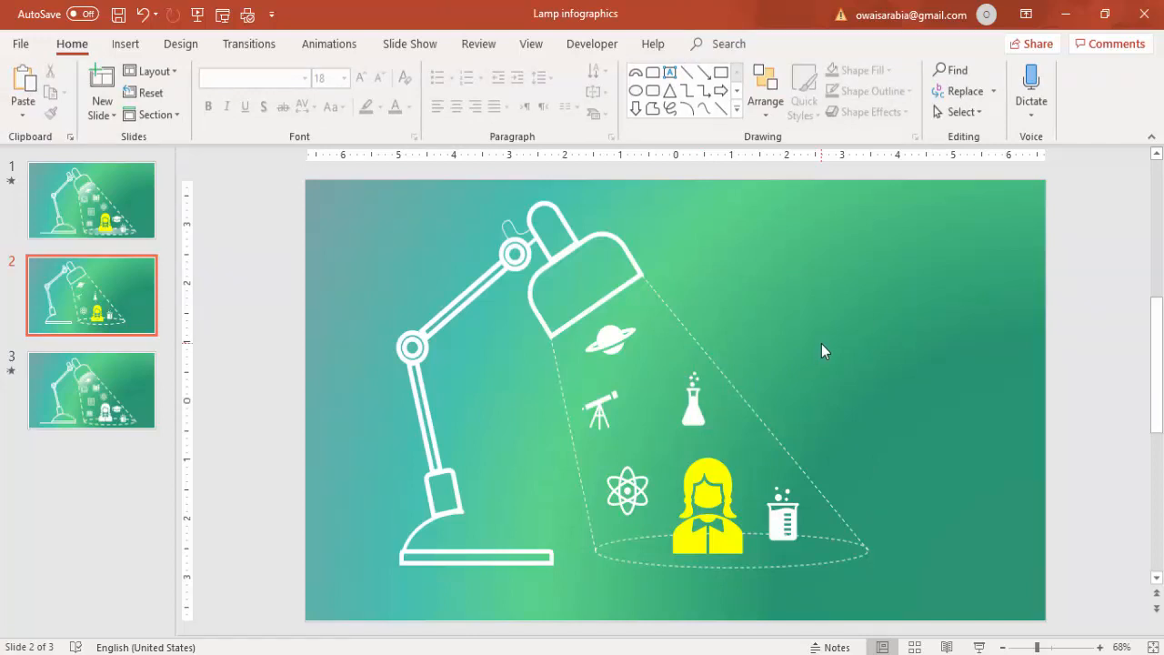
mouse_move(737, 443)
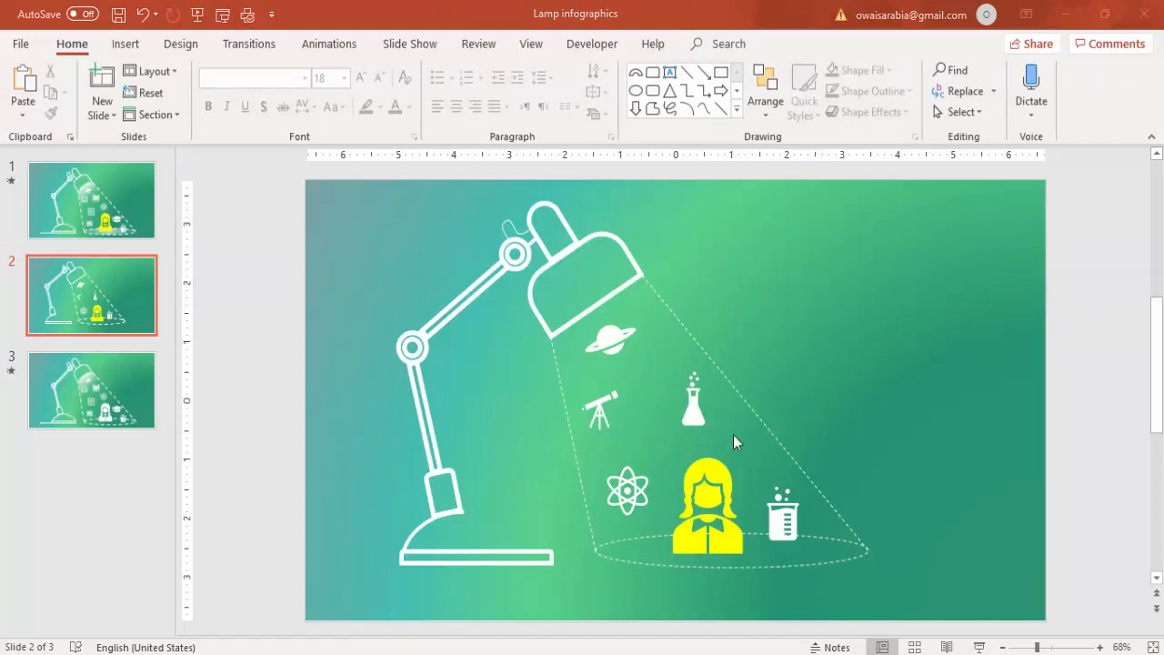
mouse_move(694, 414)
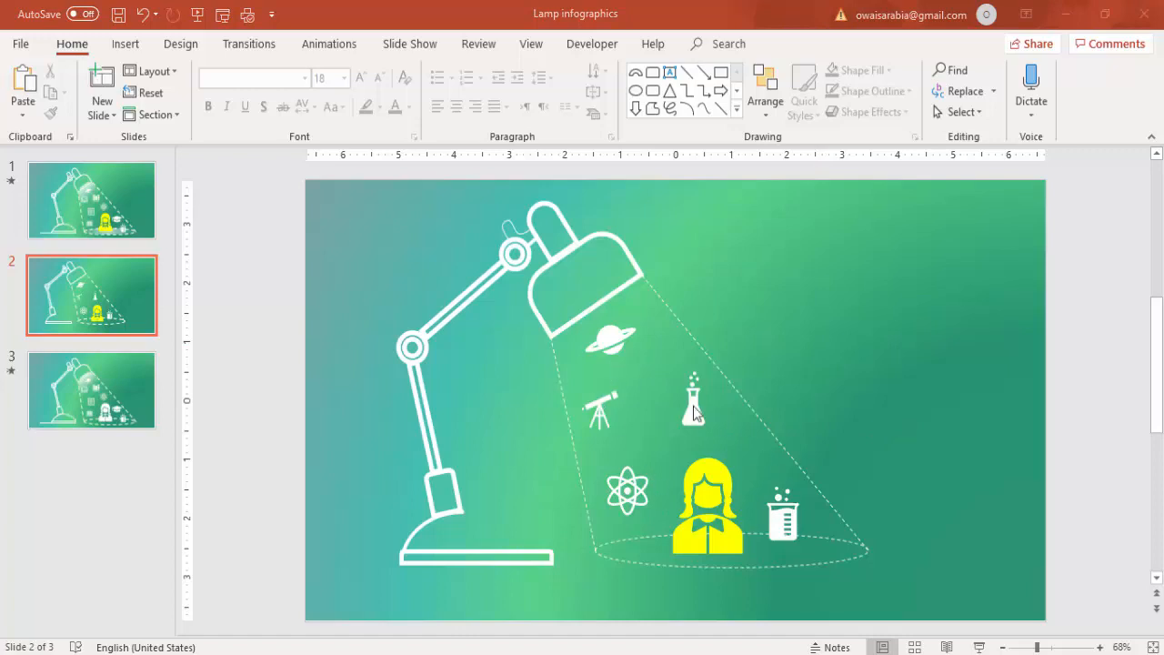
mouse_move(662, 485)
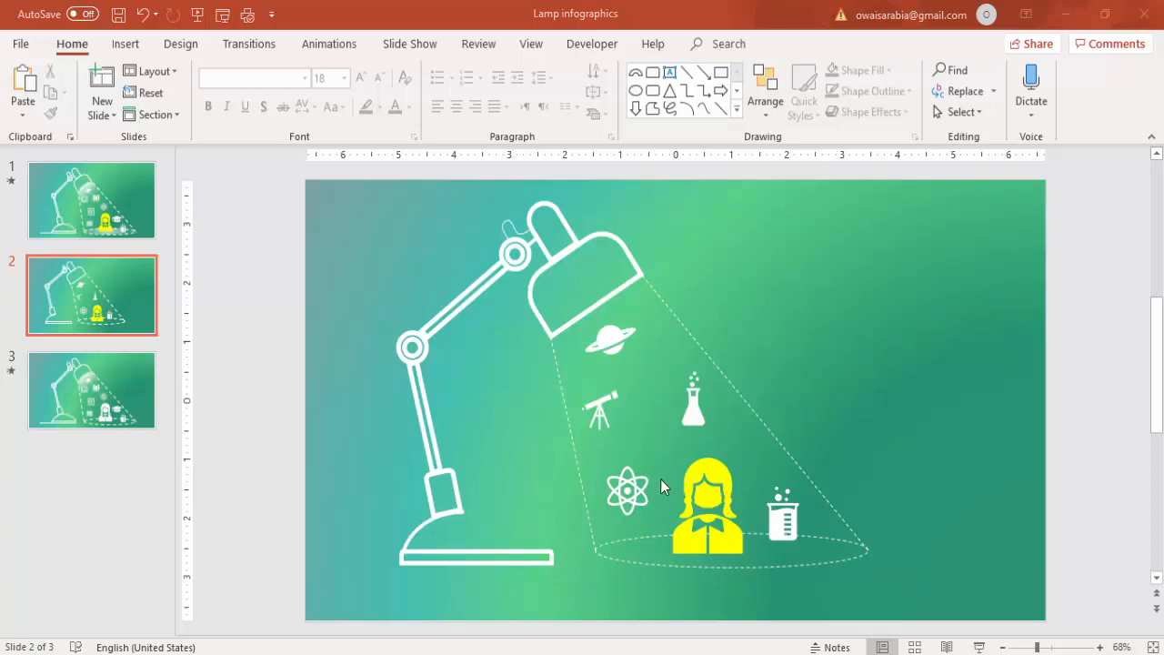
mouse_move(373, 195)
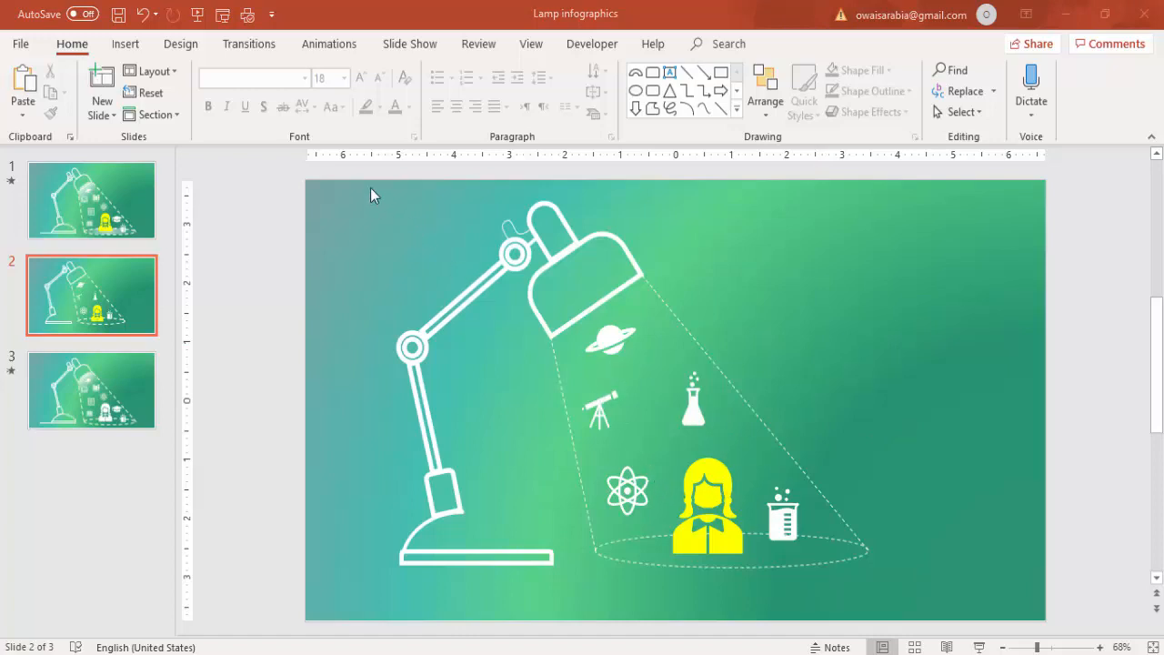
Open the Animation Pane, select the planet icon, and show the full animation effects list.
click(329, 44)
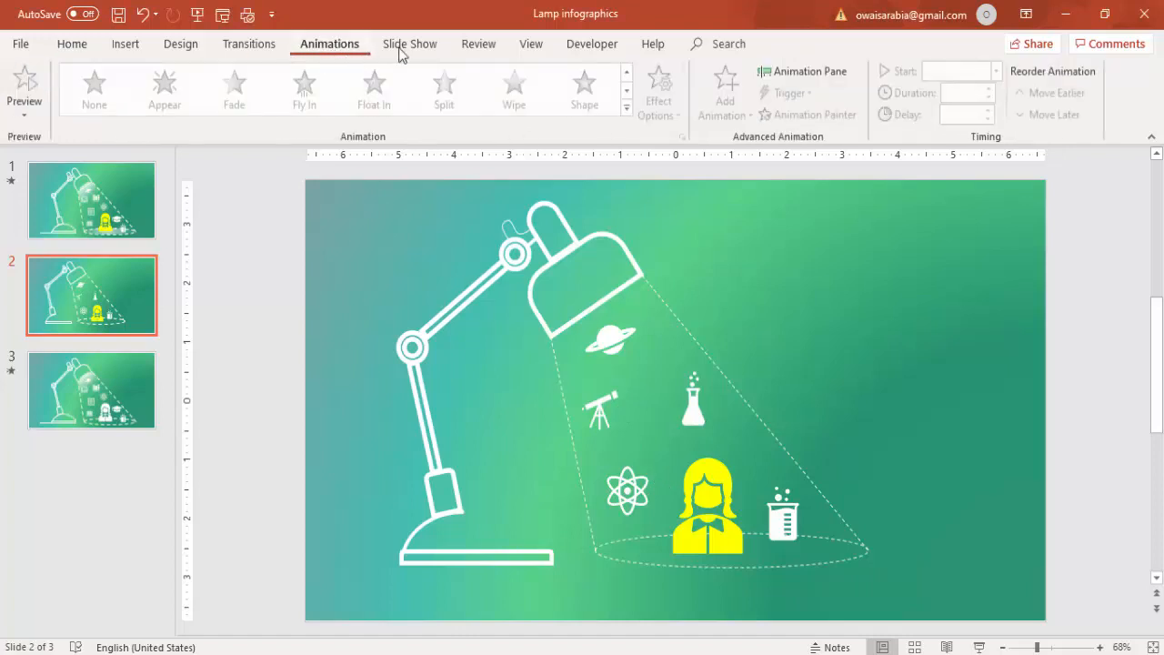
click(802, 71)
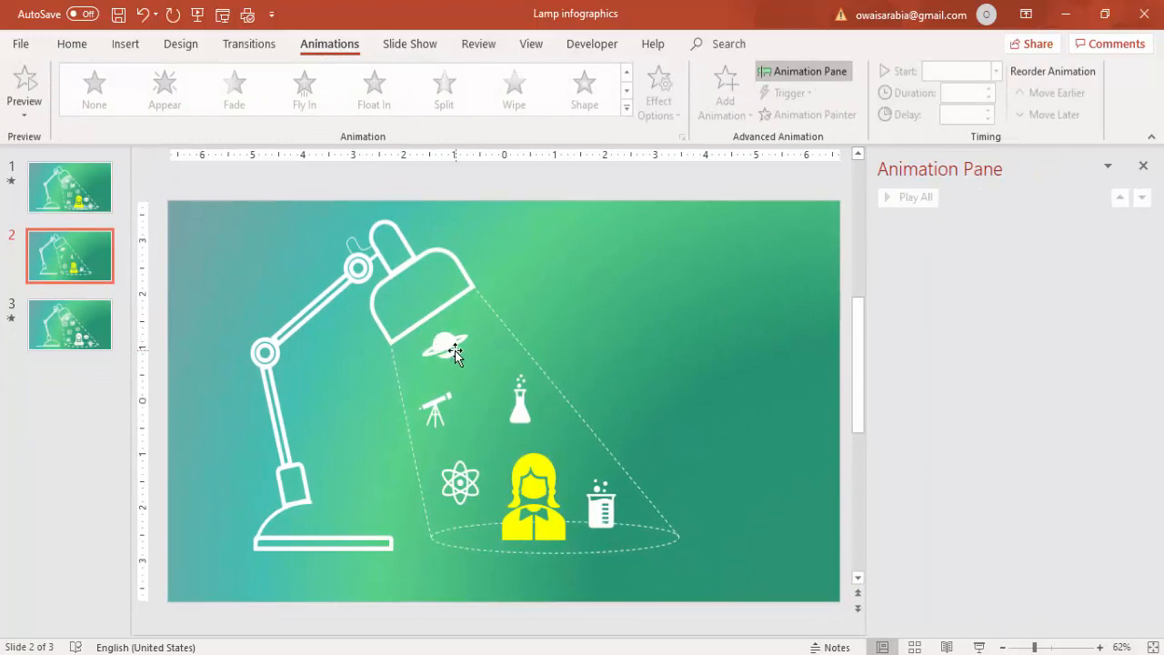
click(446, 350)
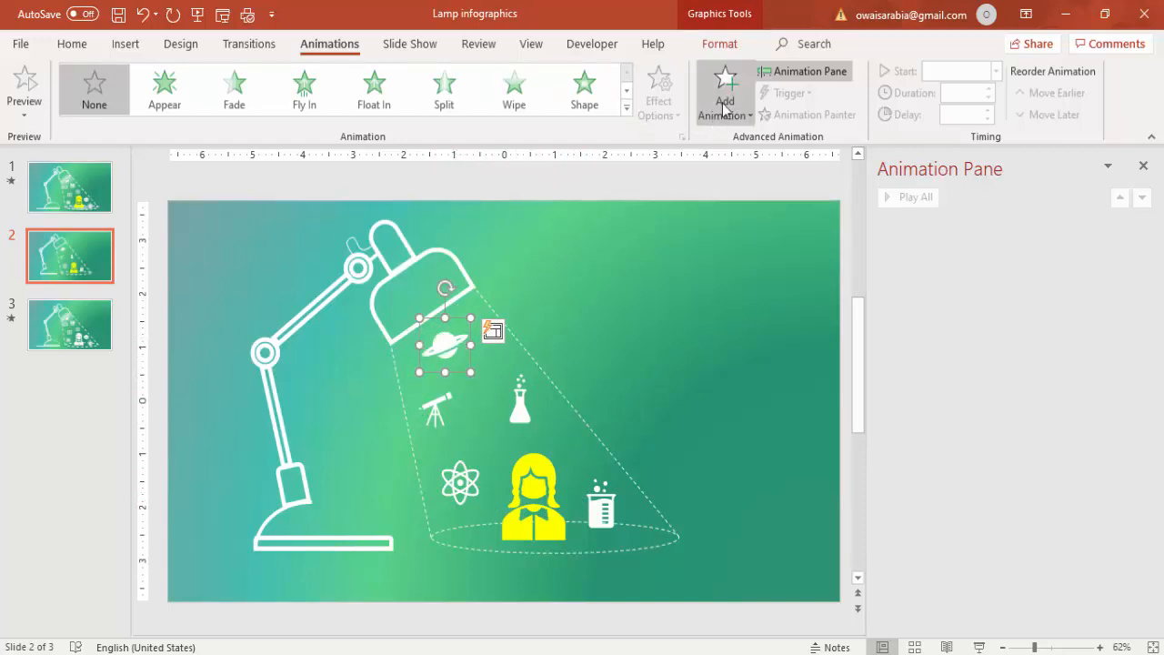
click(725, 91)
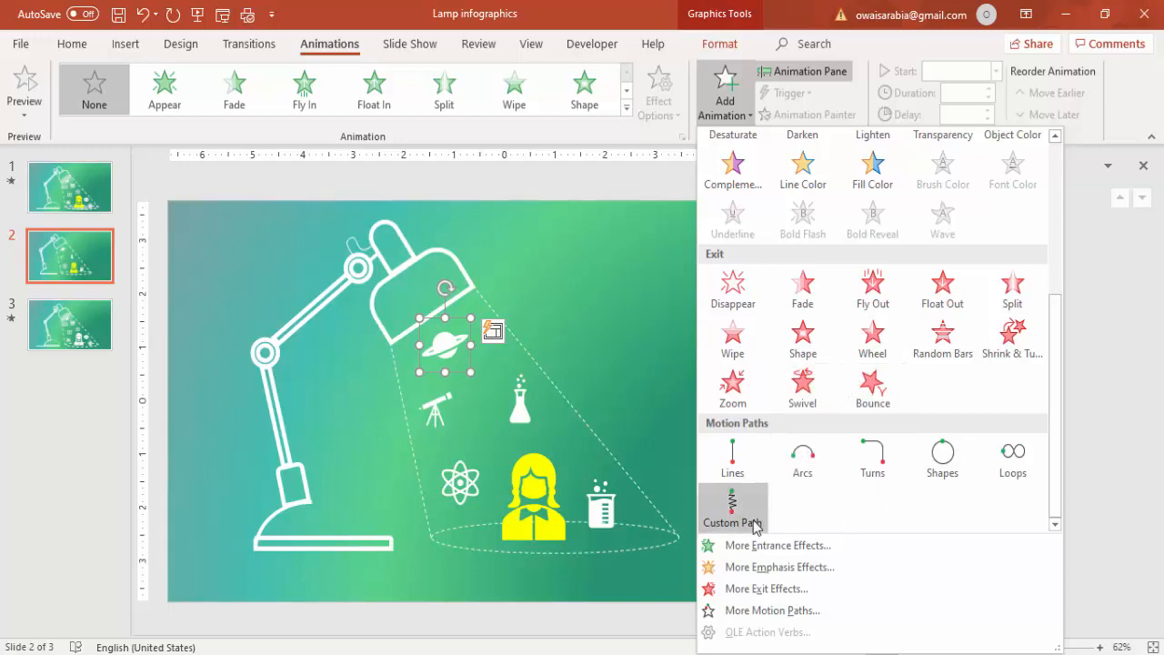
mouse_move(733, 510)
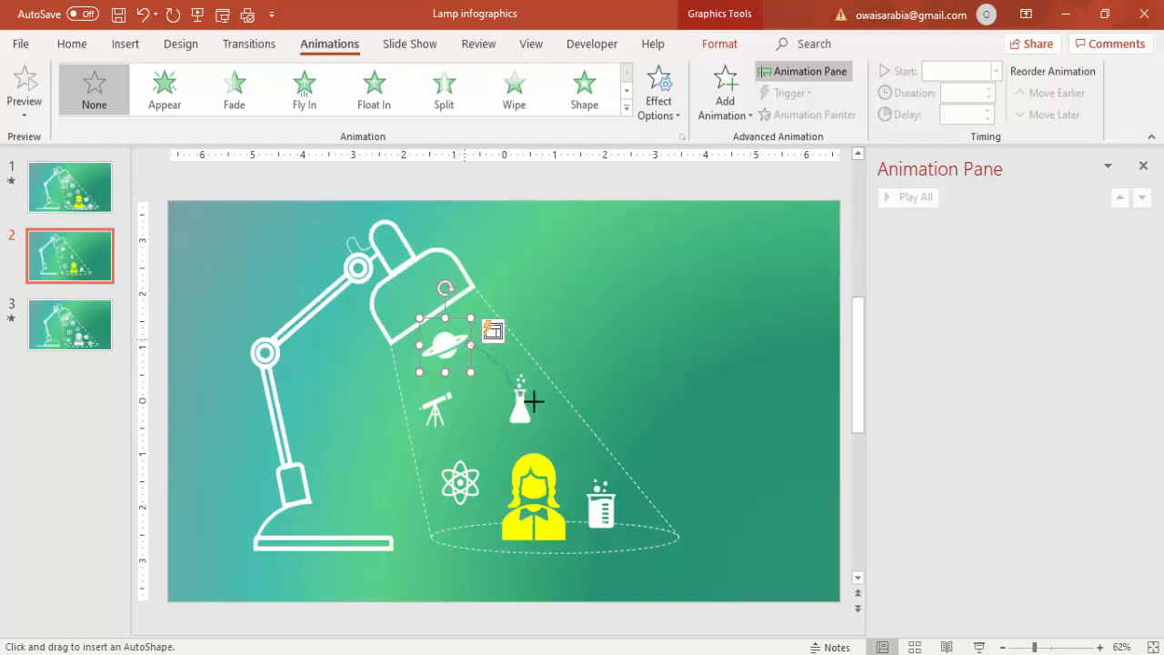
mouse_move(505, 507)
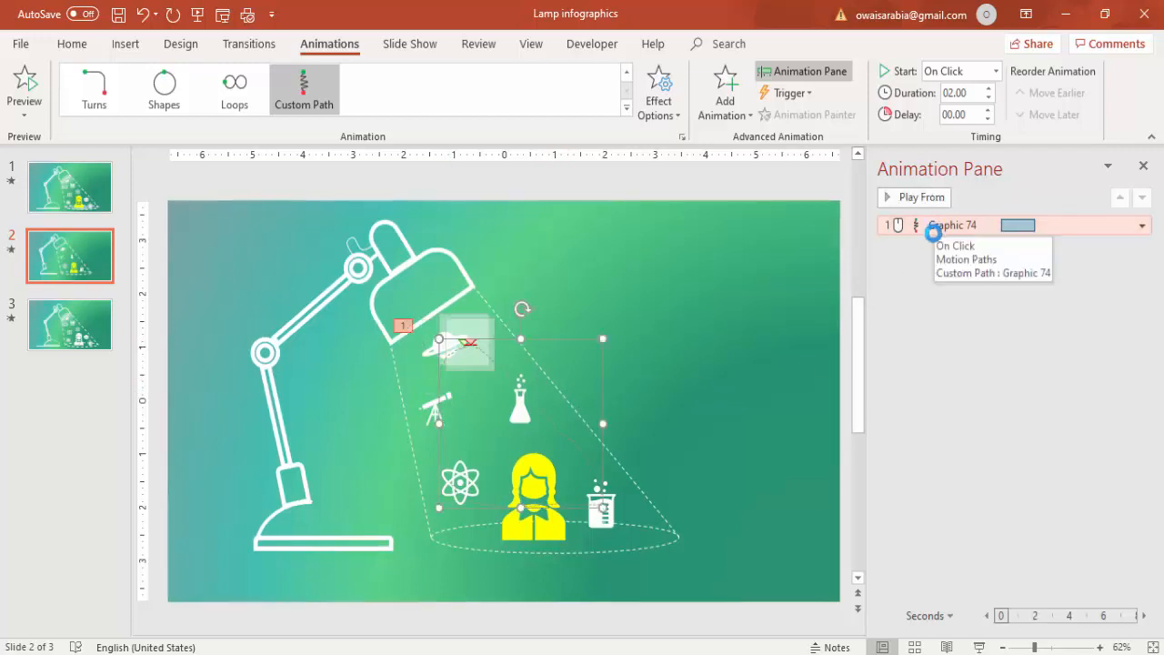
In Graphic 74's Effect Options, set duration to 15 seconds and Repeat Until End of Slide.
click(993, 273)
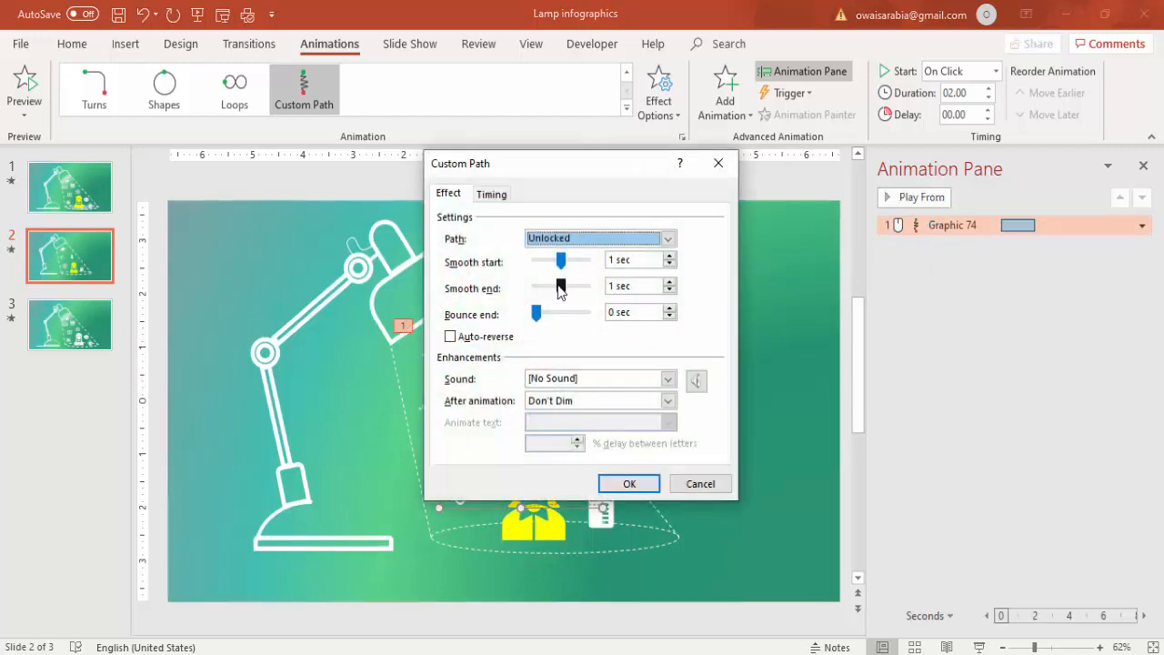
click(492, 193)
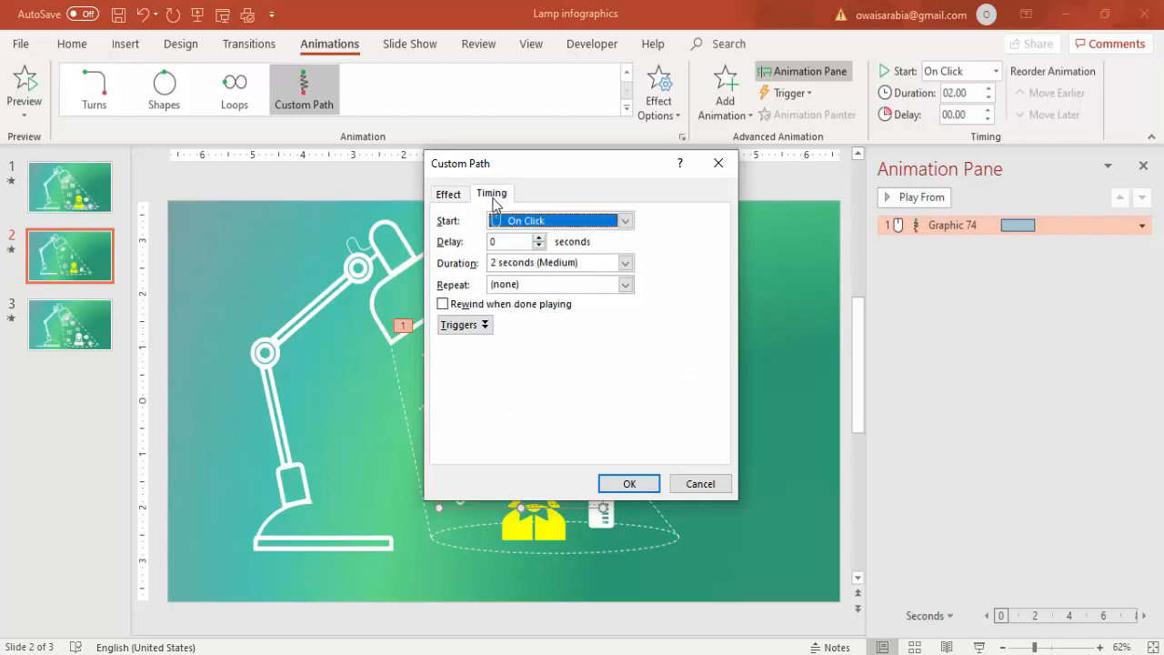
click(625, 262)
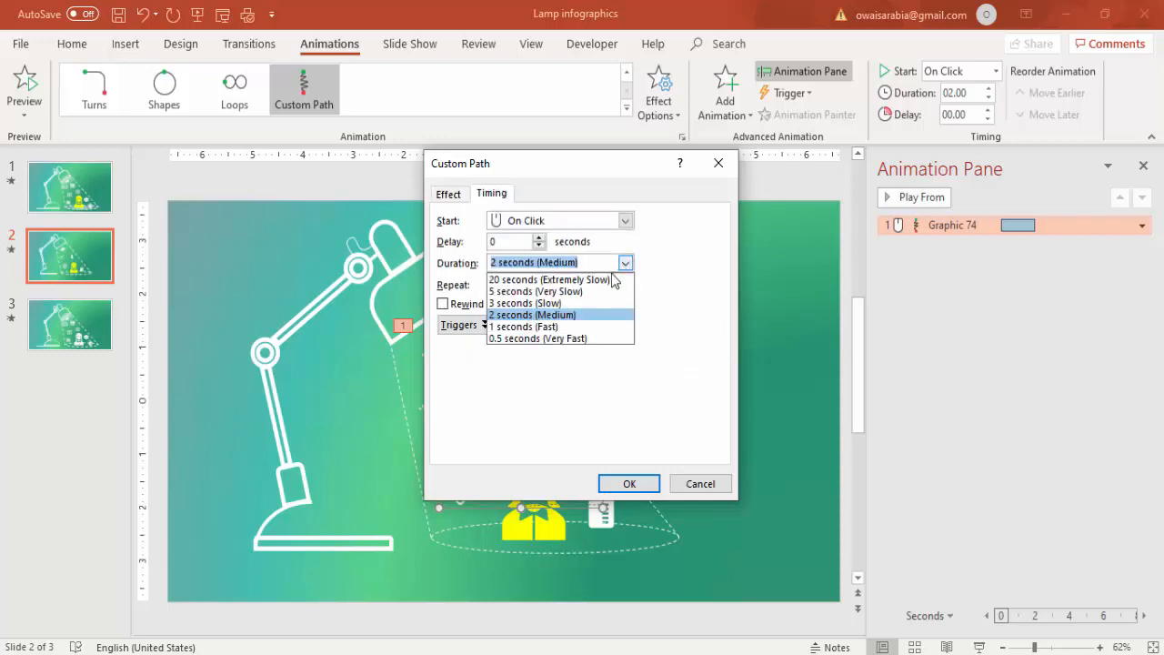
click(550, 279)
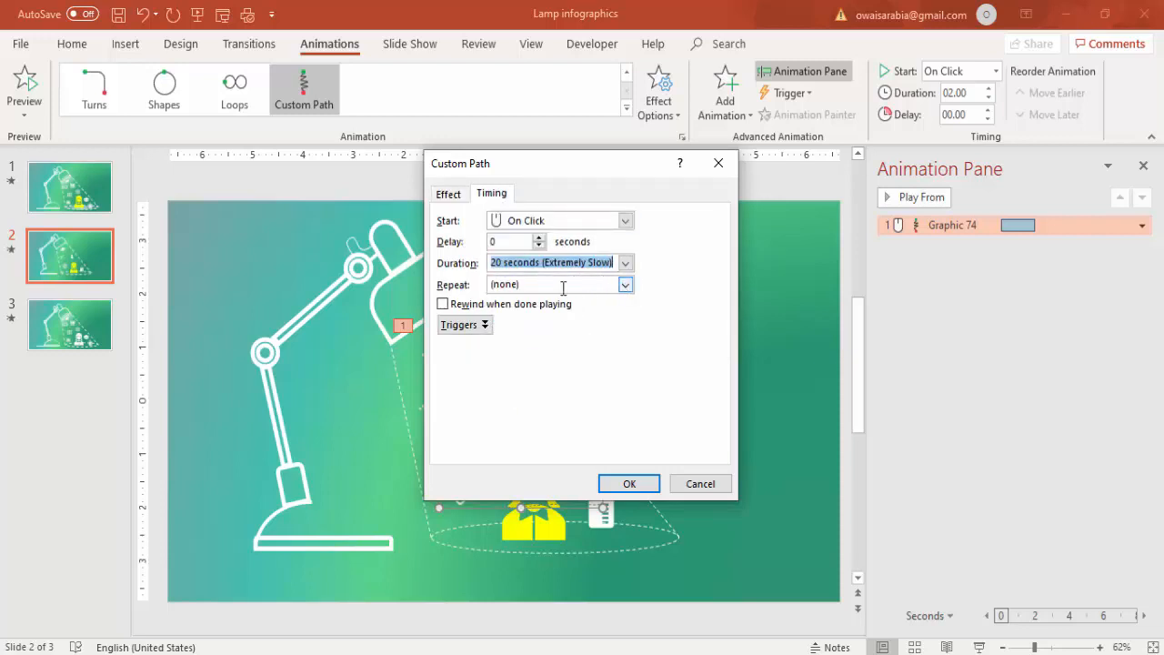
click(625, 285)
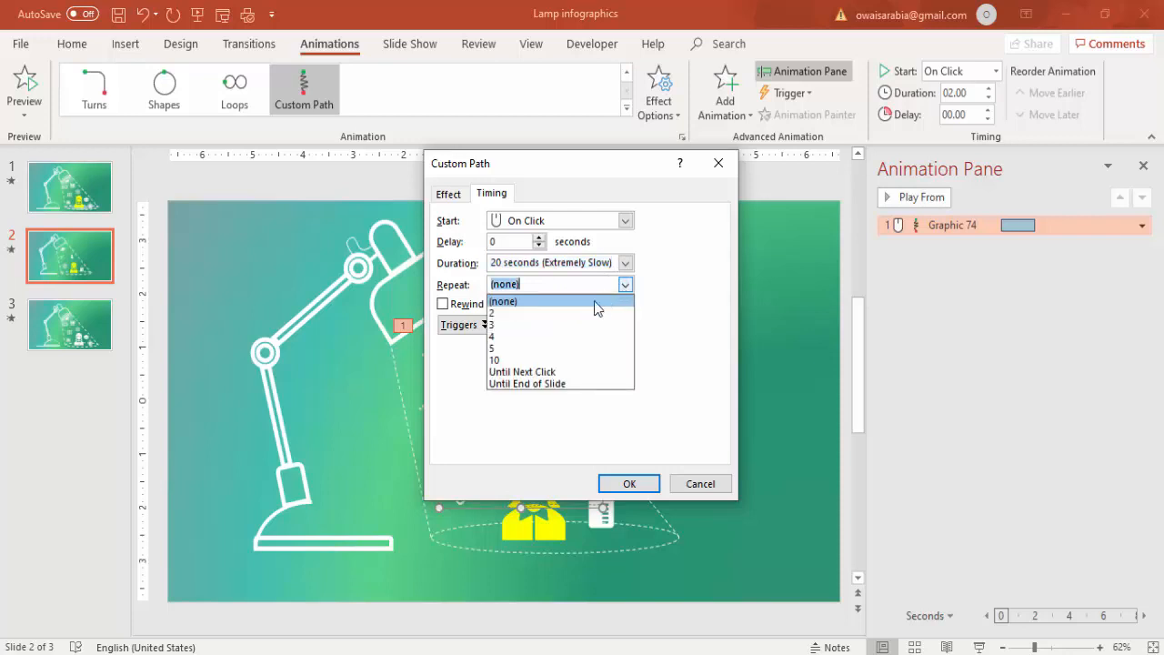
click(527, 383)
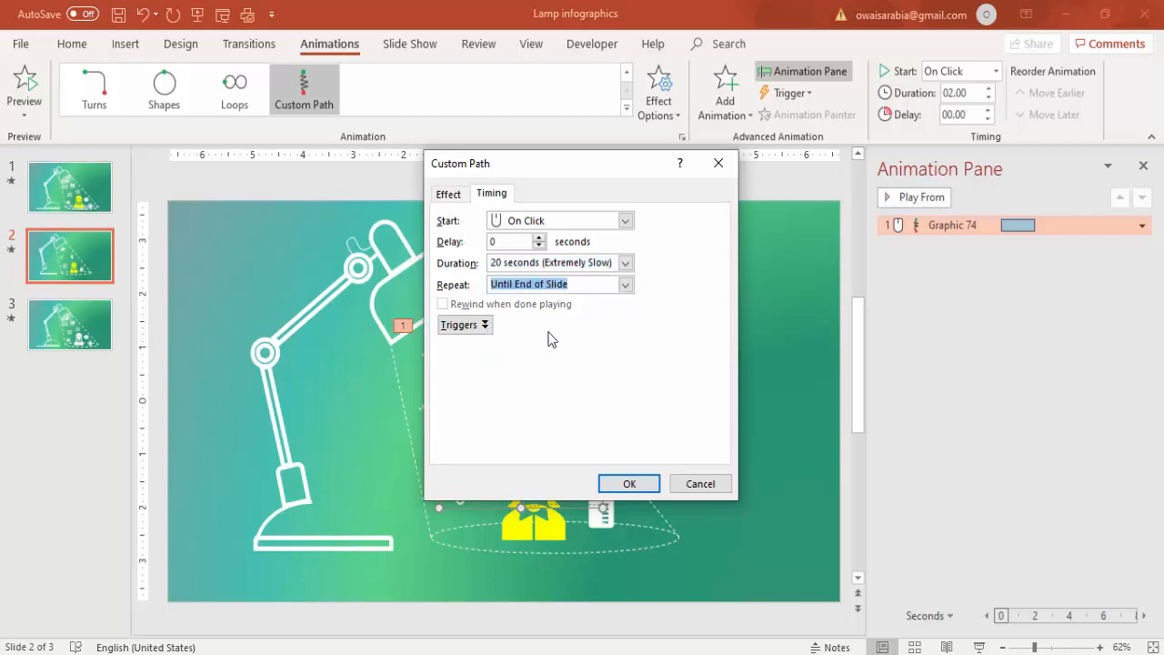
click(559, 263)
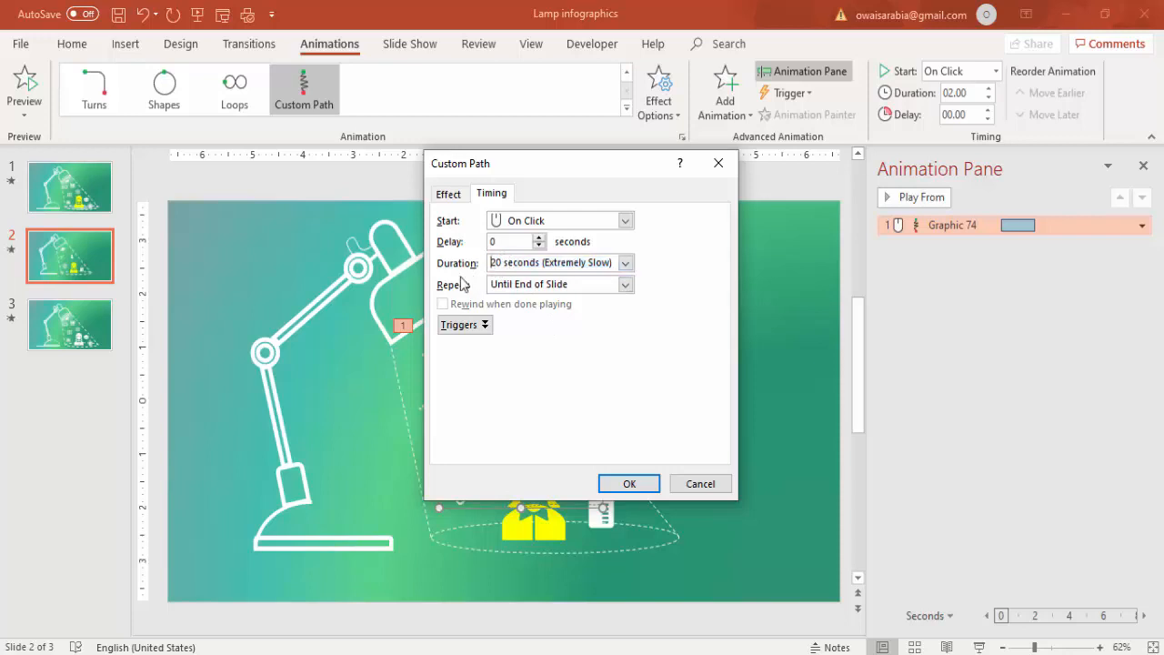
click(555, 263)
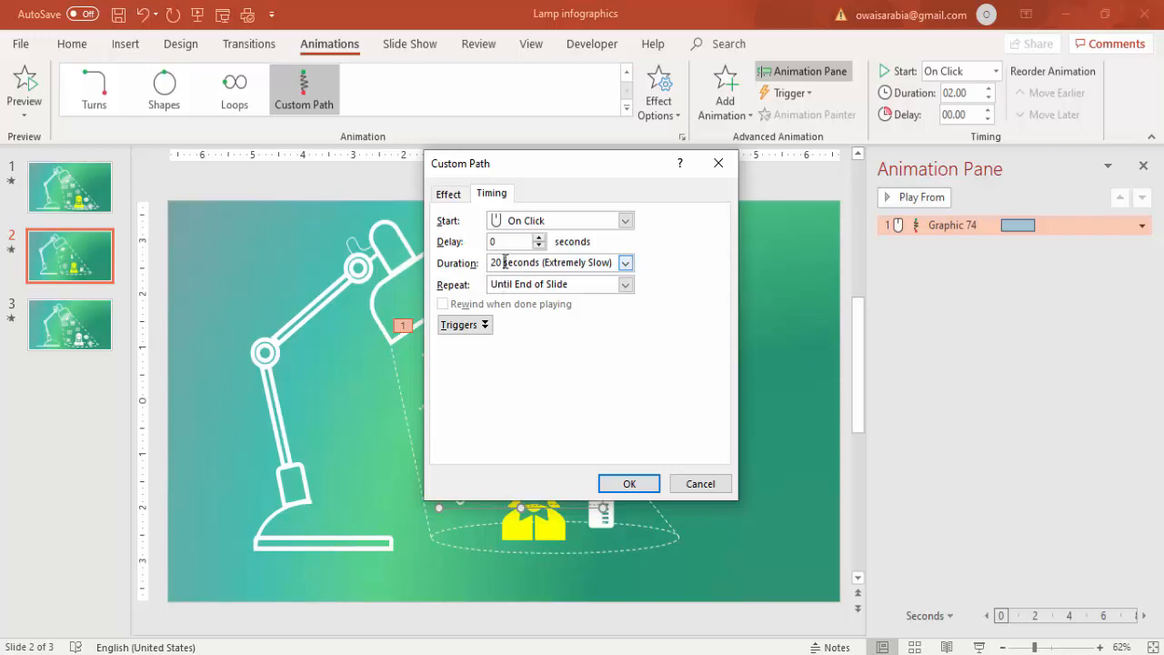
text(15)
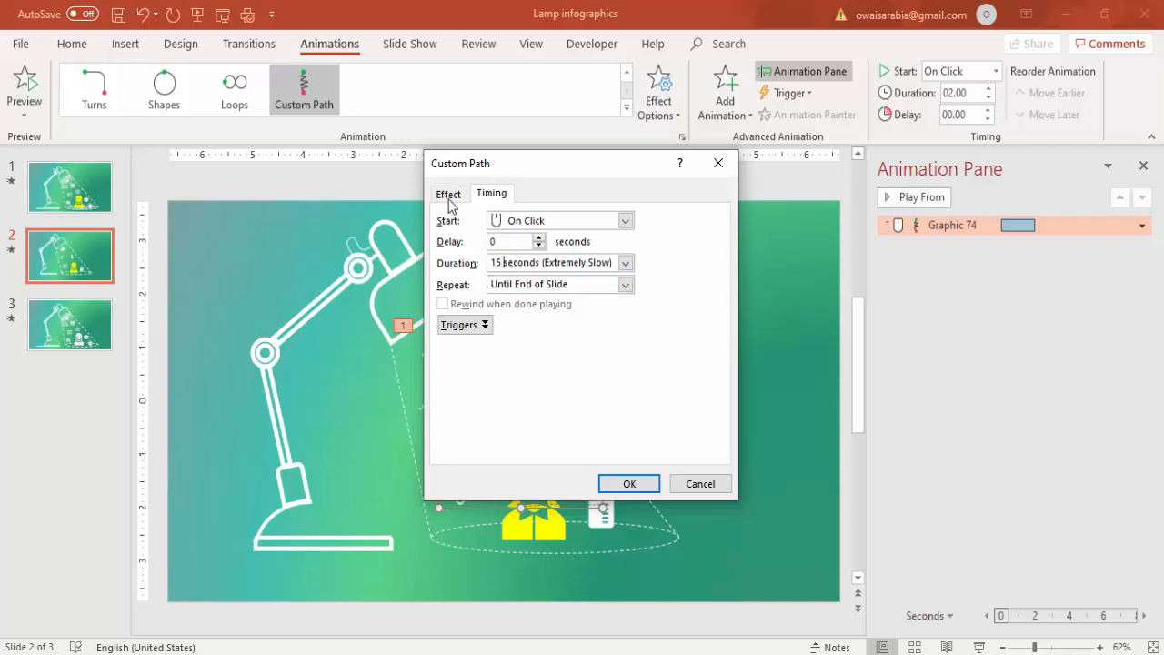
click(448, 193)
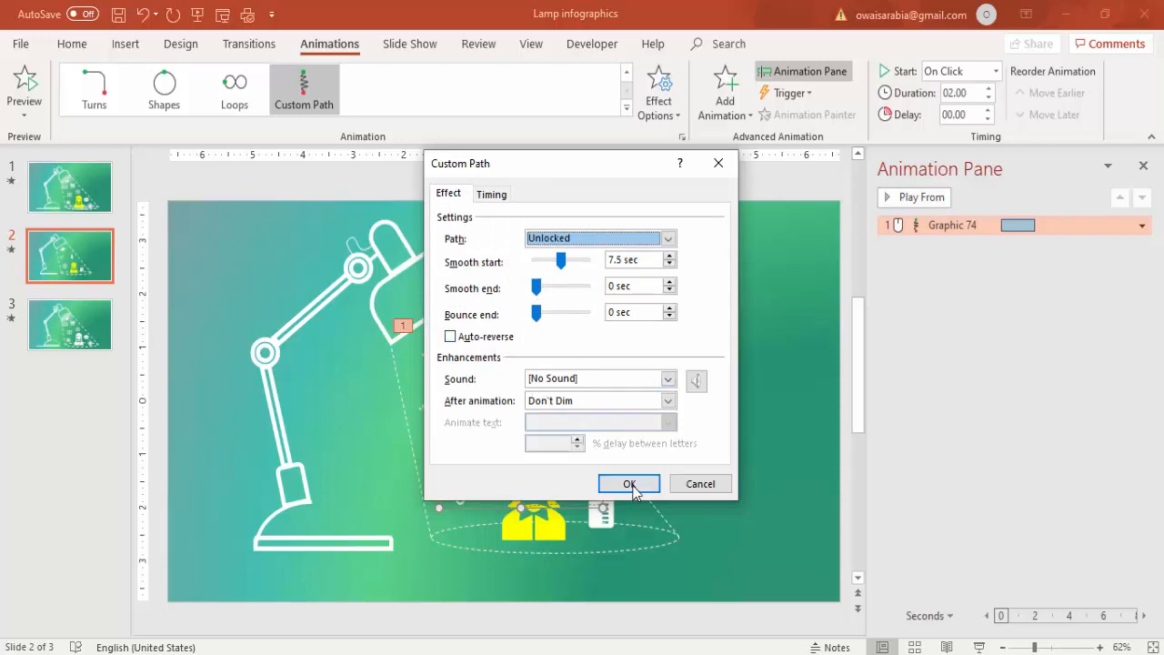
click(629, 483)
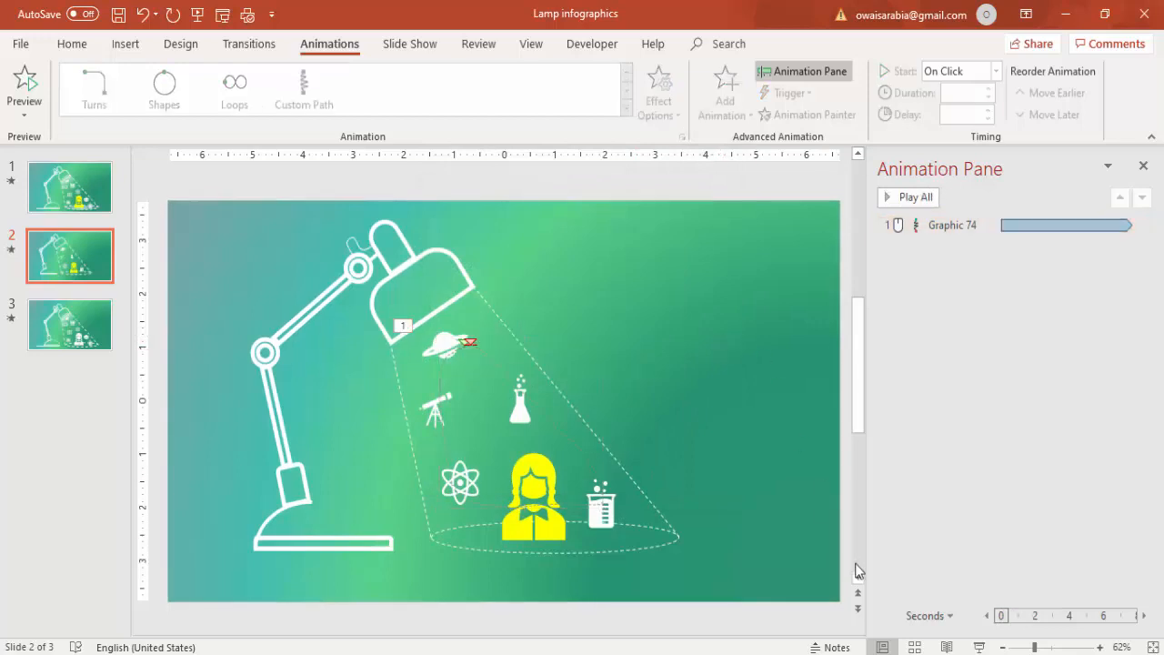
click(914, 197)
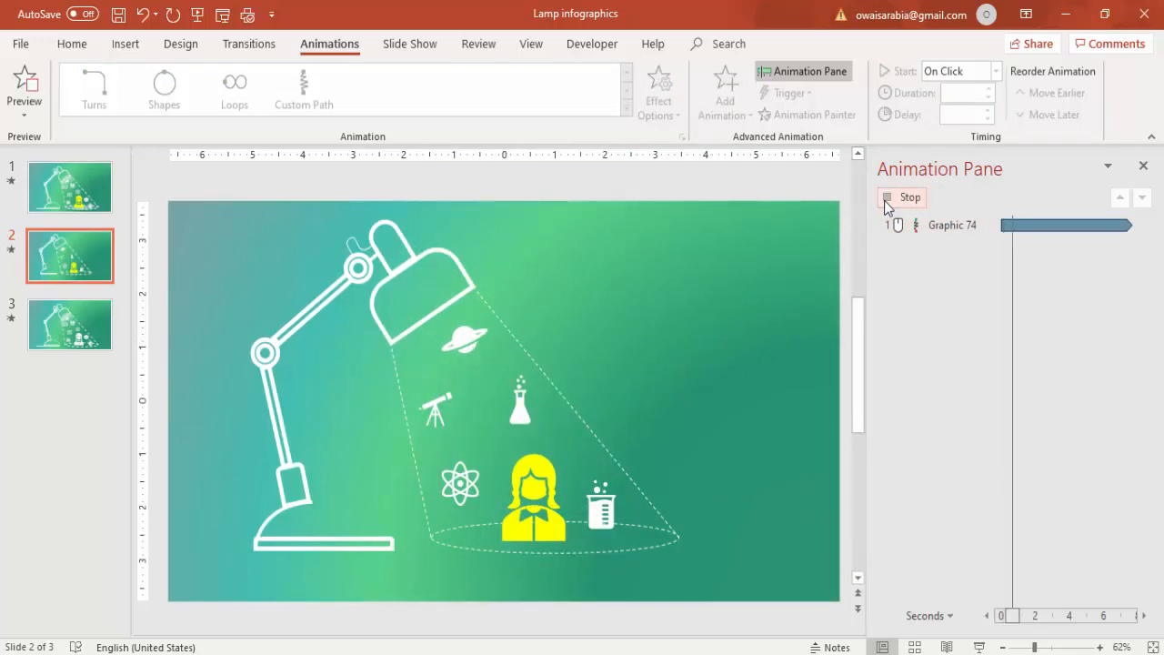
click(910, 197)
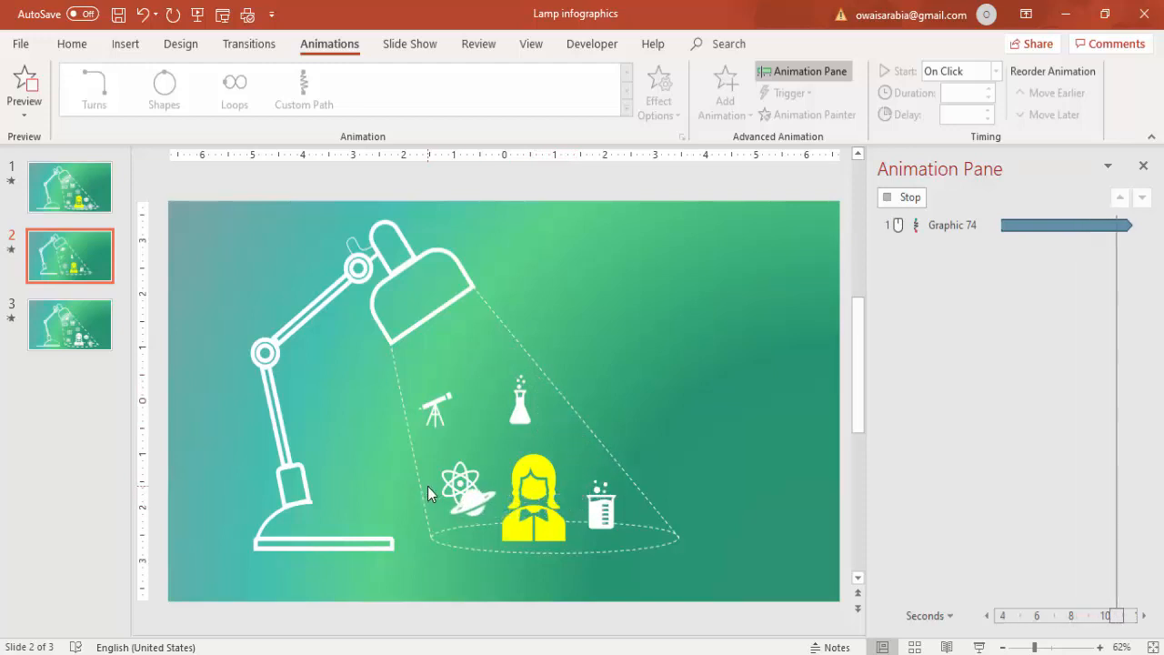
click(887, 198)
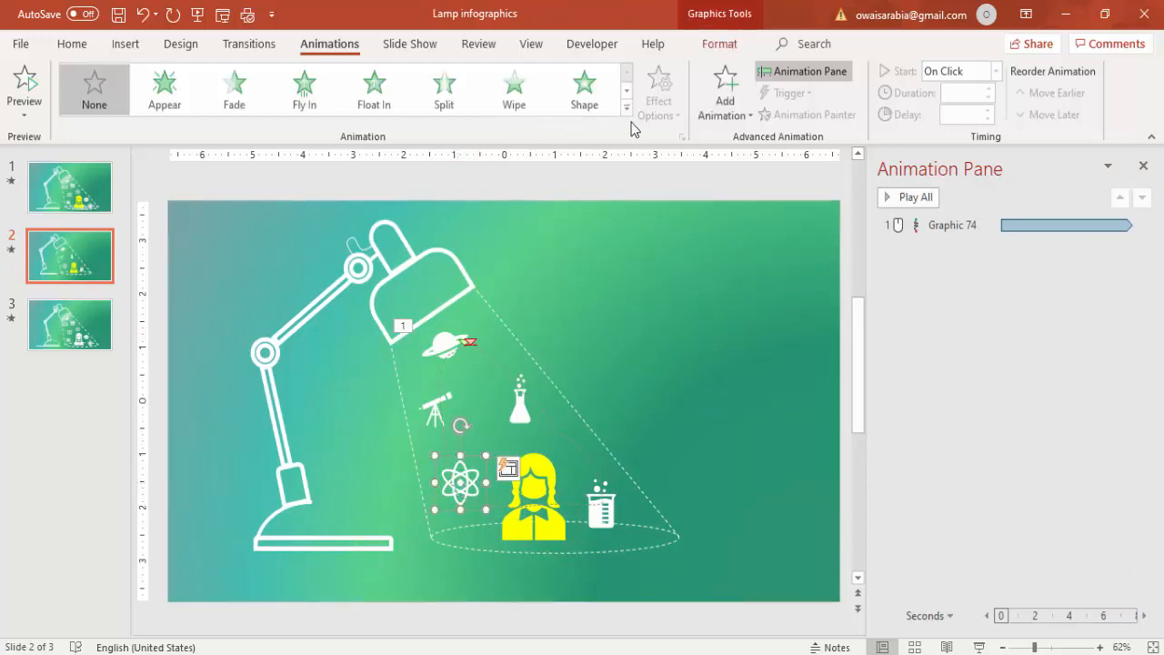
Choose the Custom Path animation to draw a motion path for the atom icon.
click(725, 86)
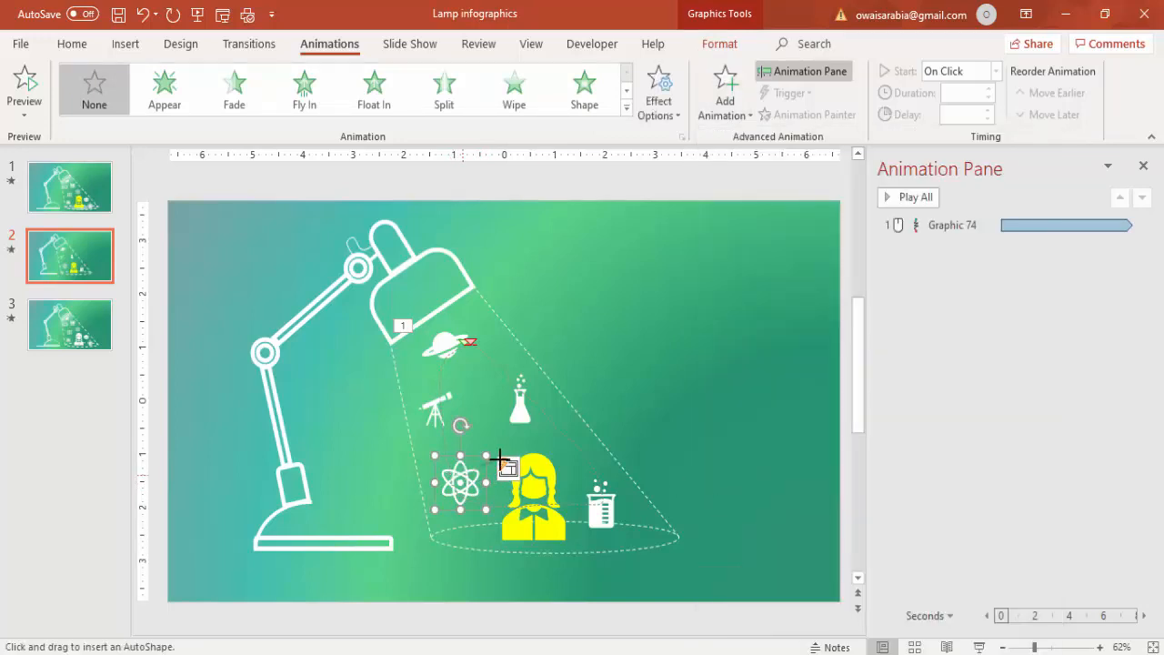
mouse_move(608, 473)
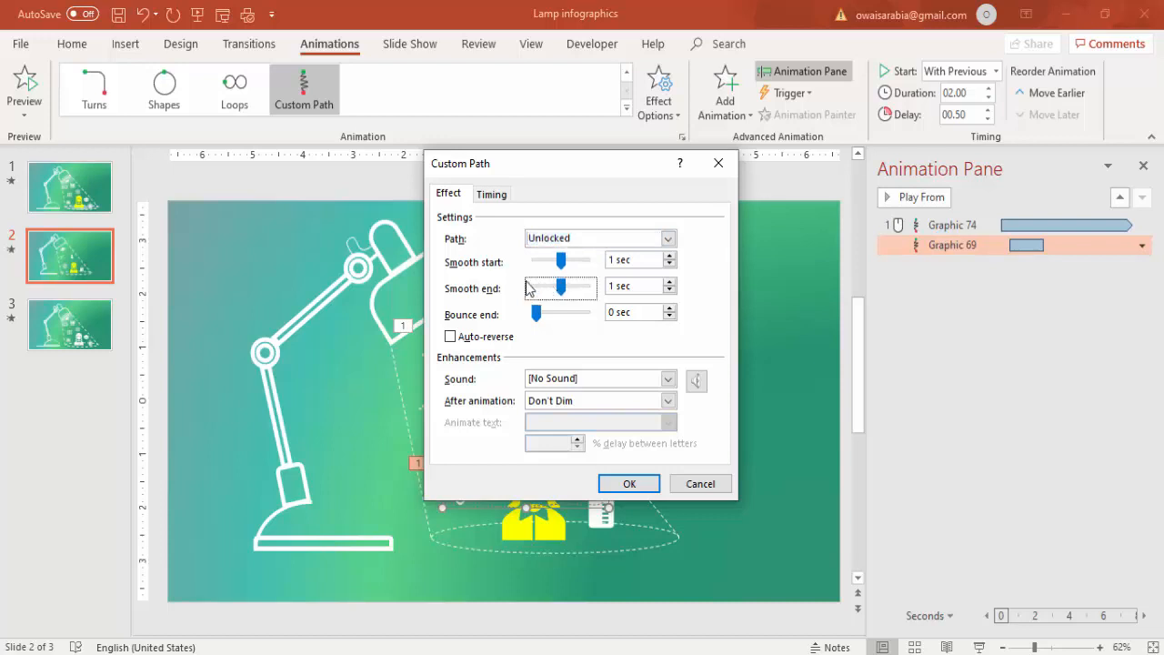
Set the atom path's timing to 20 seconds, repeating until the end of the slide.
click(492, 192)
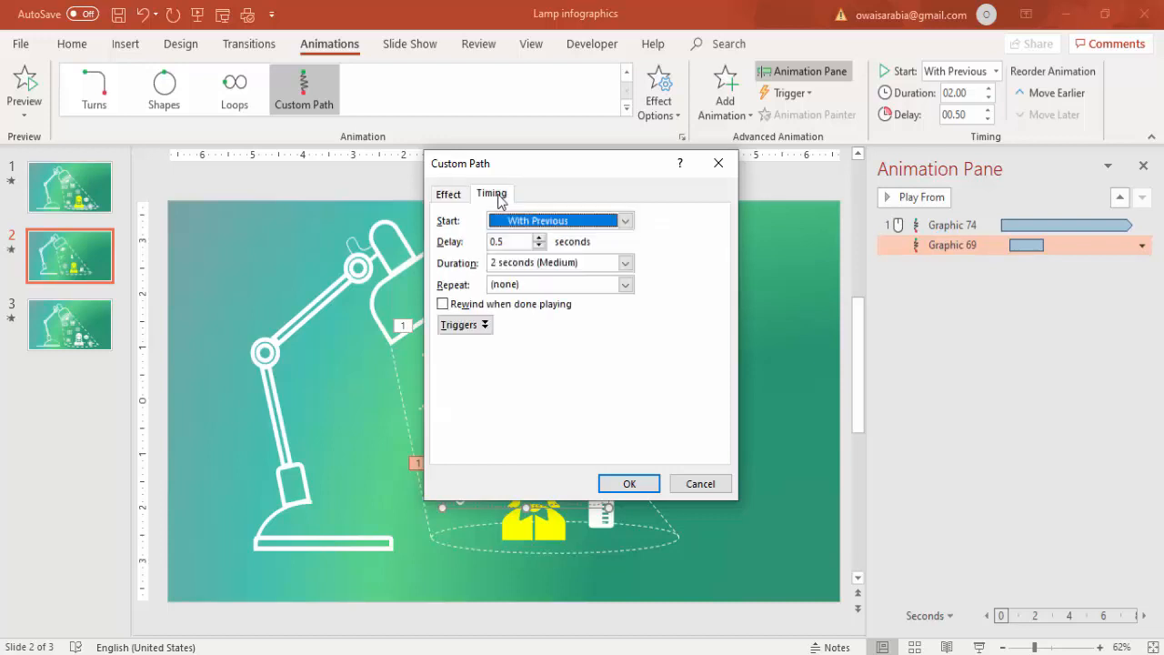
click(625, 263)
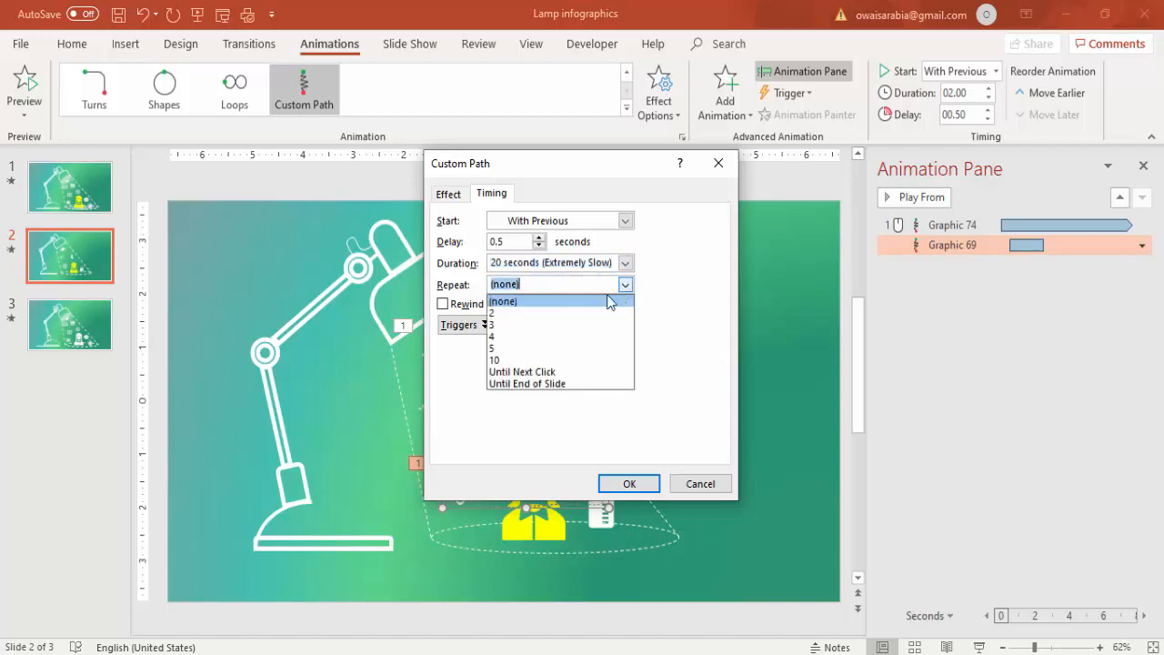
click(526, 383)
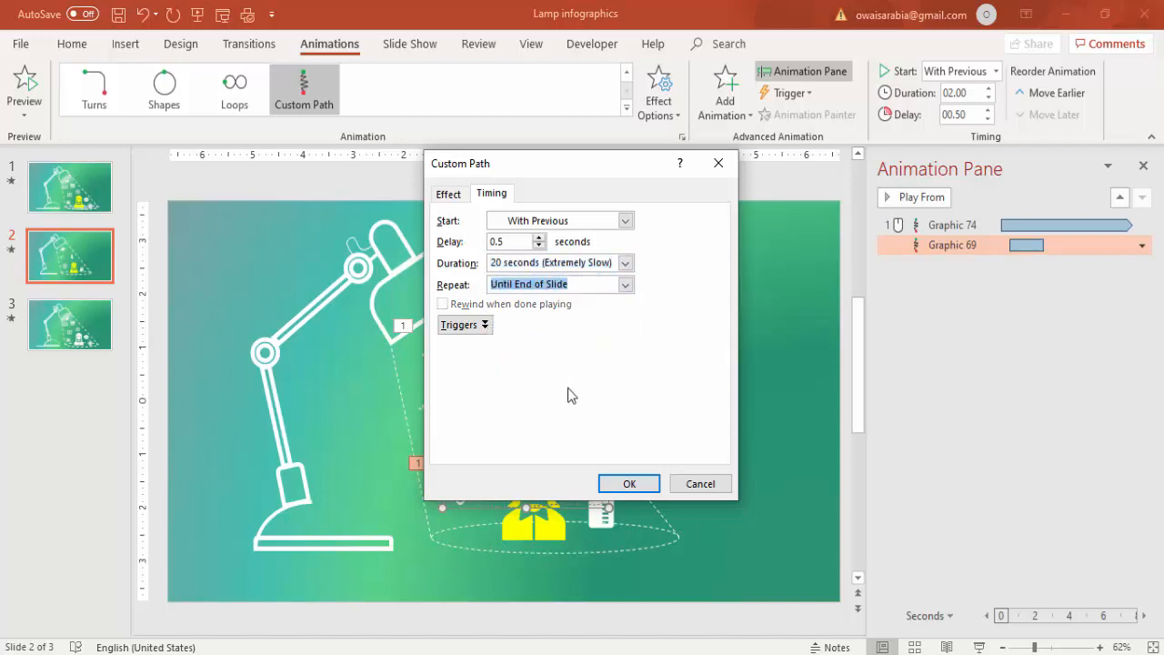
click(629, 484)
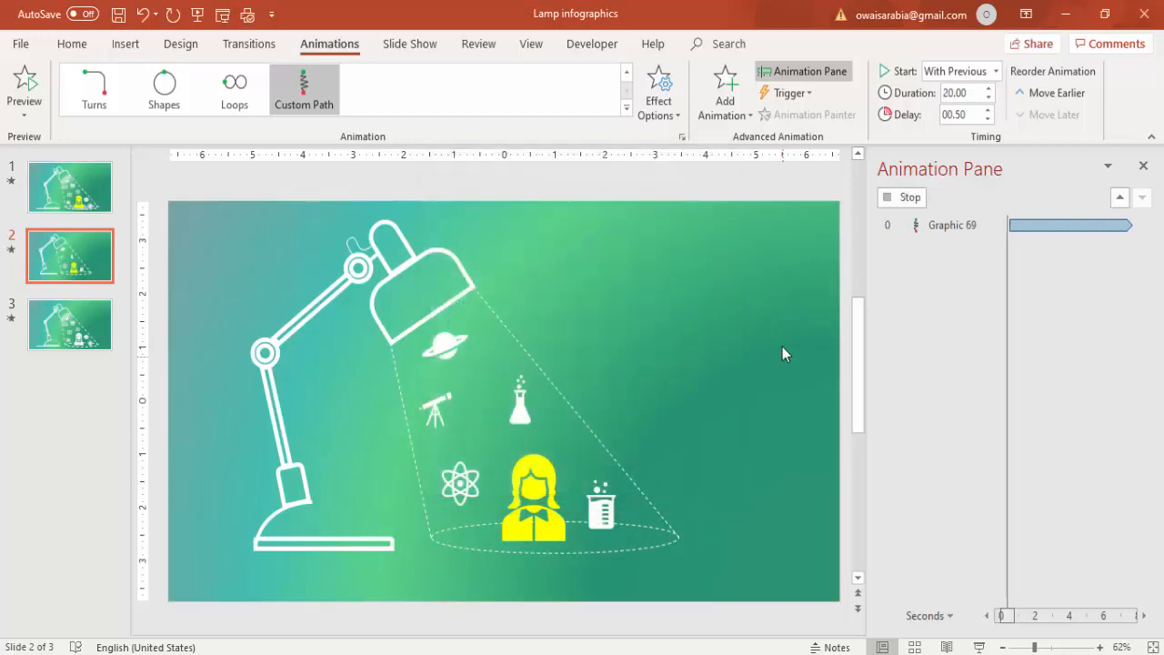
click(915, 197)
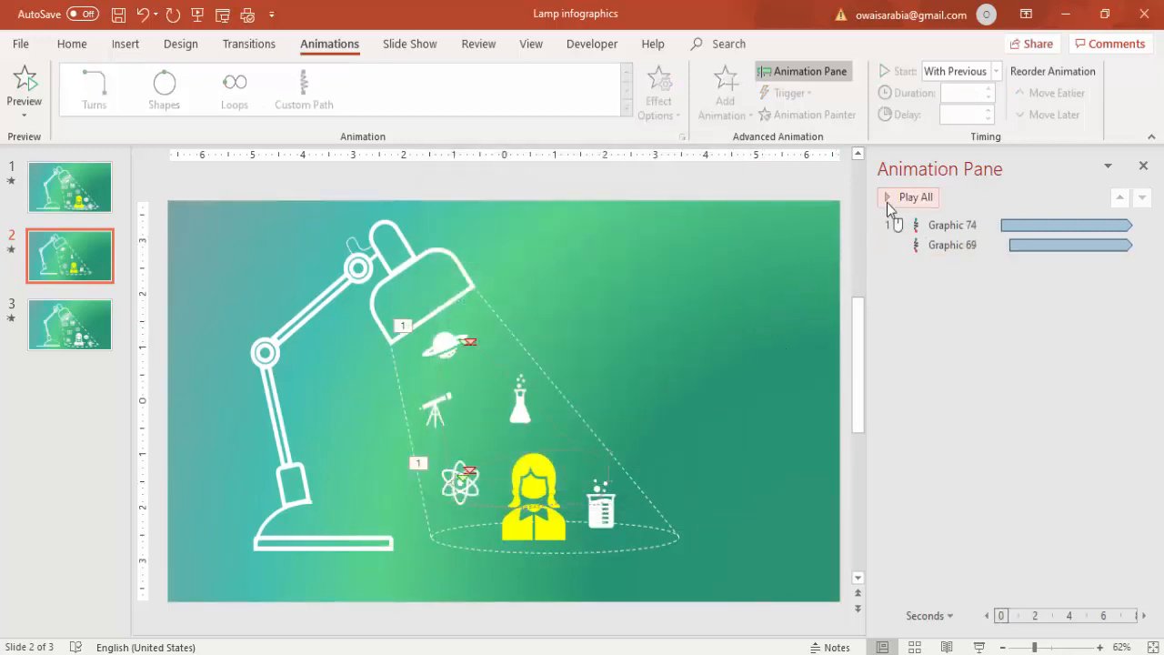
click(907, 198)
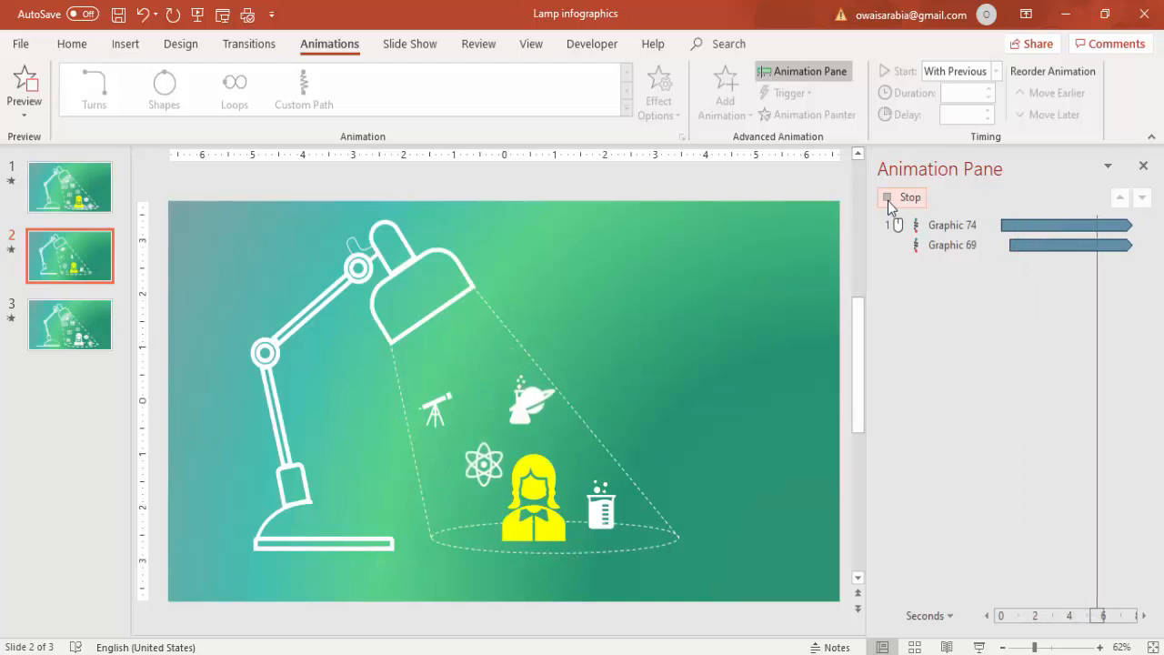
click(25, 86)
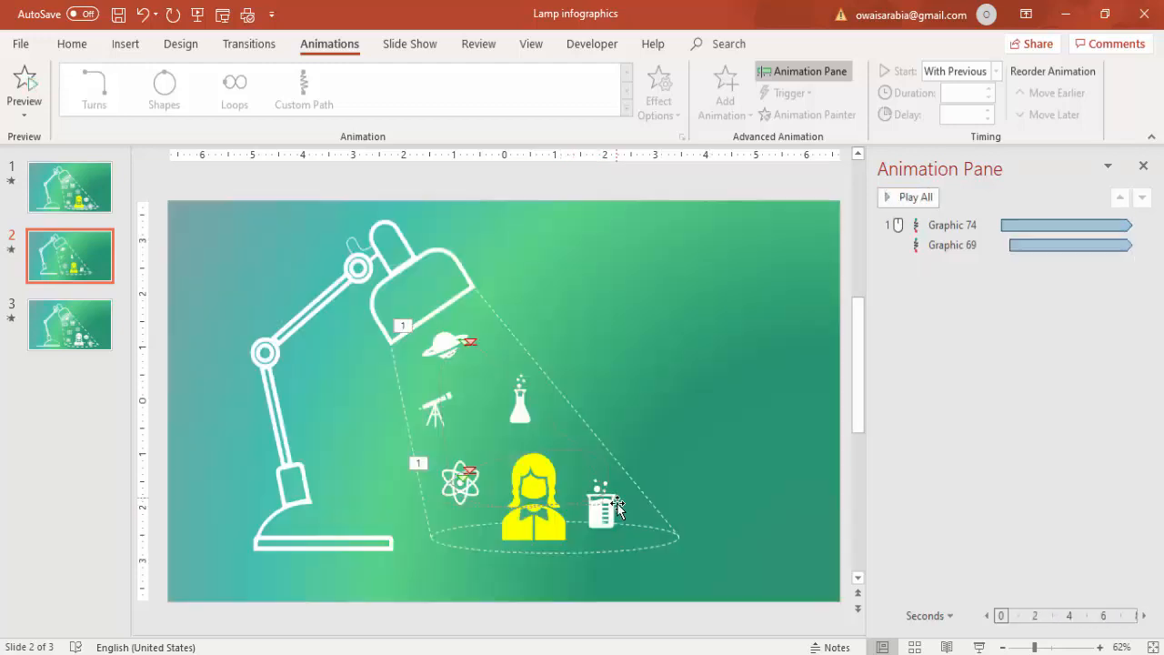
click(601, 508)
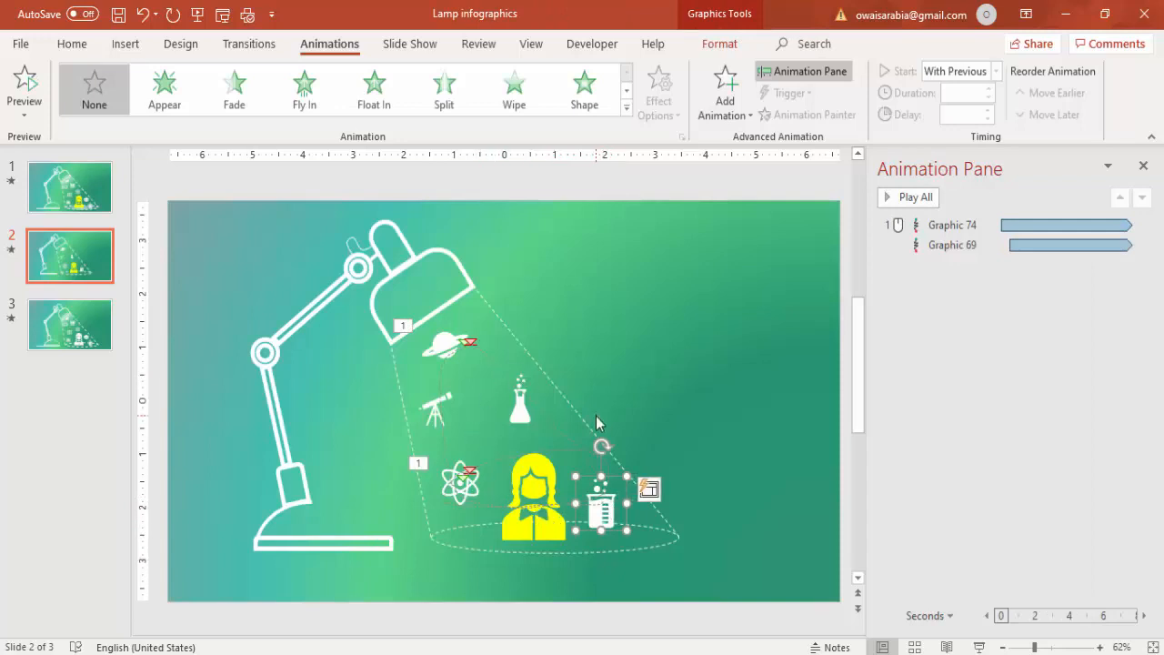
mouse_move(664, 398)
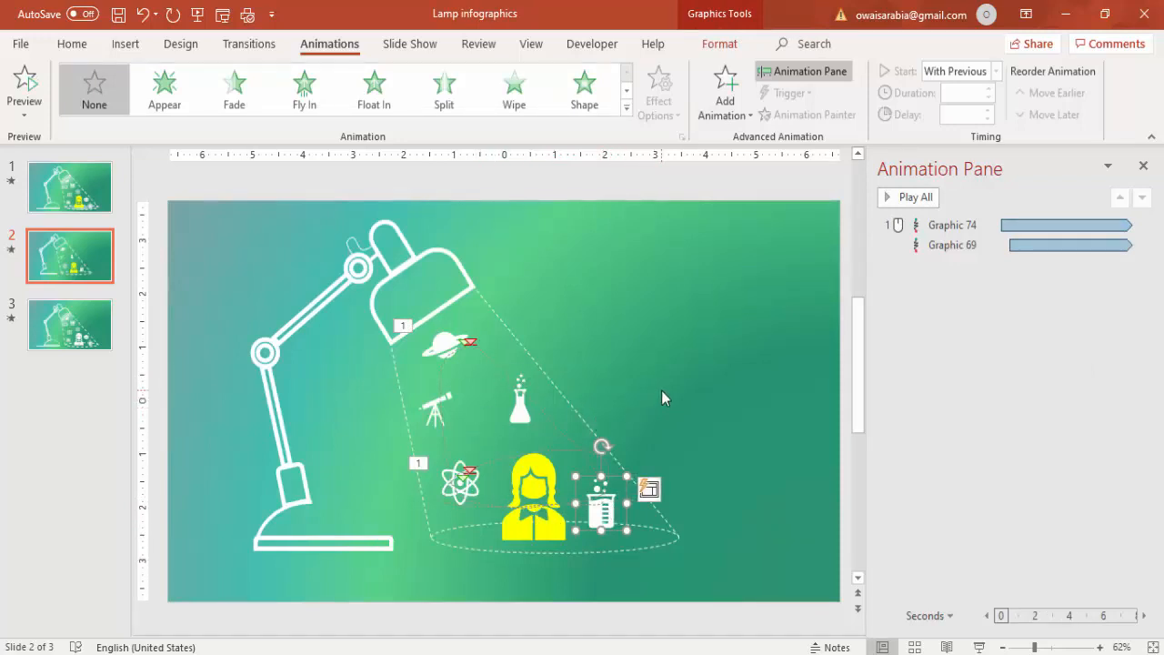